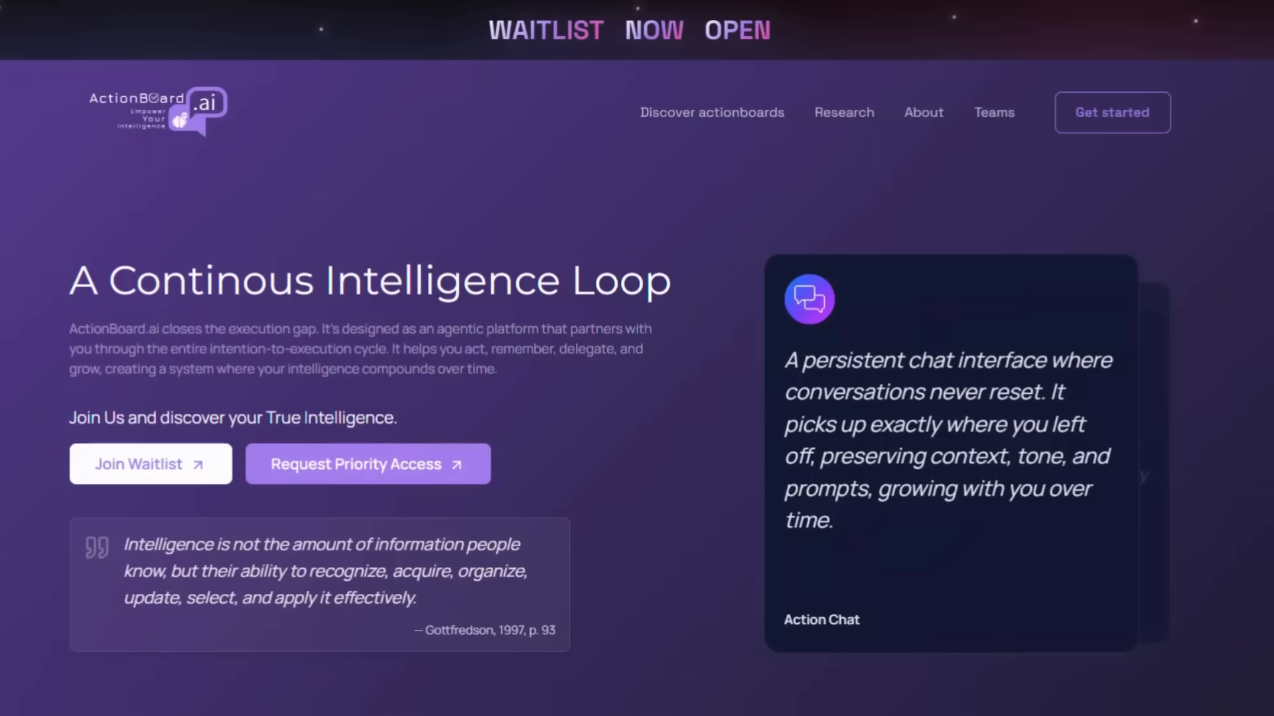
- Scroll the homepage past the Overview video and lifecycle diagram to the Acquire and Organize sections
scroll(down, 3)
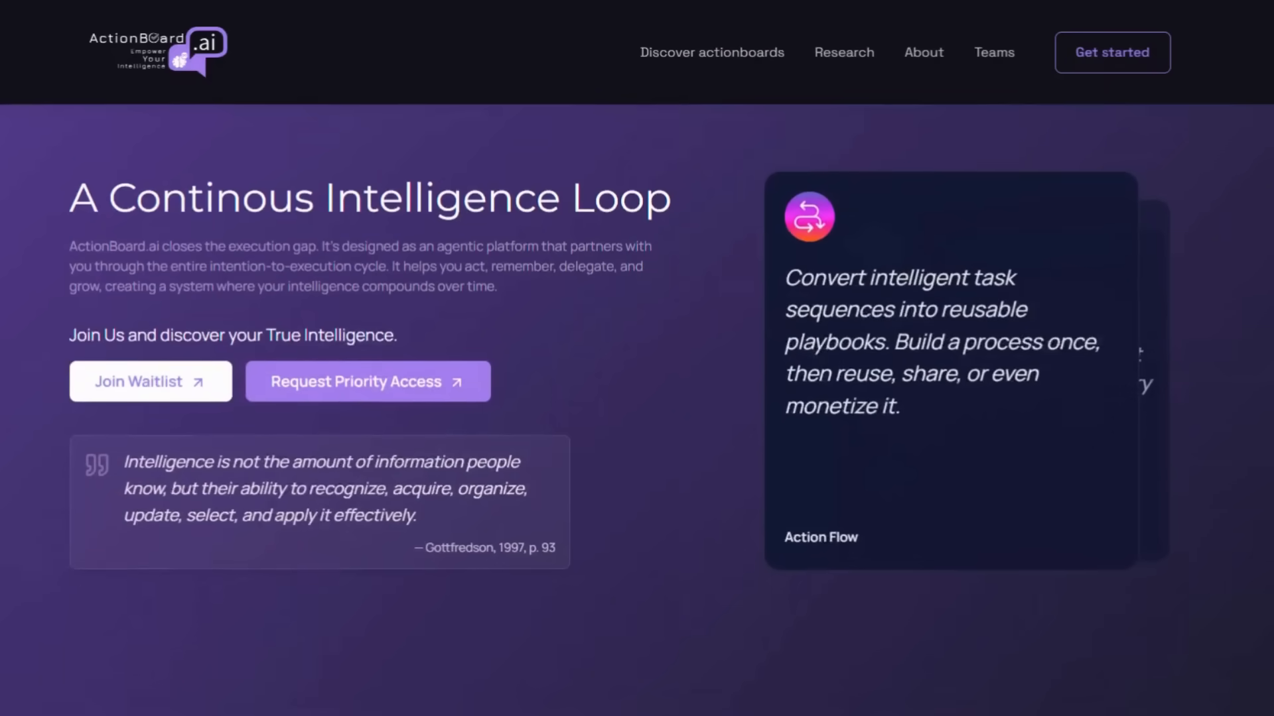
scroll(down, 3)
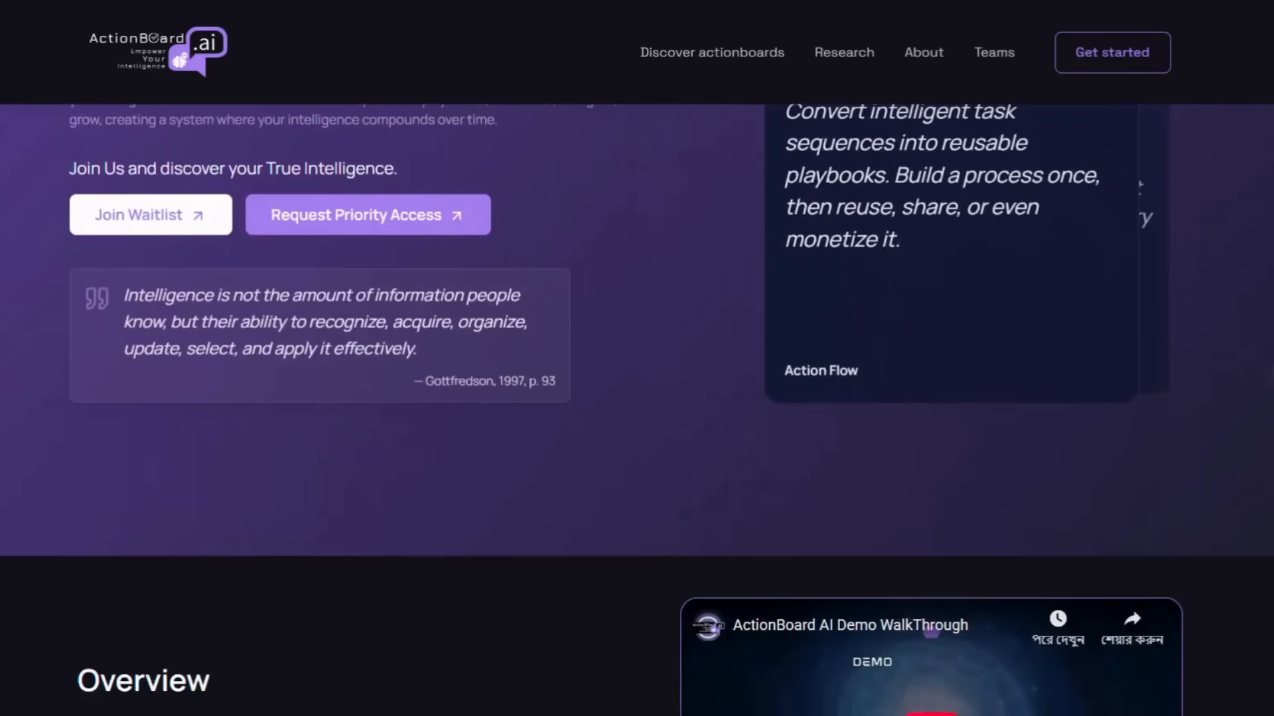
scroll(down, 3)
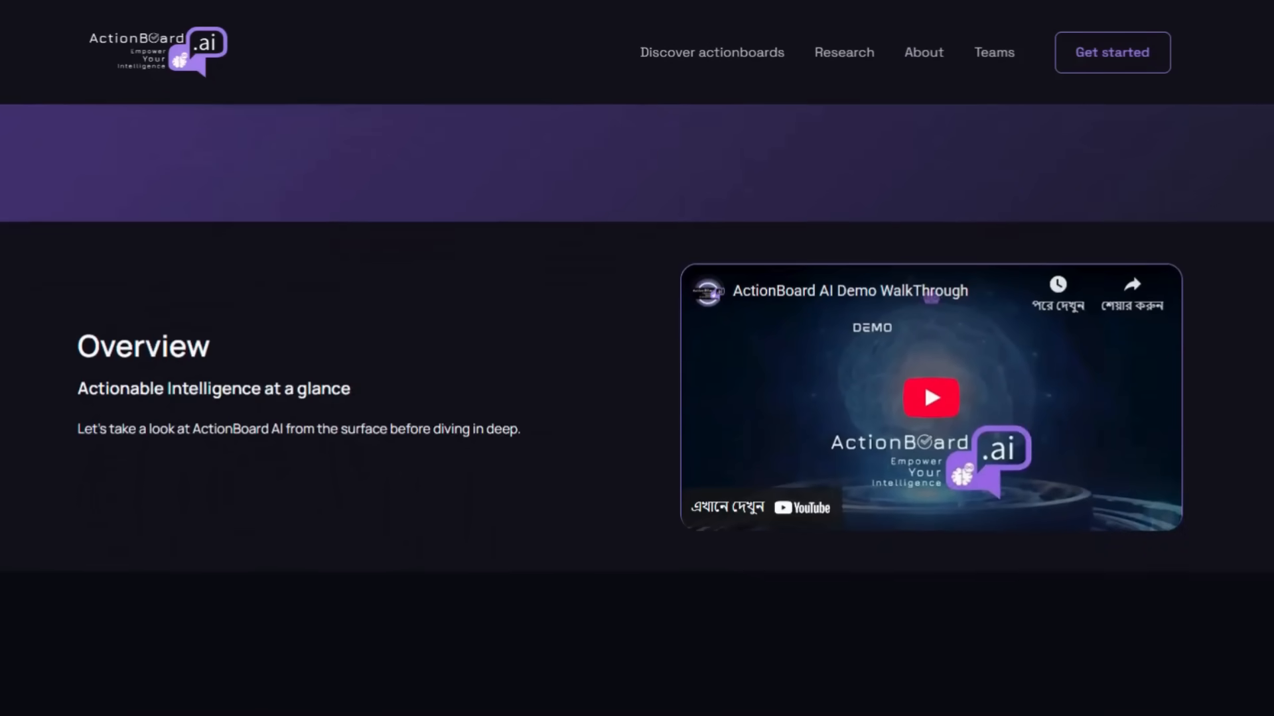
scroll(down, 3)
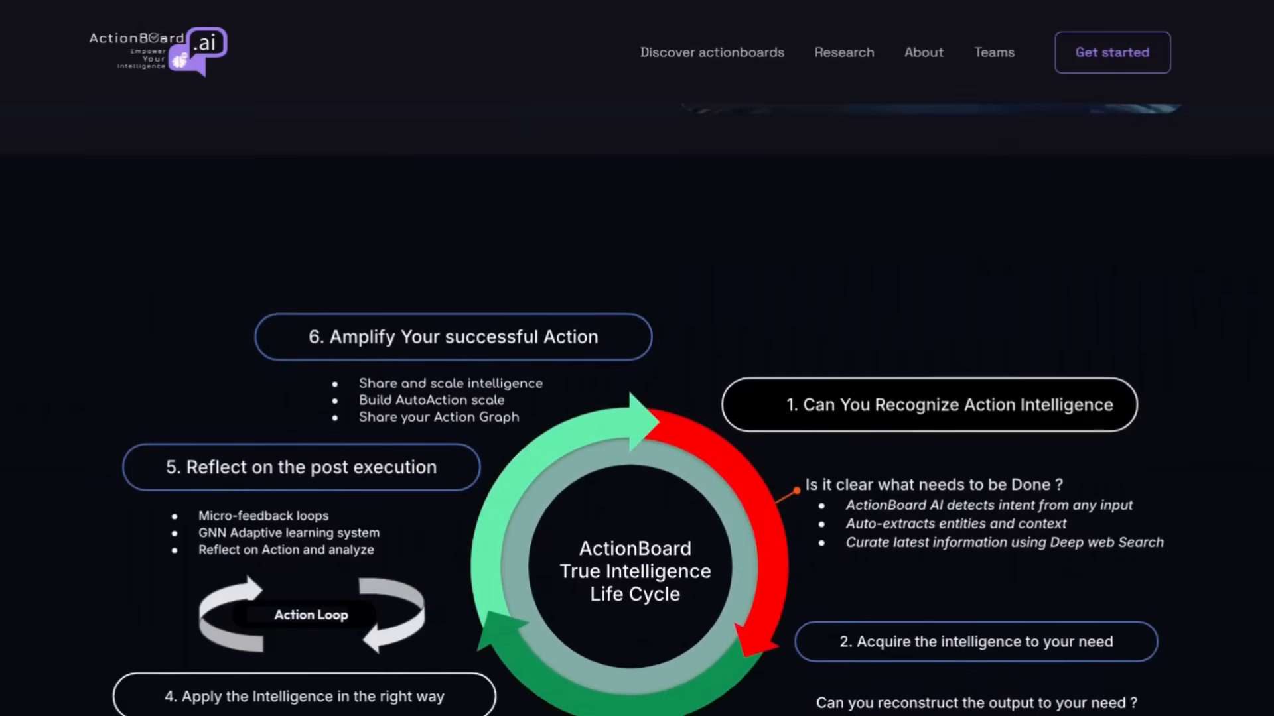
scroll(down, 3)
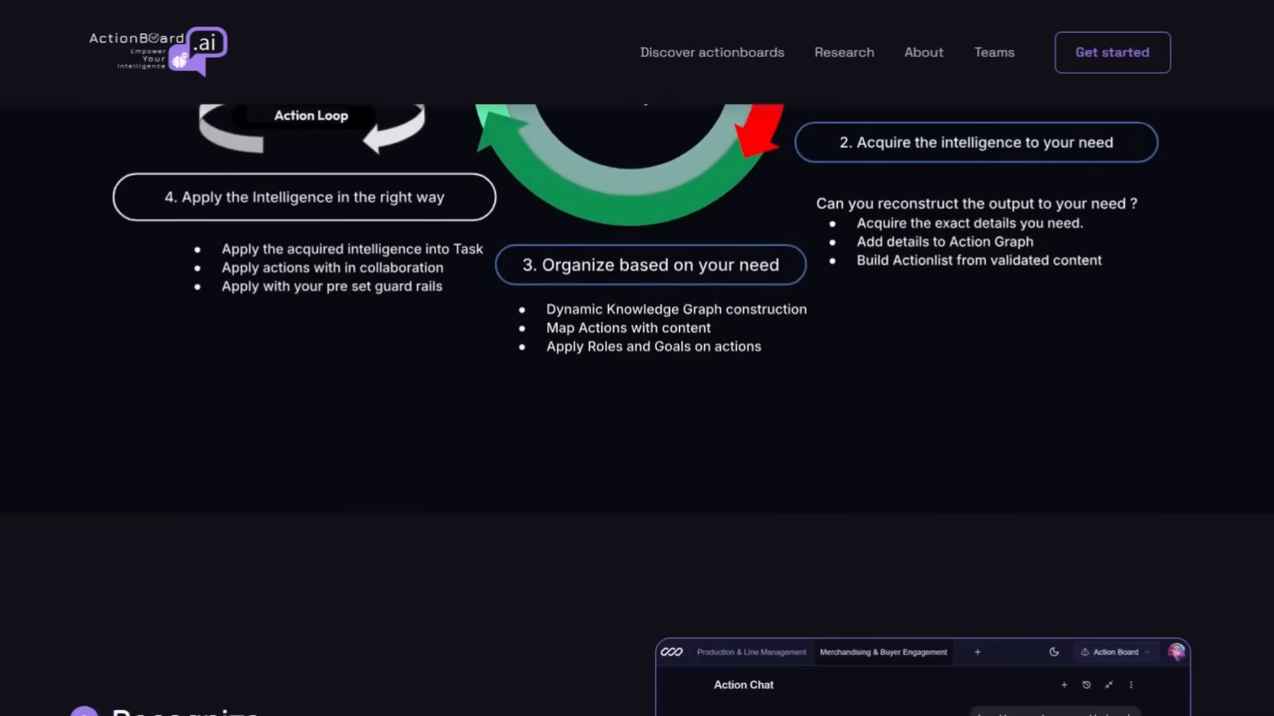
scroll(down, 3)
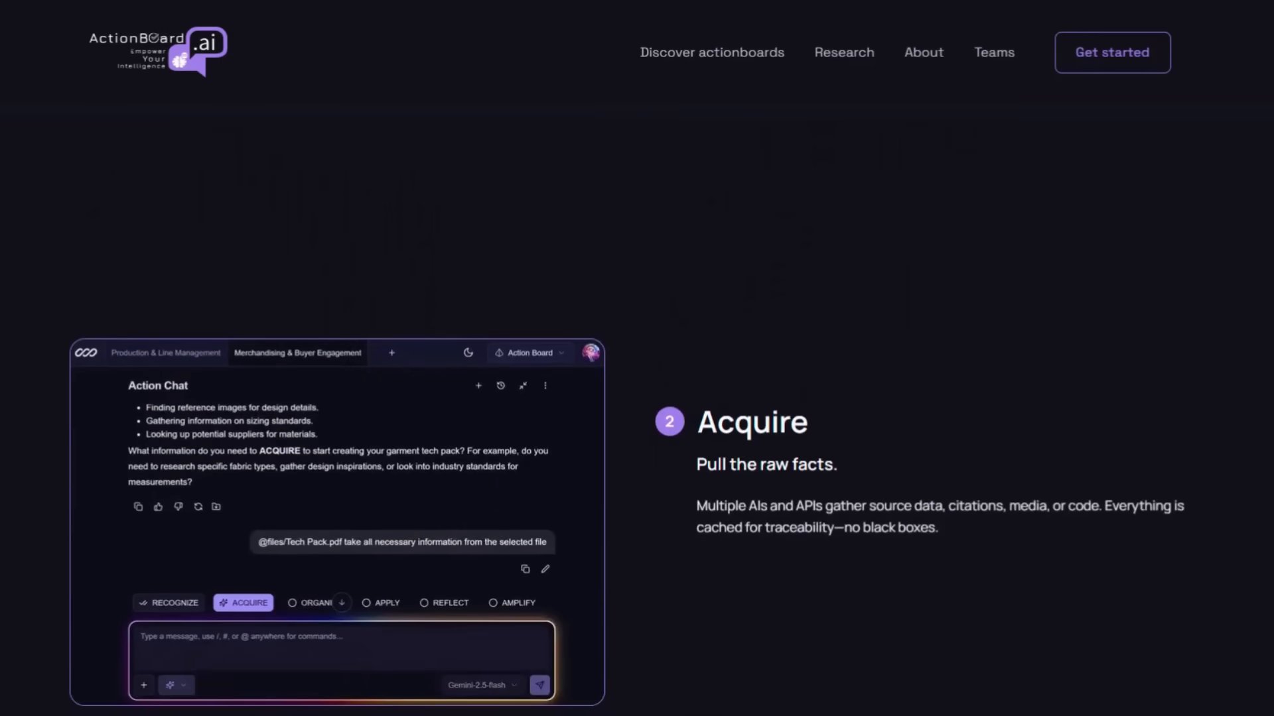
scroll(down, 3)
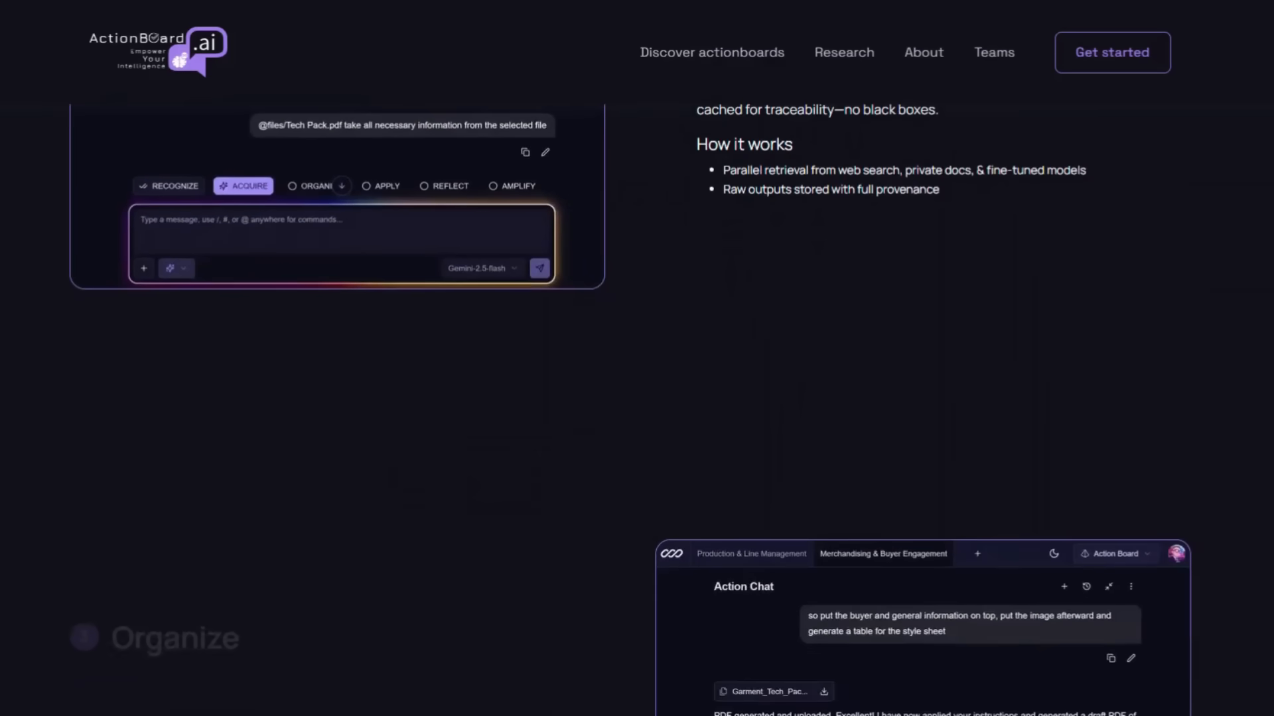
scroll(down, 3)
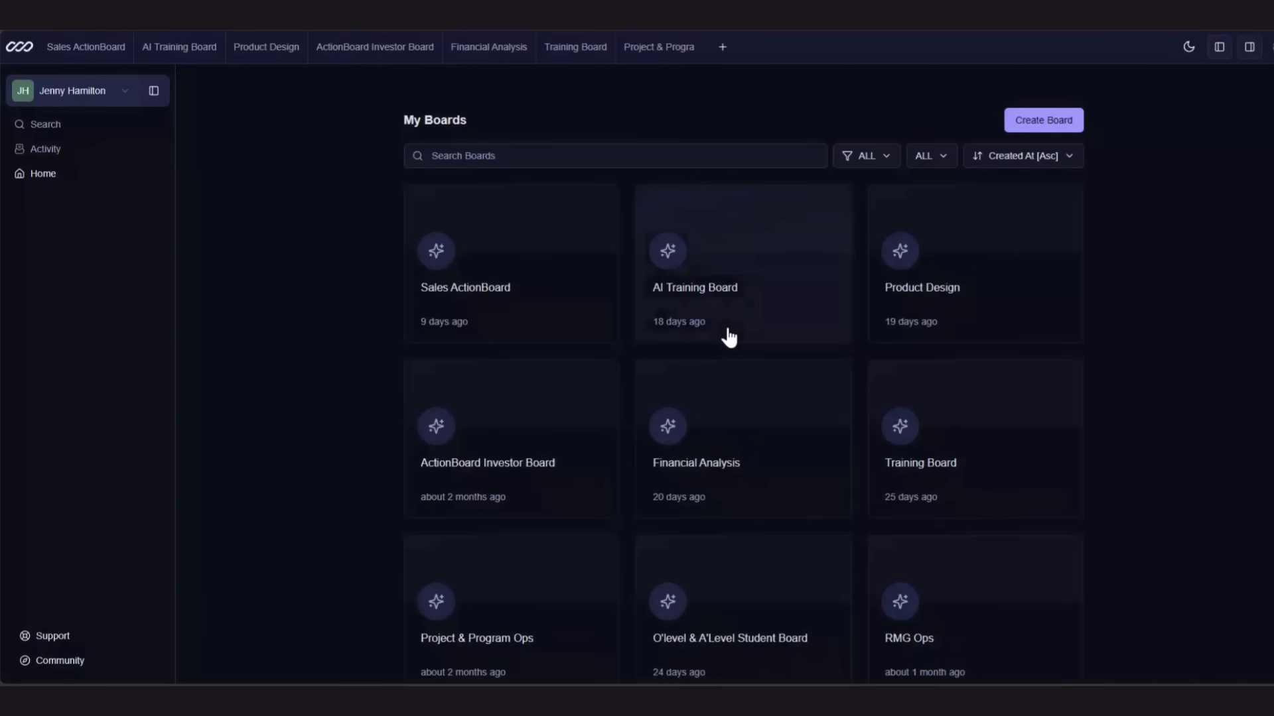
mouse_move(478, 320)
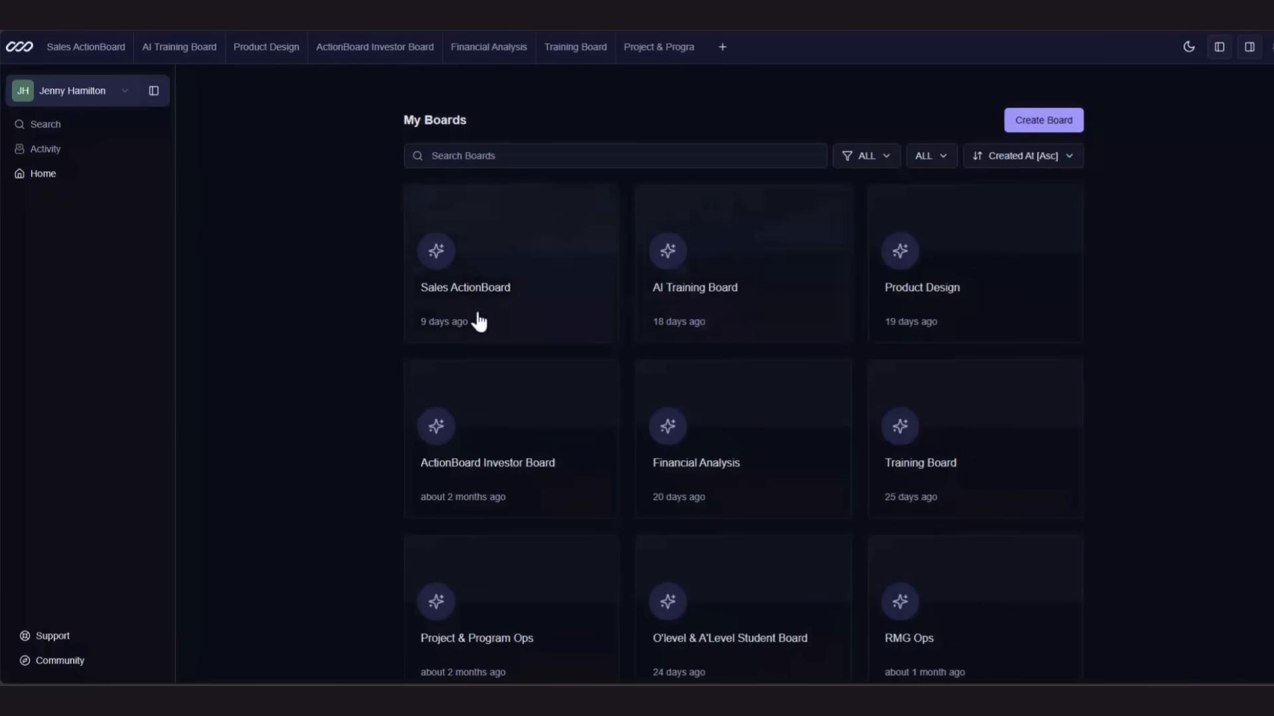
mouse_move(755, 397)
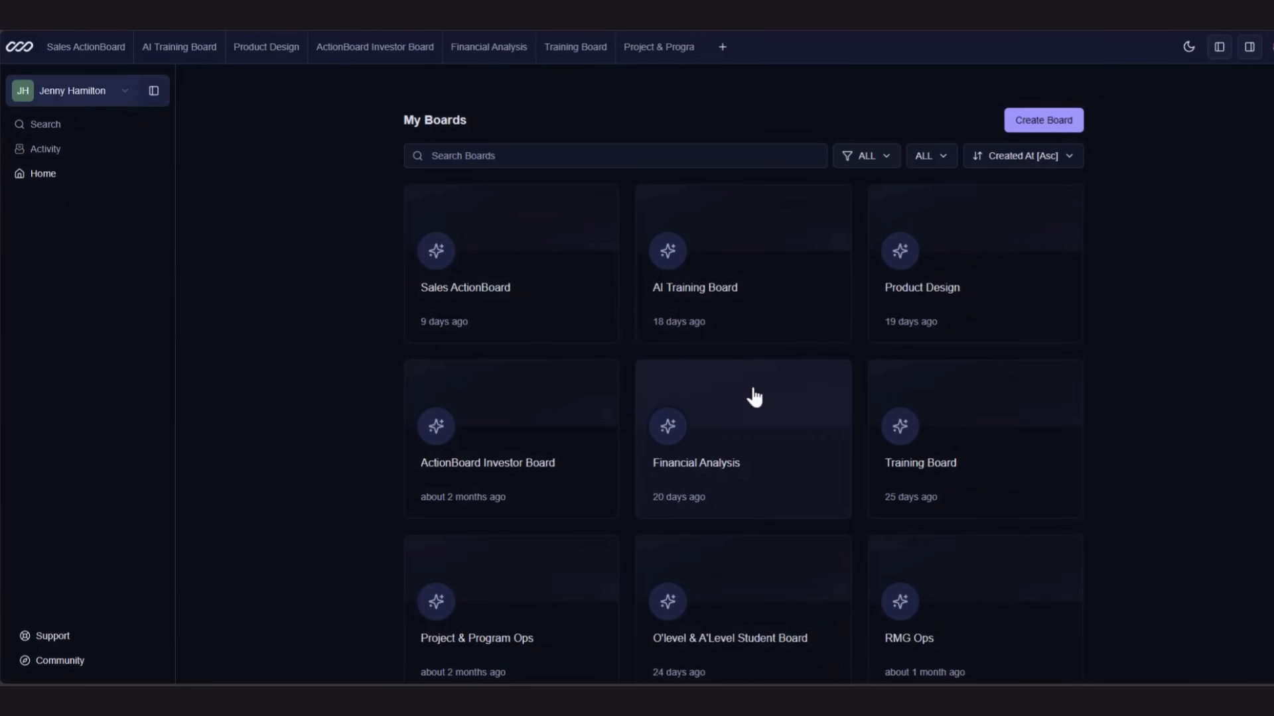
mouse_move(620, 496)
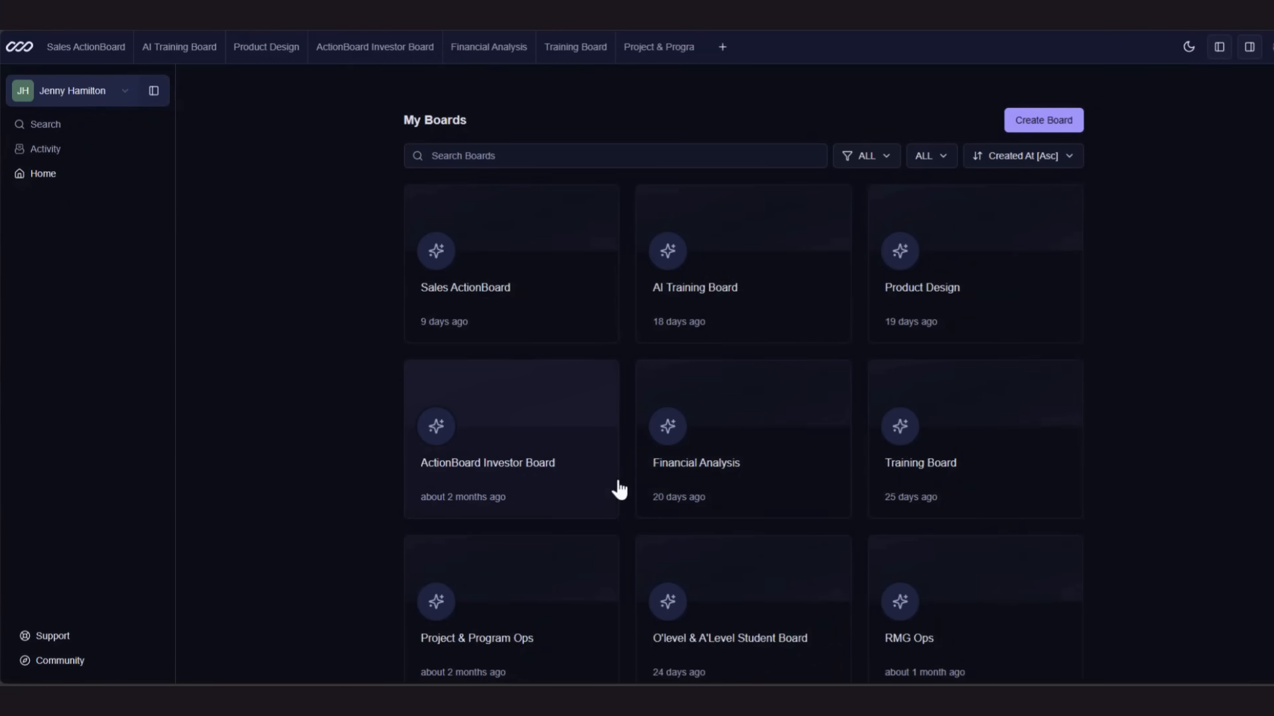
mouse_move(635, 544)
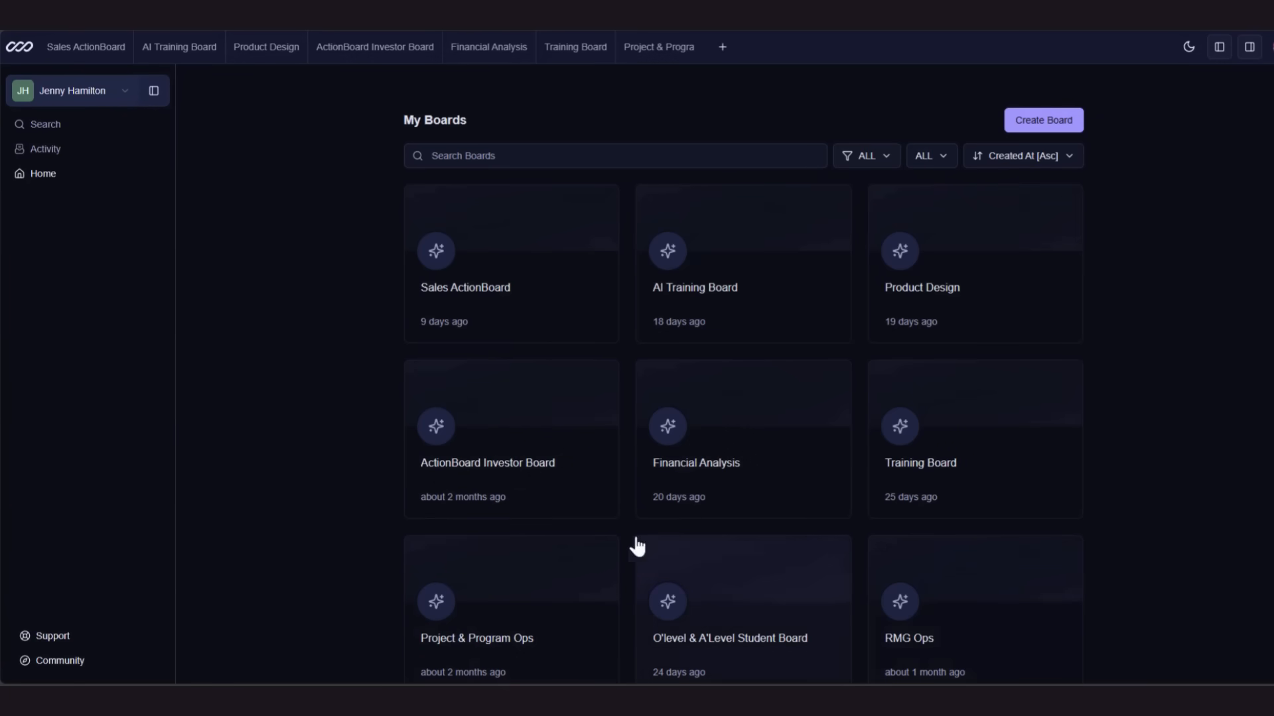
mouse_move(502, 470)
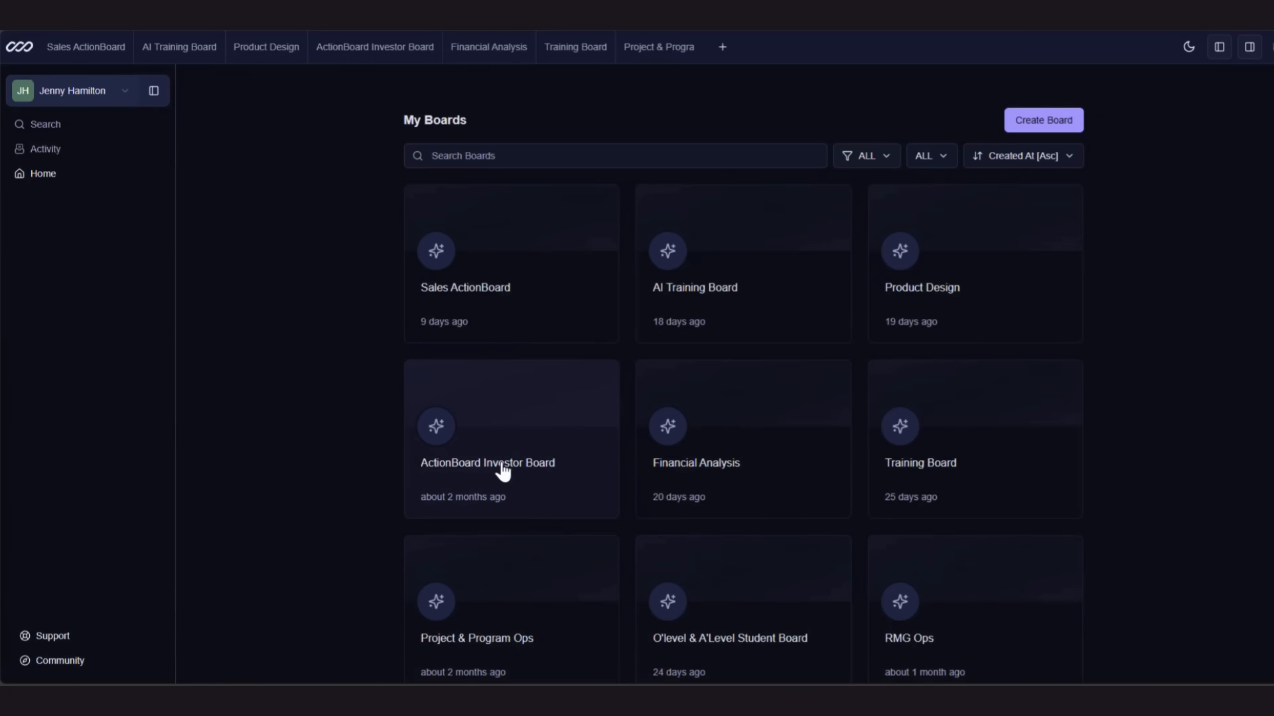
- Open the ActionBoard Investor Board from the My Boards page
click(486, 463)
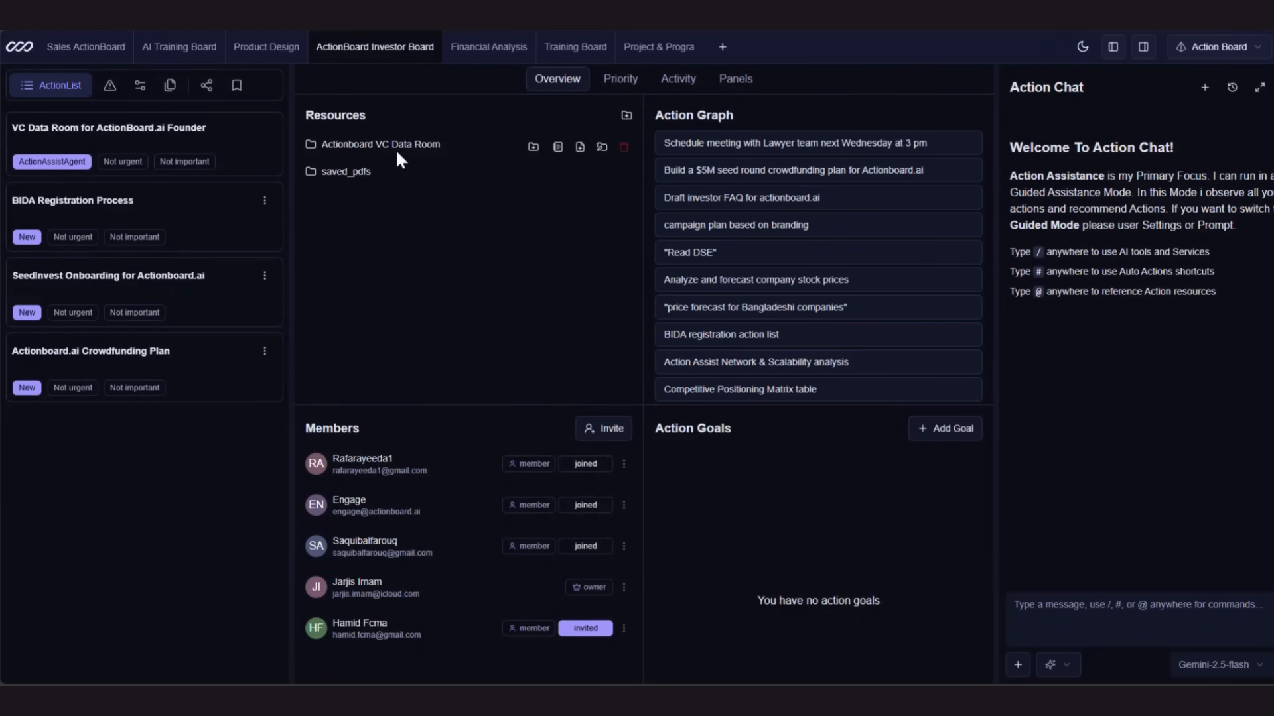
mouse_move(427, 284)
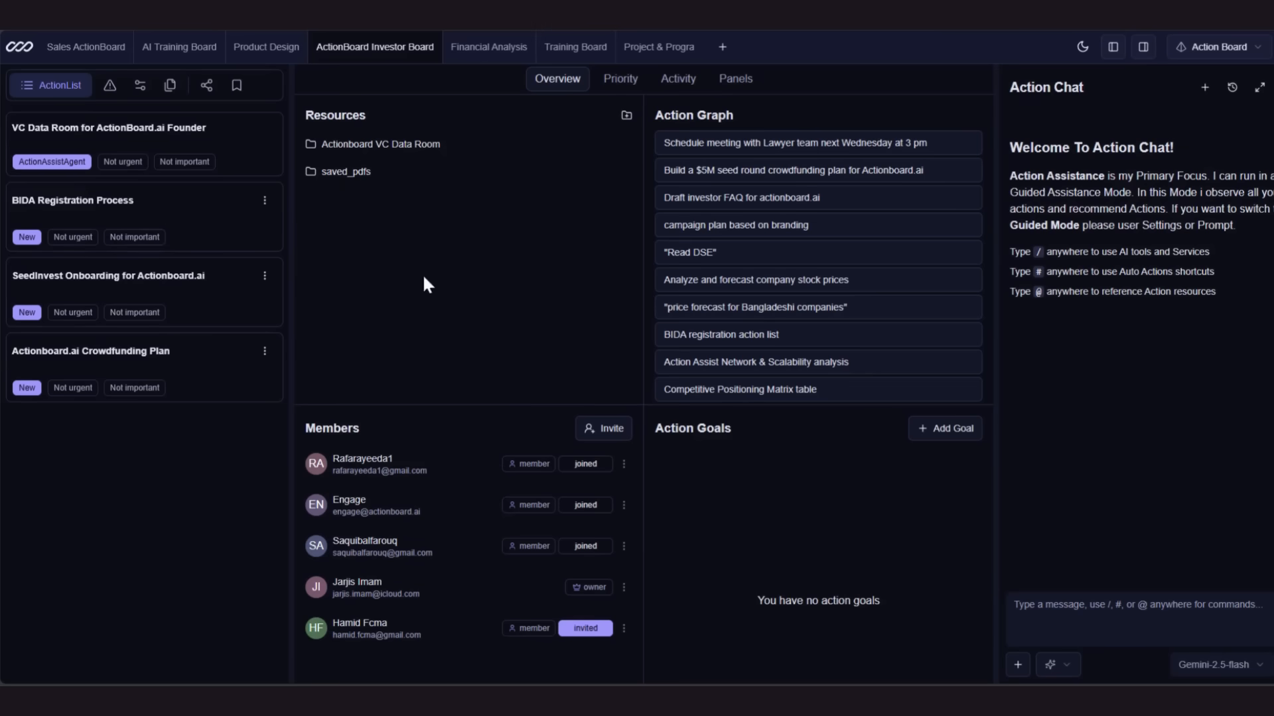
mouse_move(406, 156)
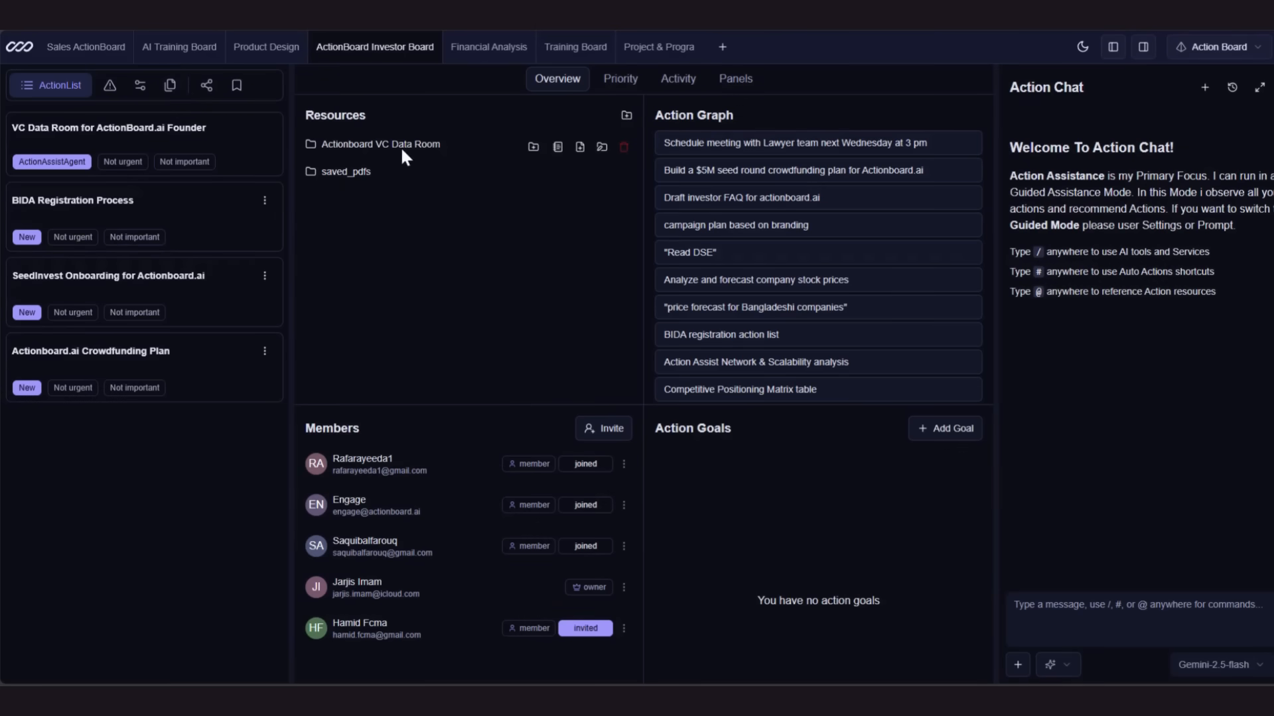
mouse_move(440, 150)
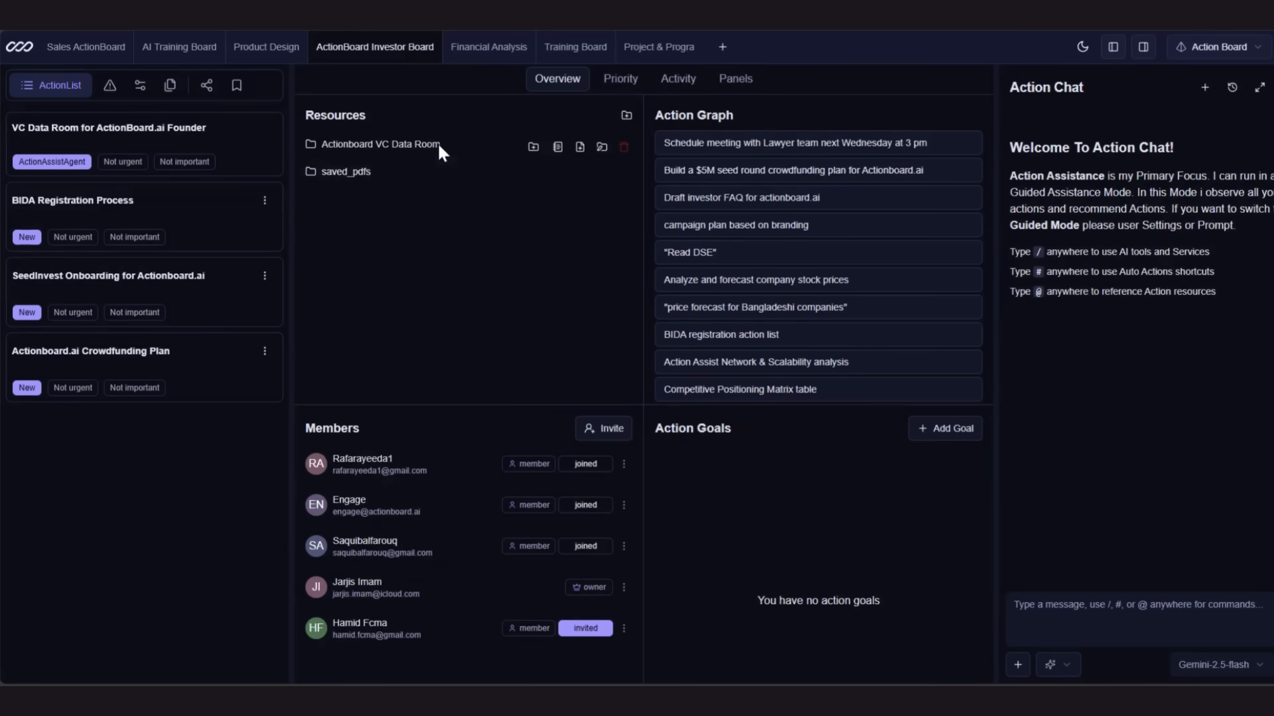
- Expand the Actionboard VC Data Room folder and start adding a new file to it
click(380, 143)
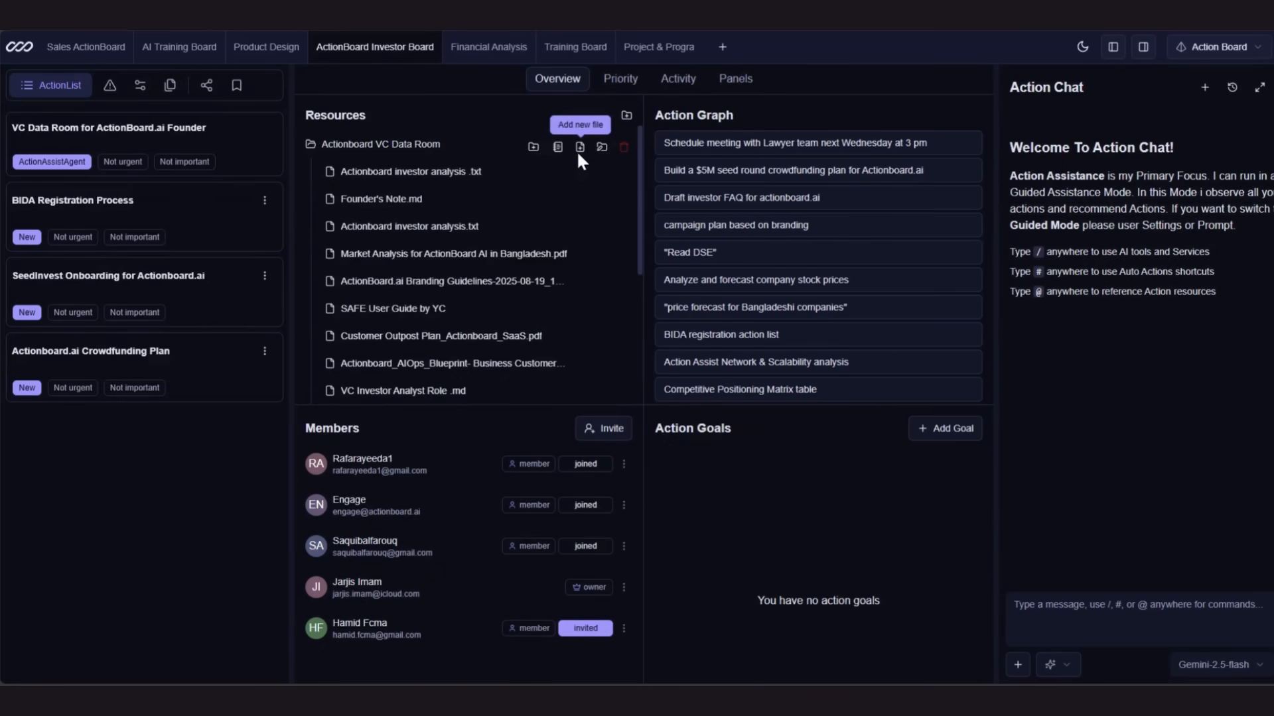
click(579, 147)
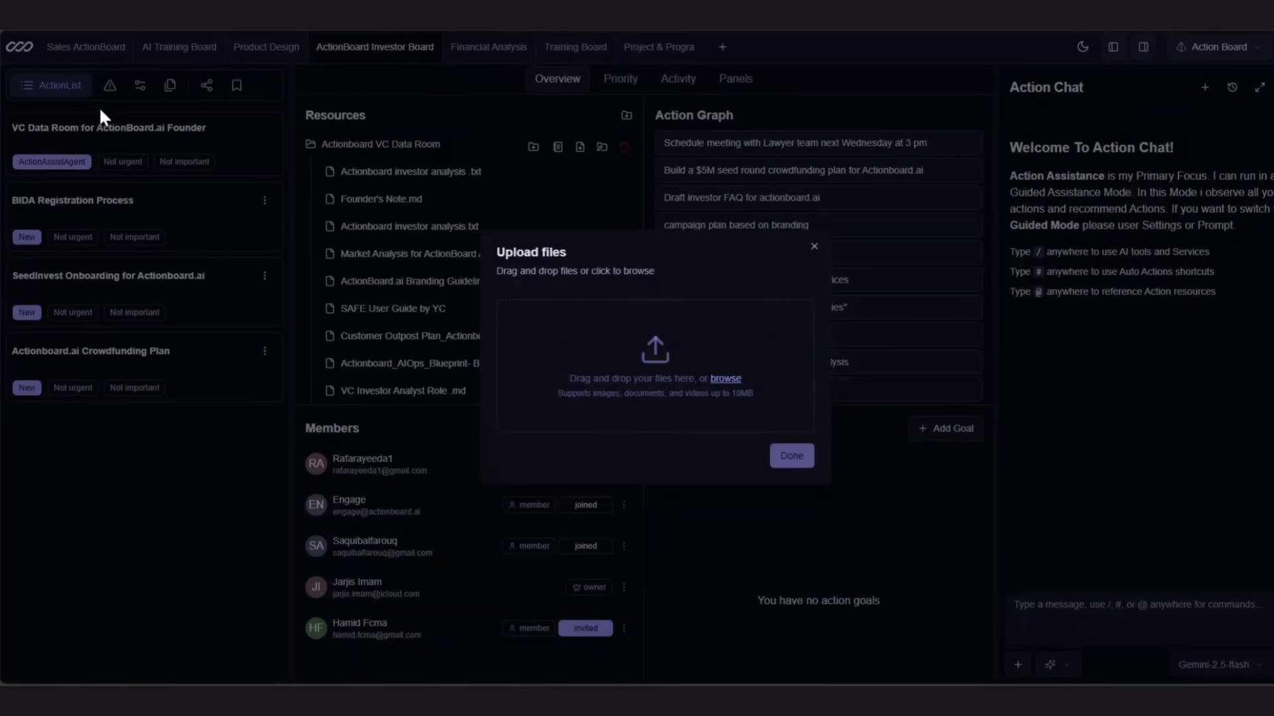
mouse_move(530, 339)
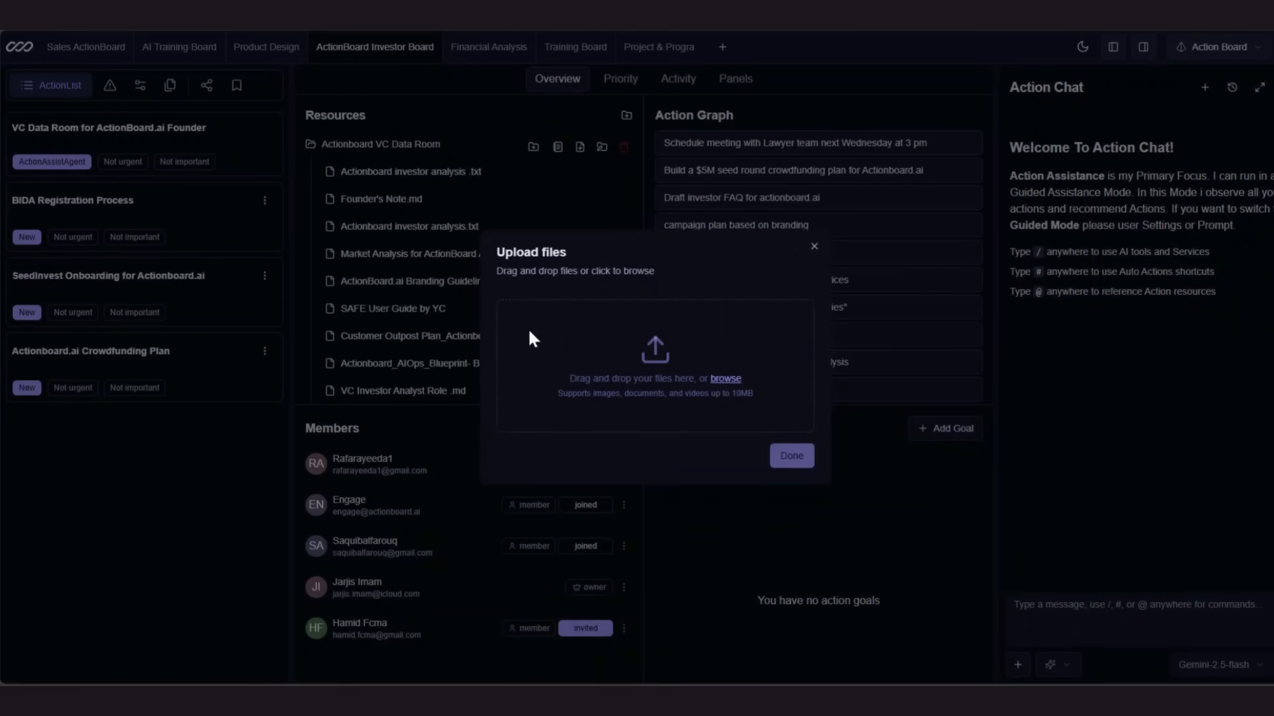
- Browse for the ActionBoard for HR & Industrial Group Ops.pptx file and finish the upload
click(725, 378)
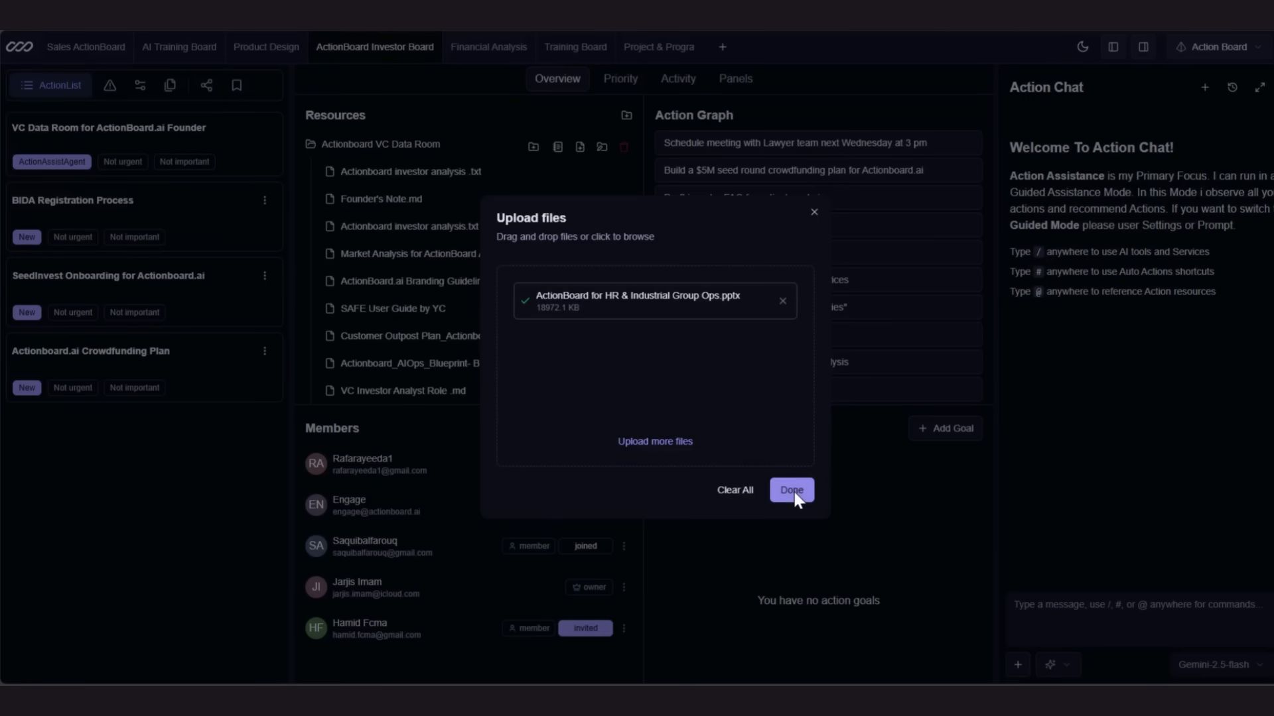
click(790, 491)
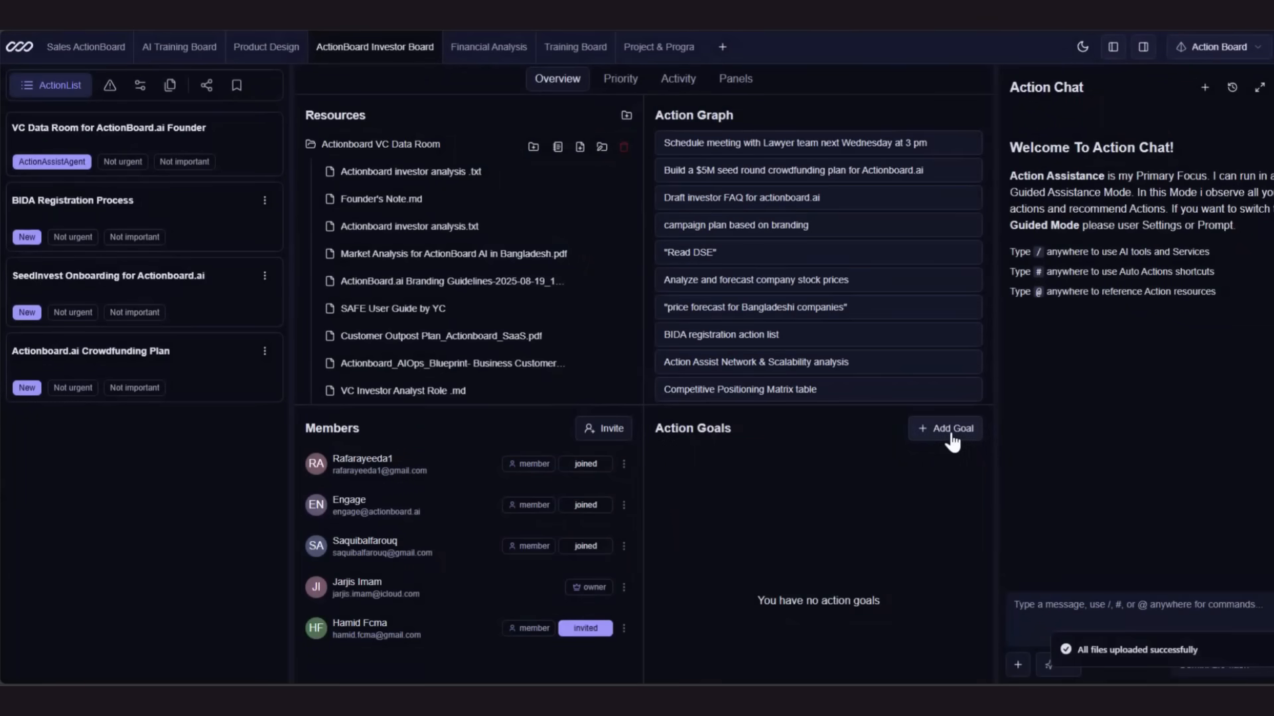
- Create a new goal titled "i want an overview", set its due date and assign it to a team member
click(945, 429)
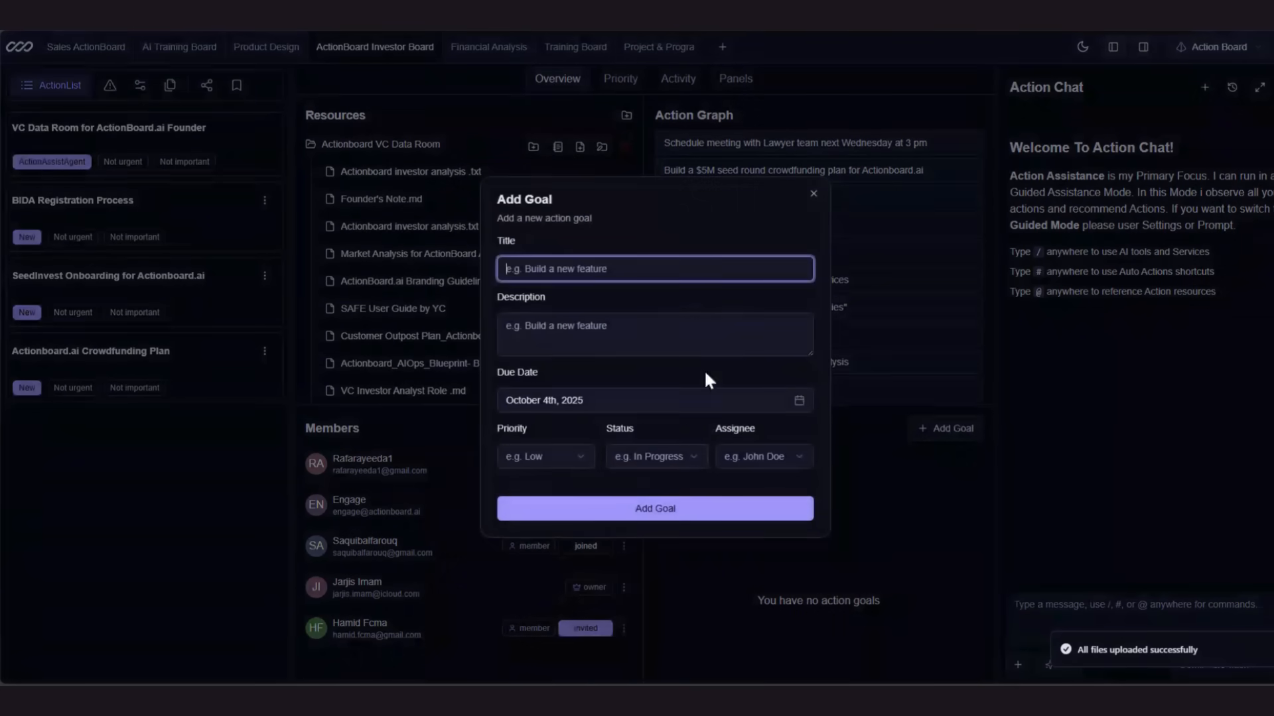
text(i wa)
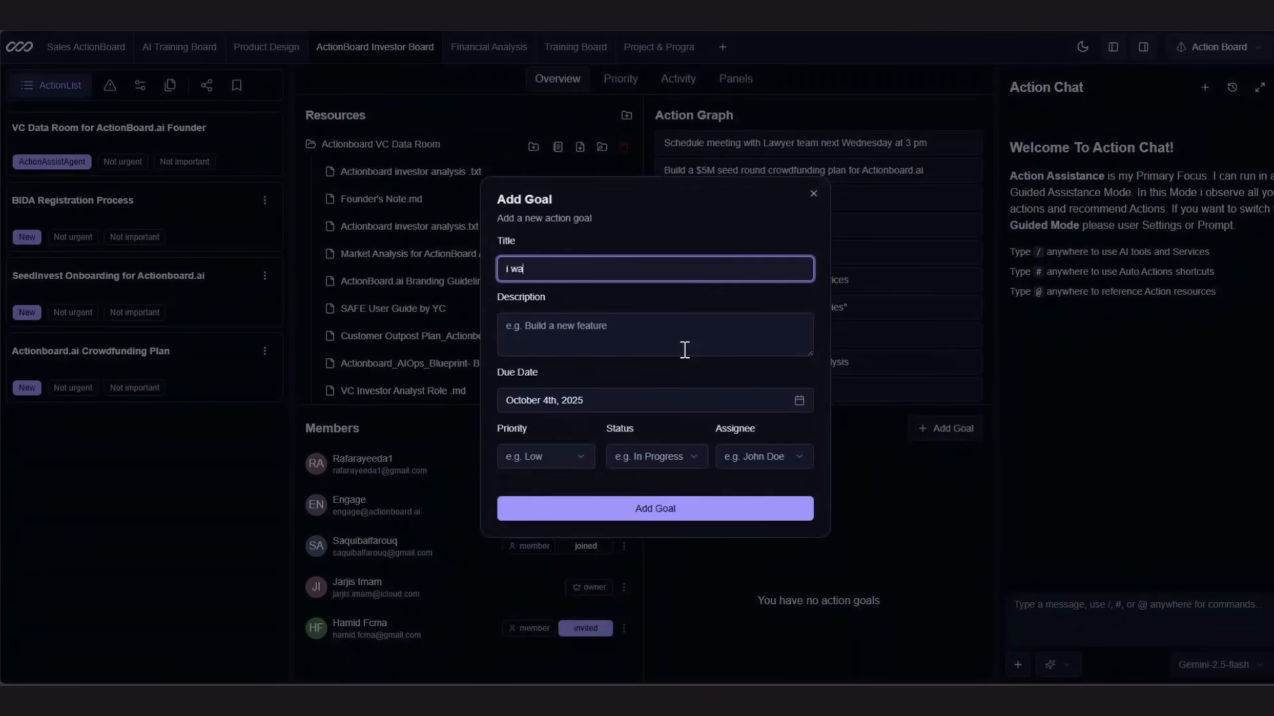
text(j)
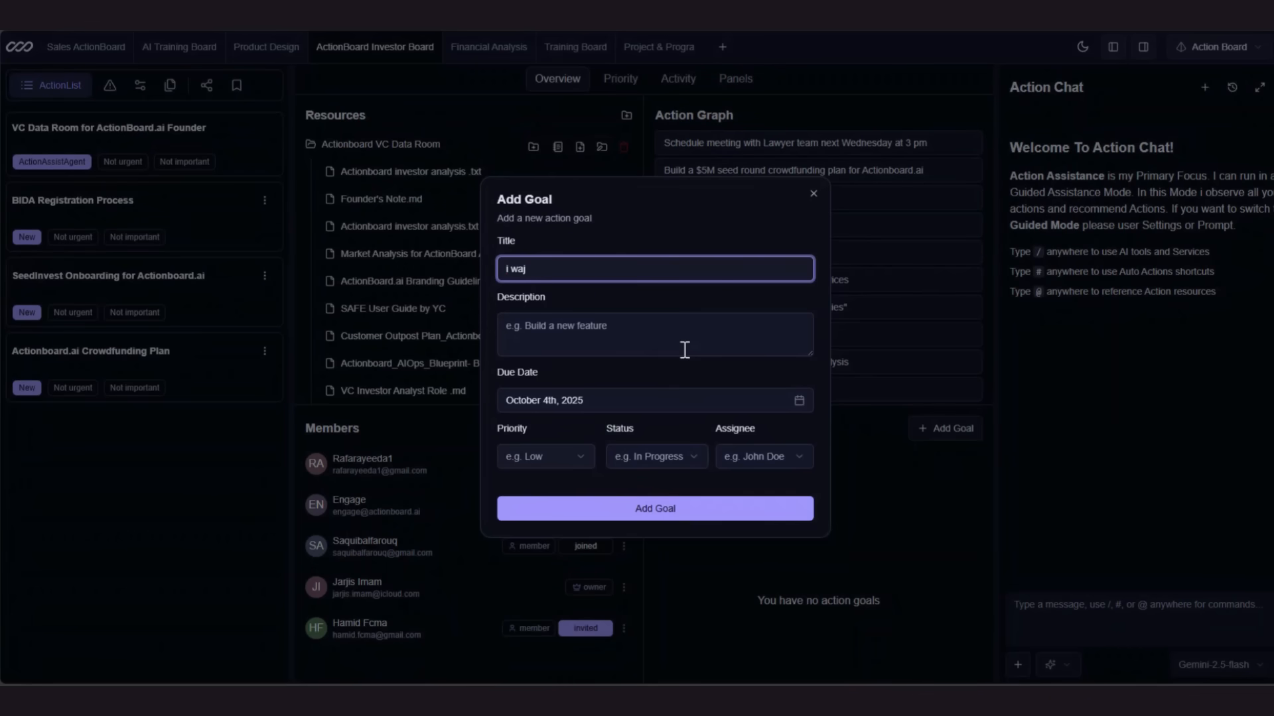
text(i want an ov)
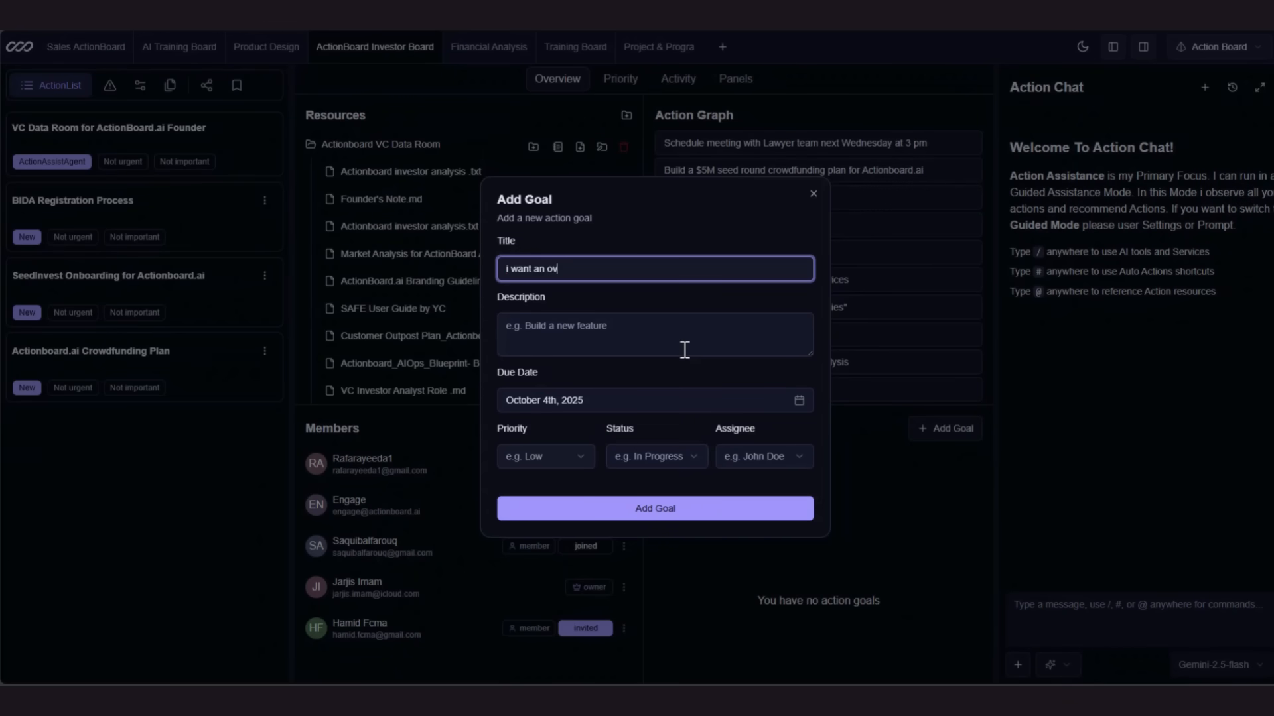
text(erview)
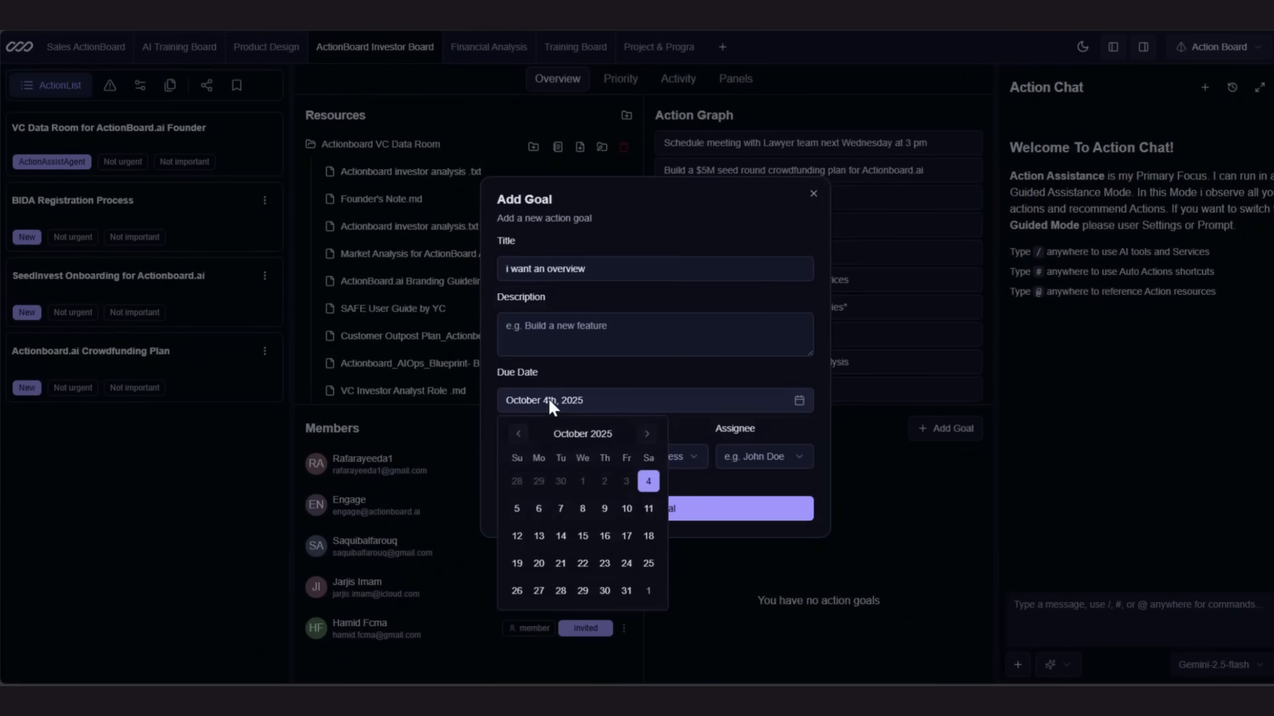
click(560, 510)
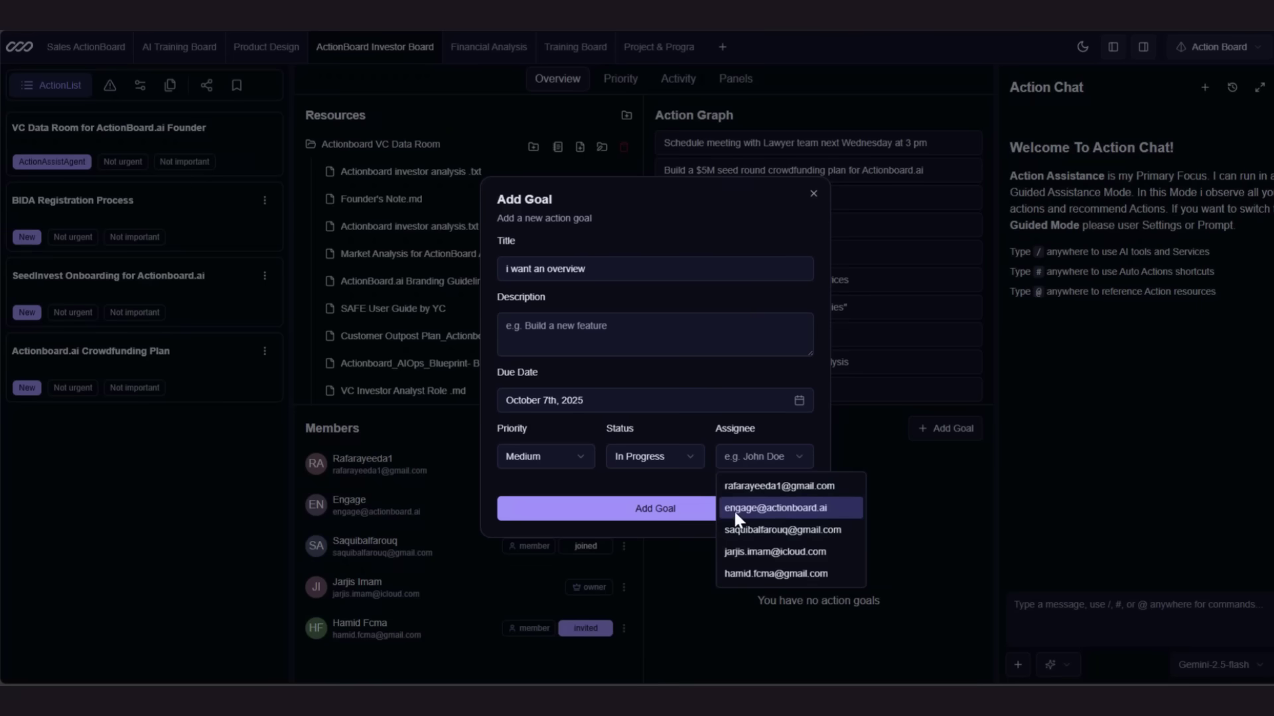
click(789, 508)
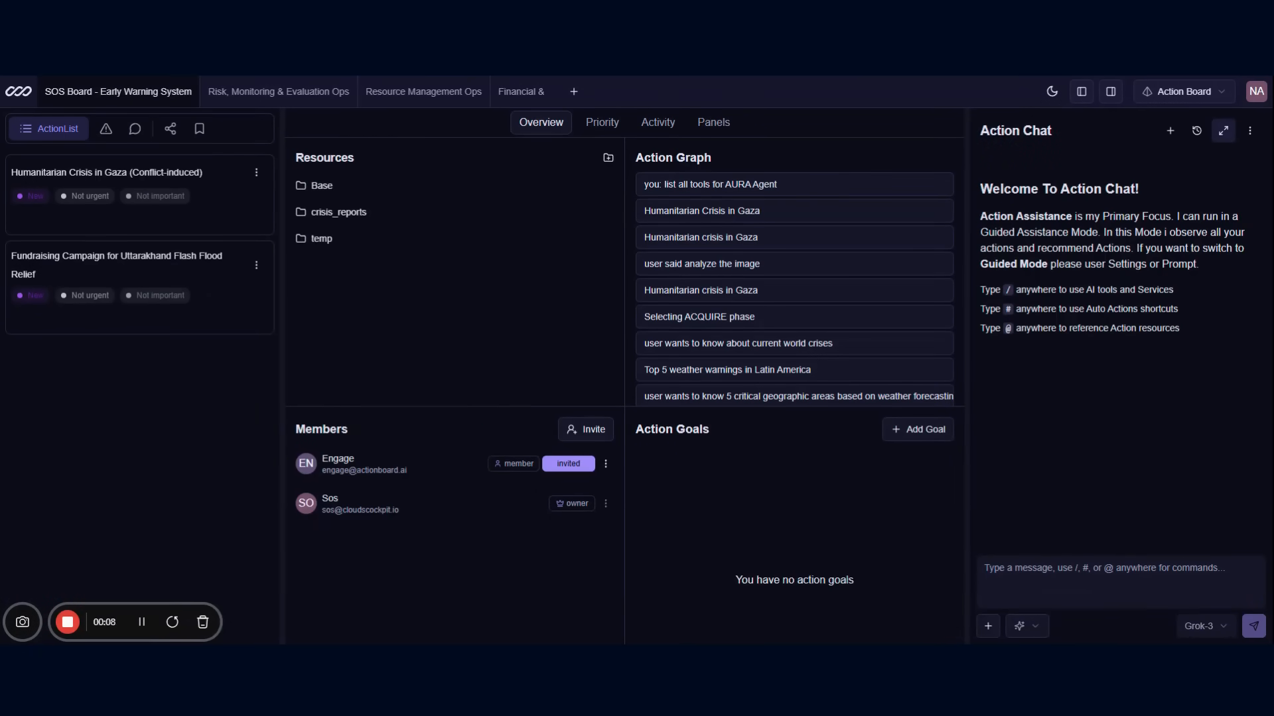
- Expand Action Chat to fill the SOS Board and keep Grok-3 as the chat model
click(1223, 130)
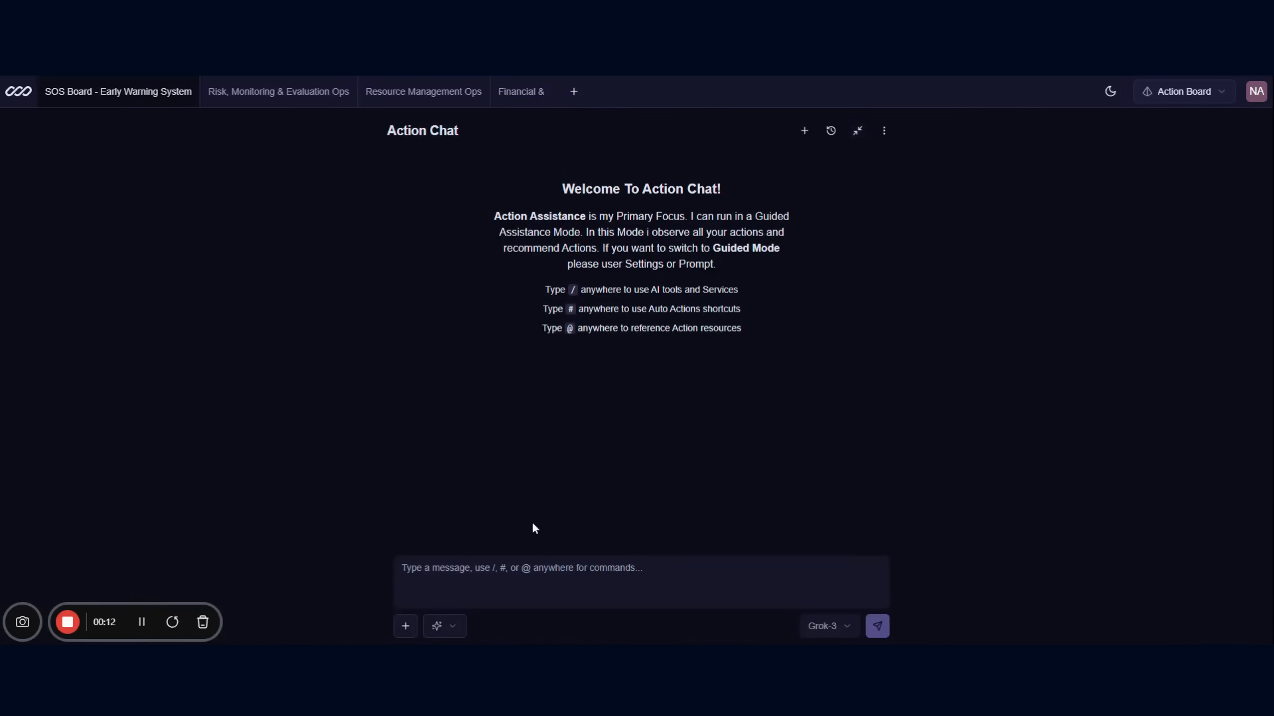
mouse_move(547, 617)
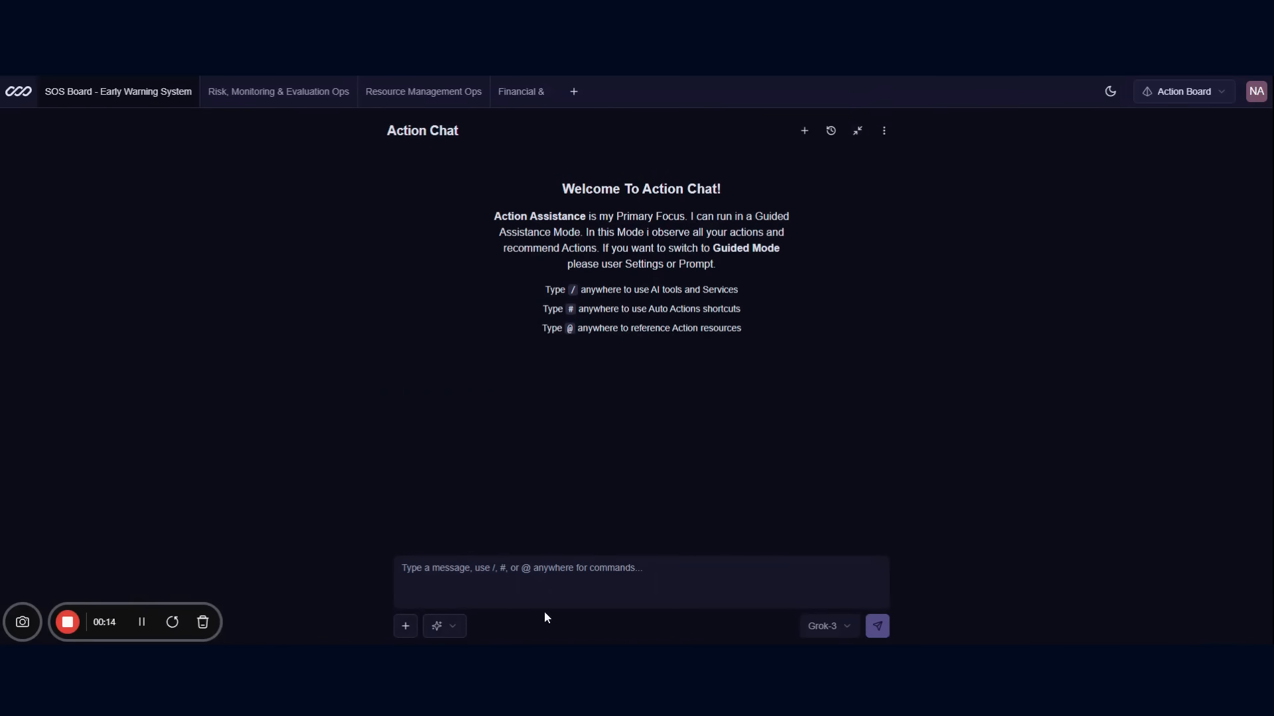
click(443, 626)
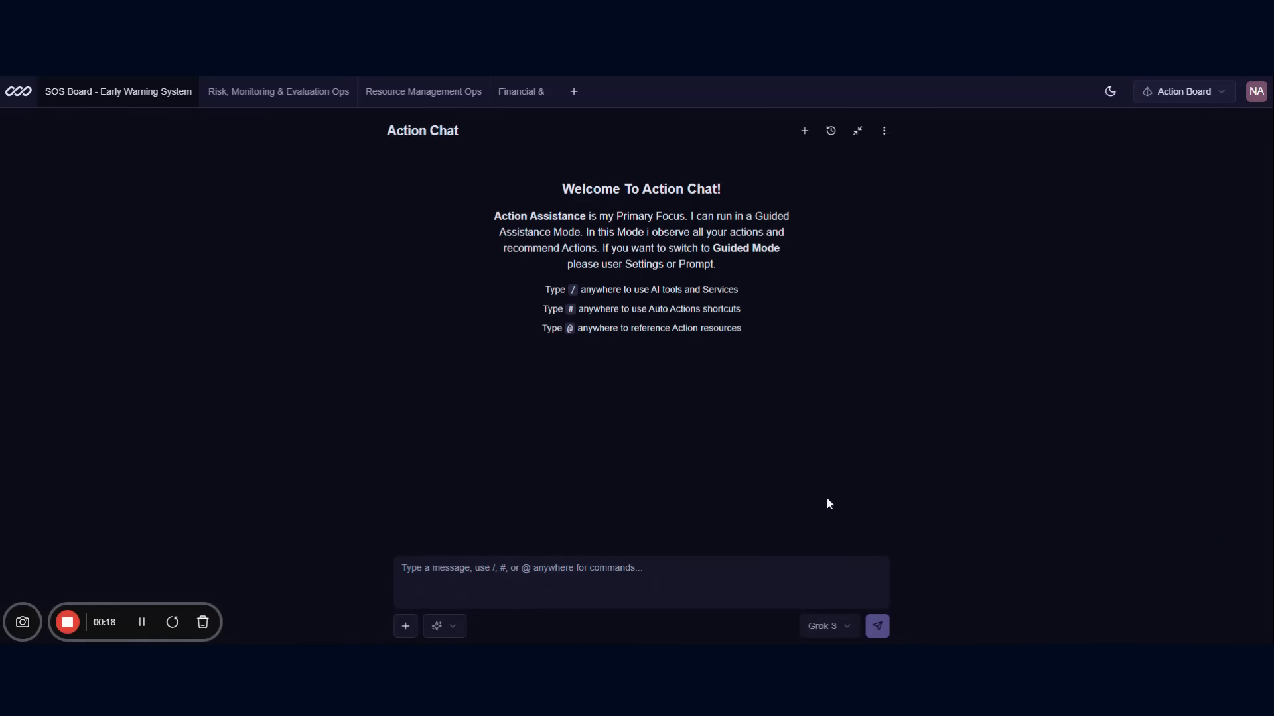
click(828, 627)
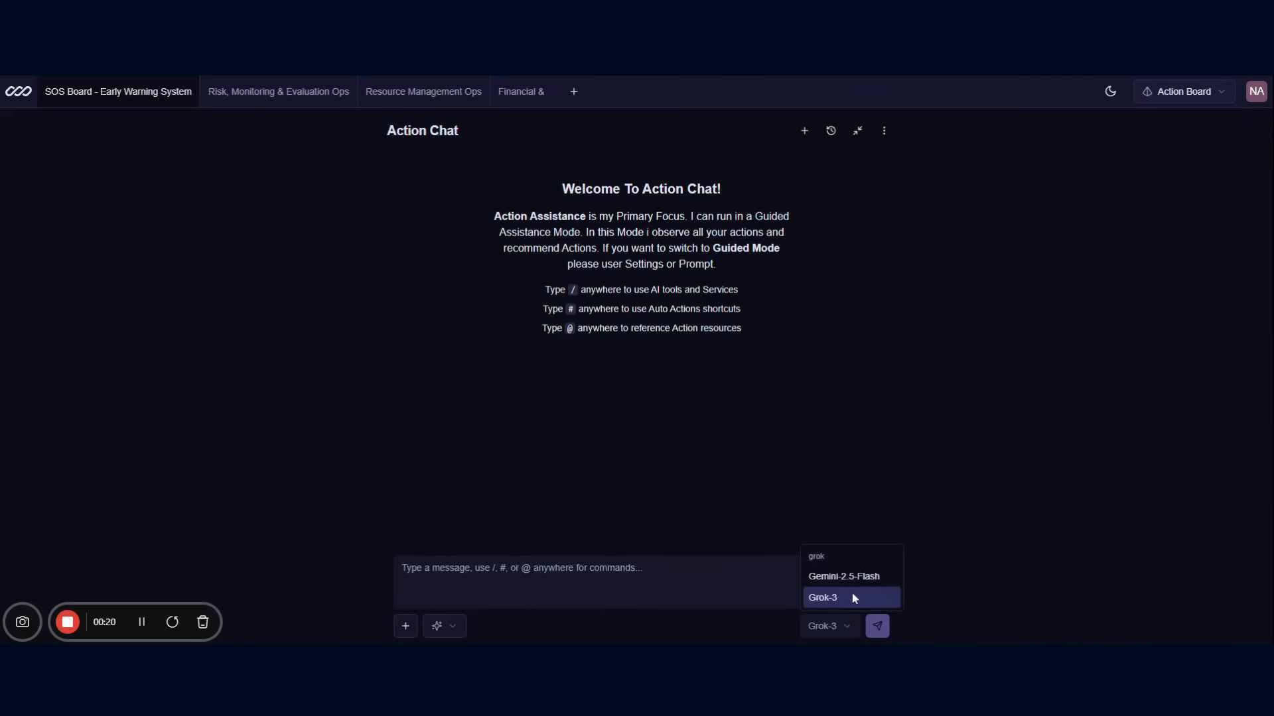
click(822, 597)
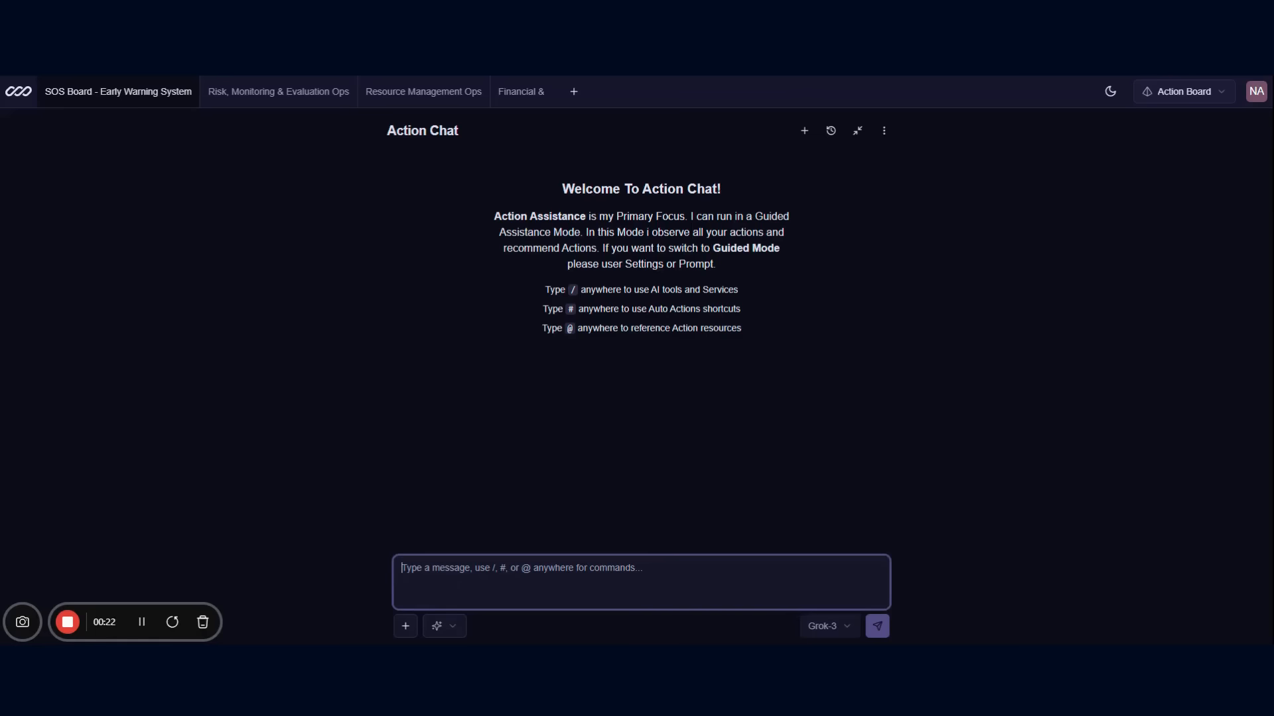
text(/)
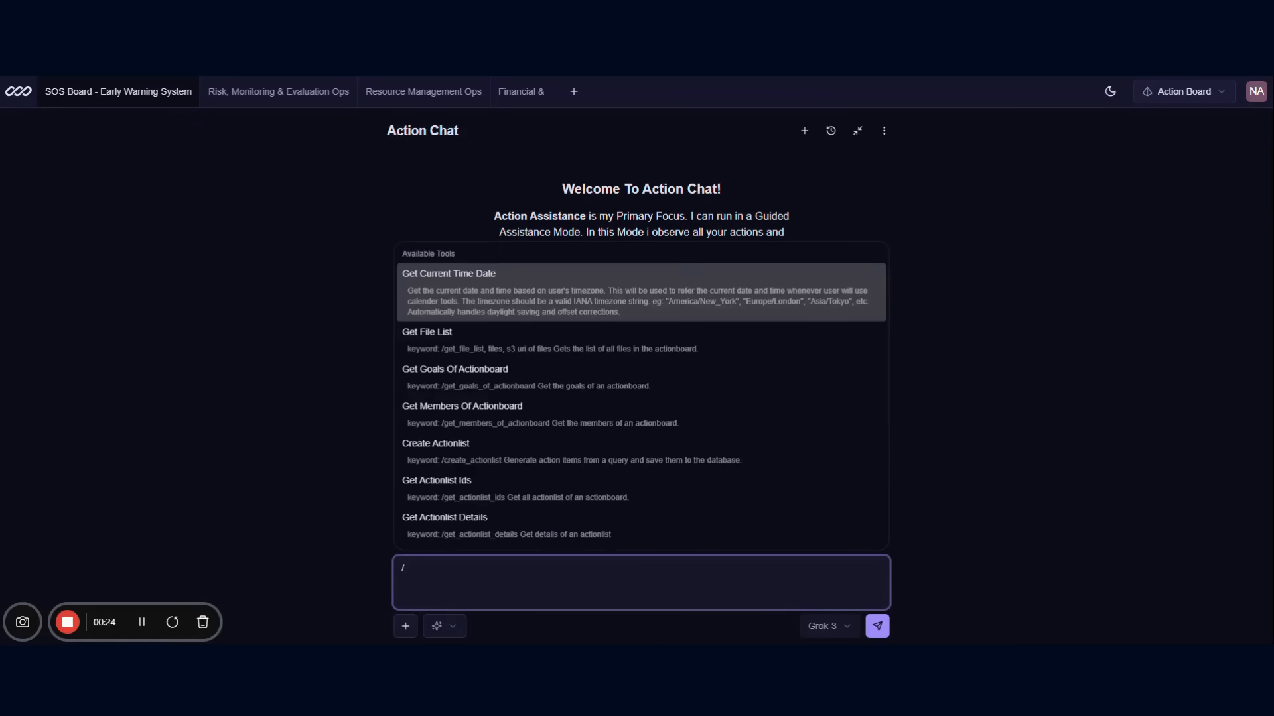
text(#)
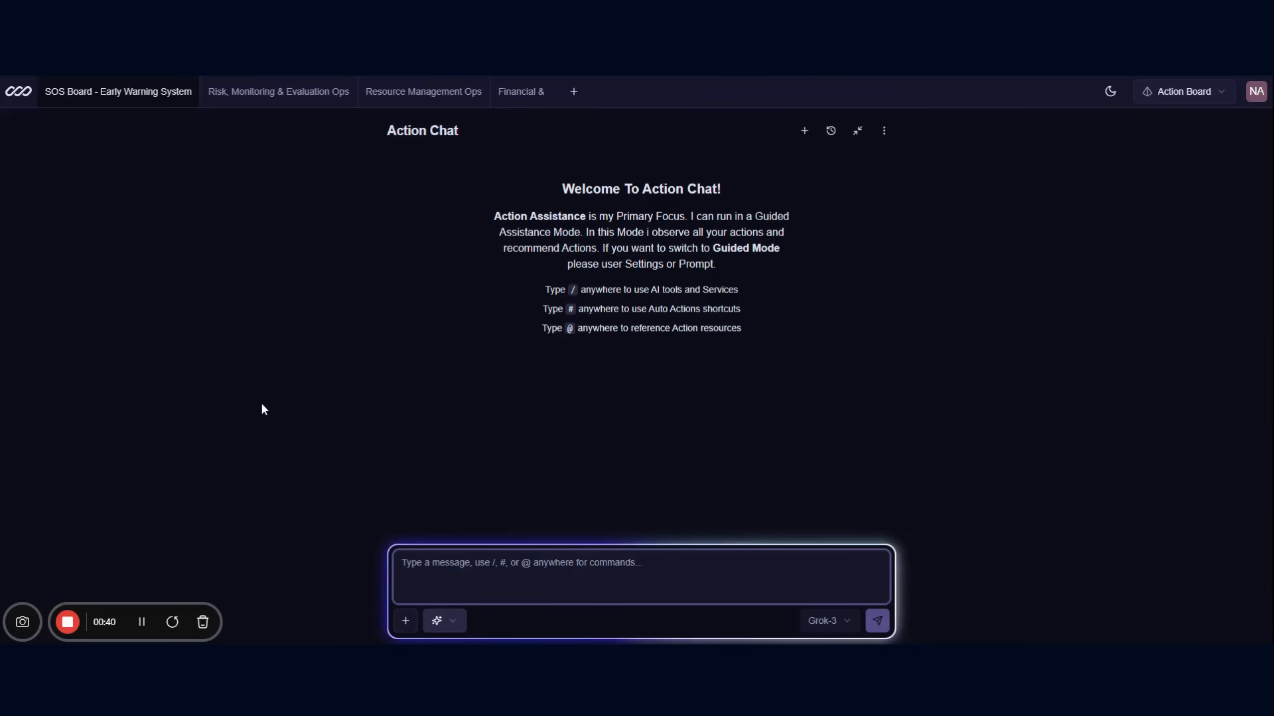
- Bring up the Available Tools popup with / and scroll through the crisis tools list
text(/)
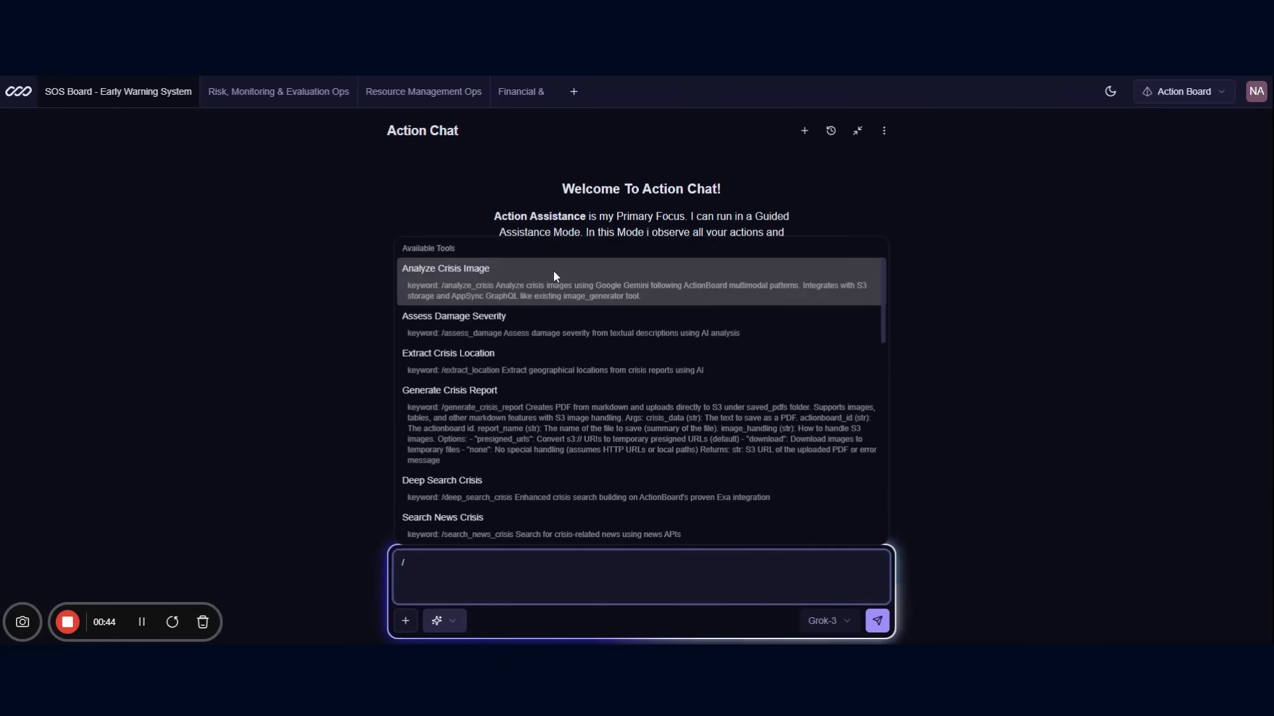
scroll(down, 3)
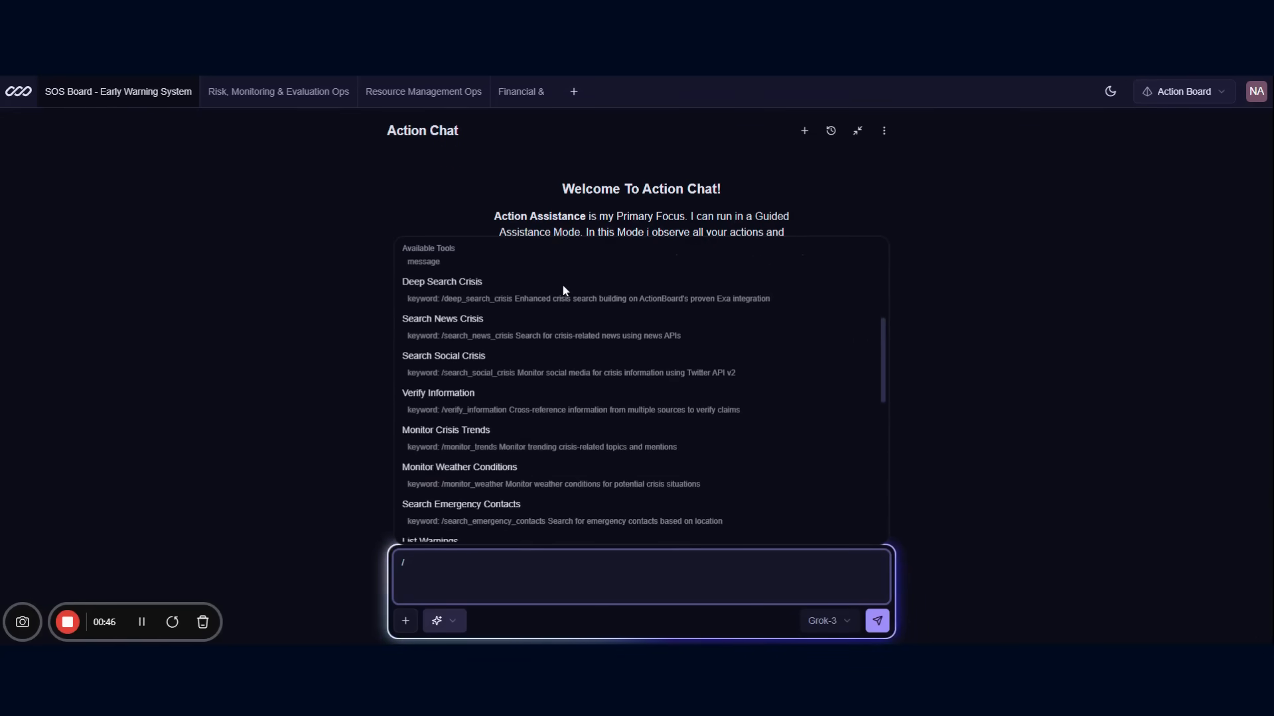
scroll(down, 3)
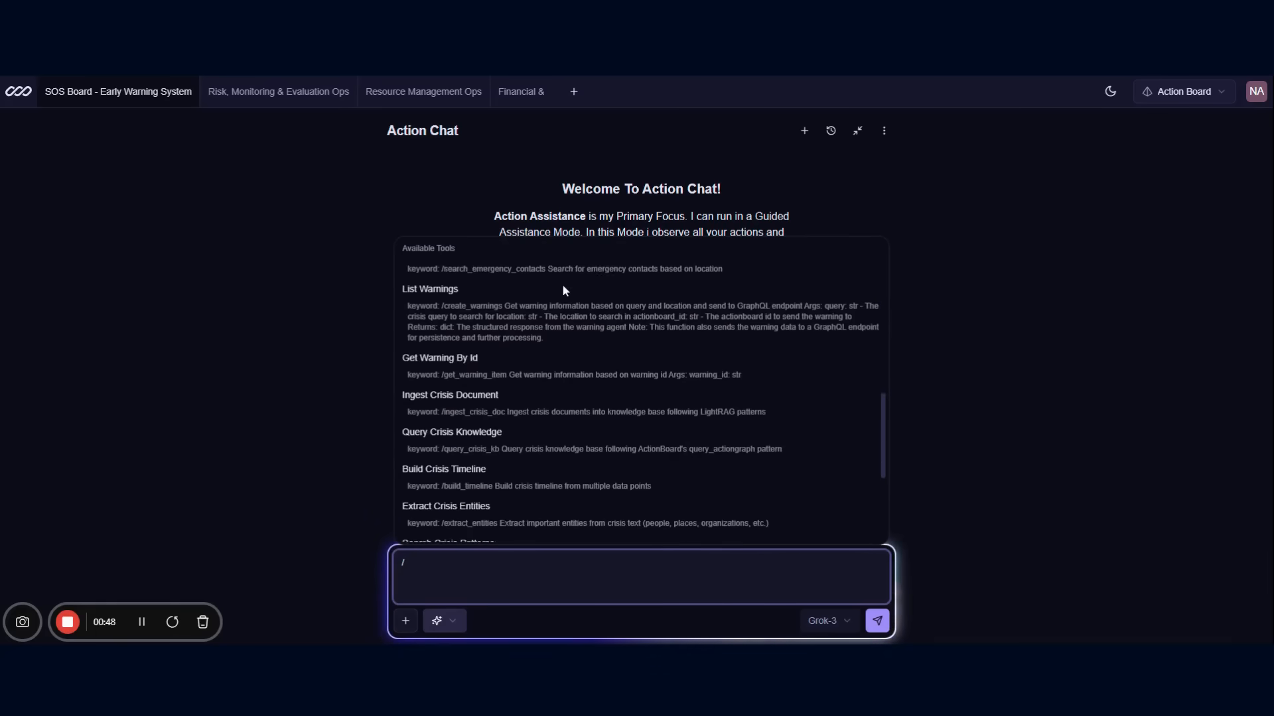
scroll(down, 3)
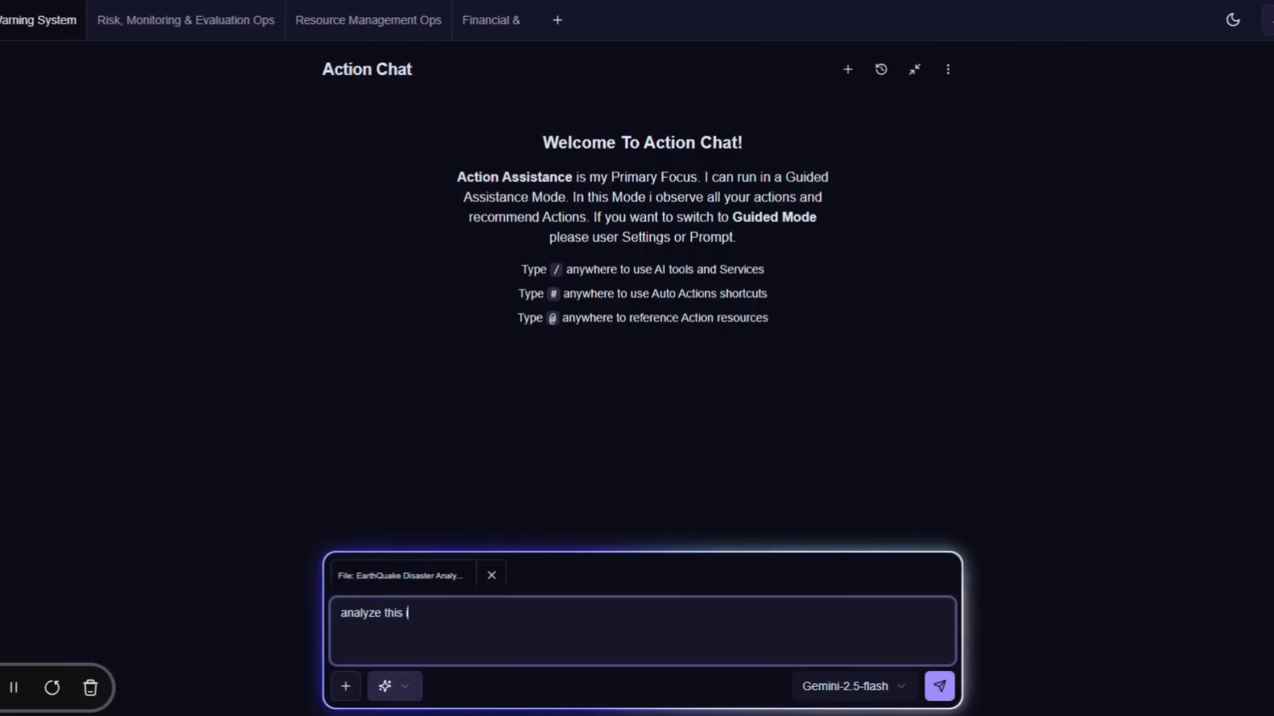
- Send "analyze this image using /analyze_crisis_image" to get the earthquake crisis assessment
text(image using)
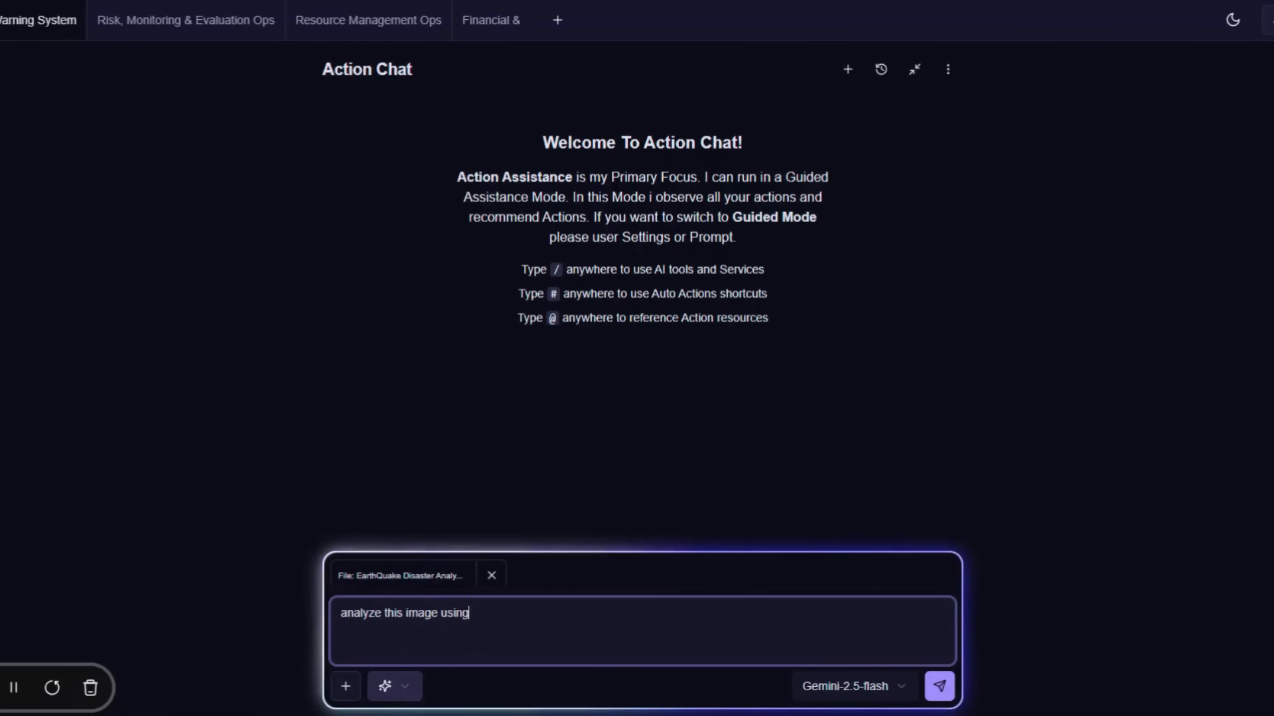
text(/analyze_crisis_image)
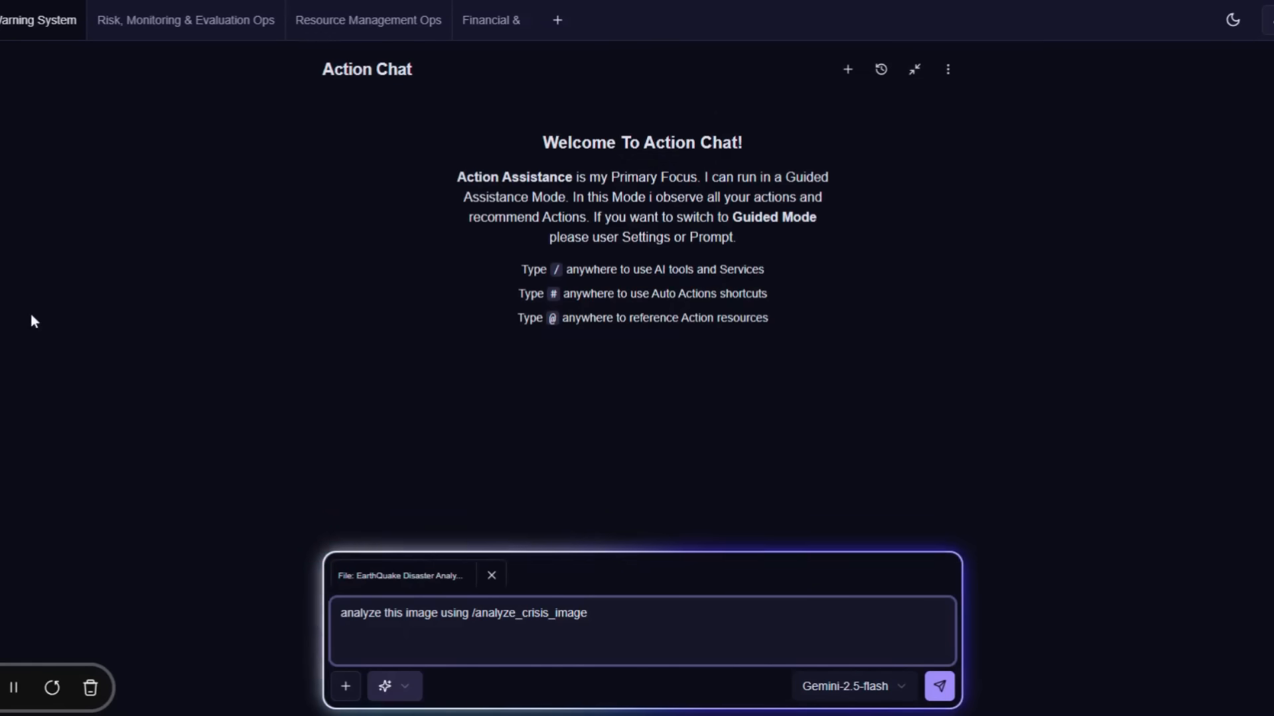
click(942, 687)
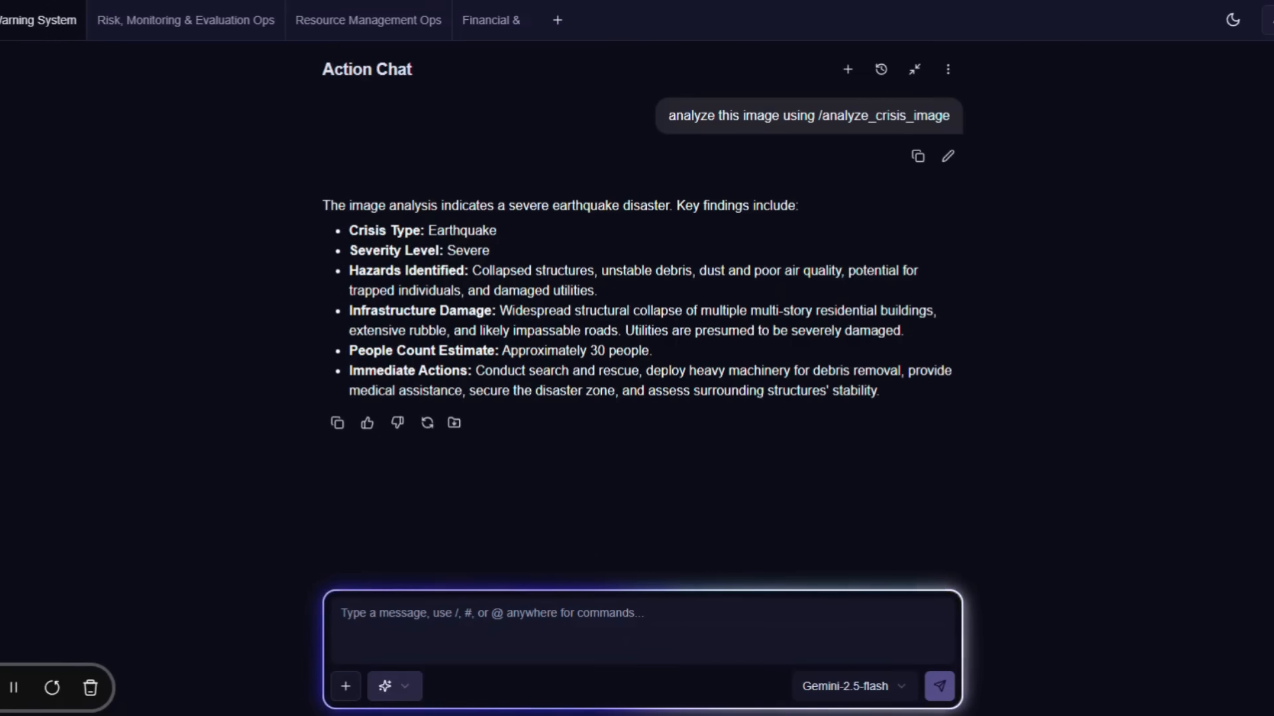
mouse_move(46, 435)
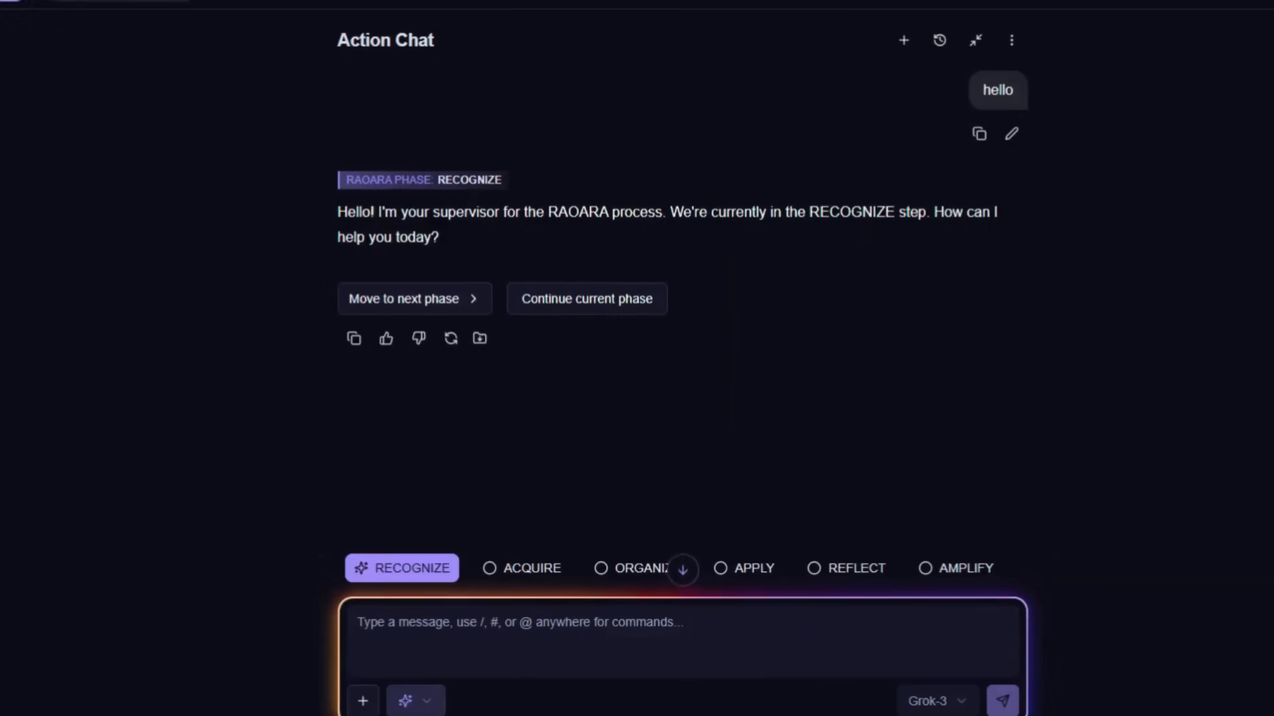
- Send "I want to generate a caregiver profile" and advance the RAOARA workflow to ACQUIRE
text(I want to generate a)
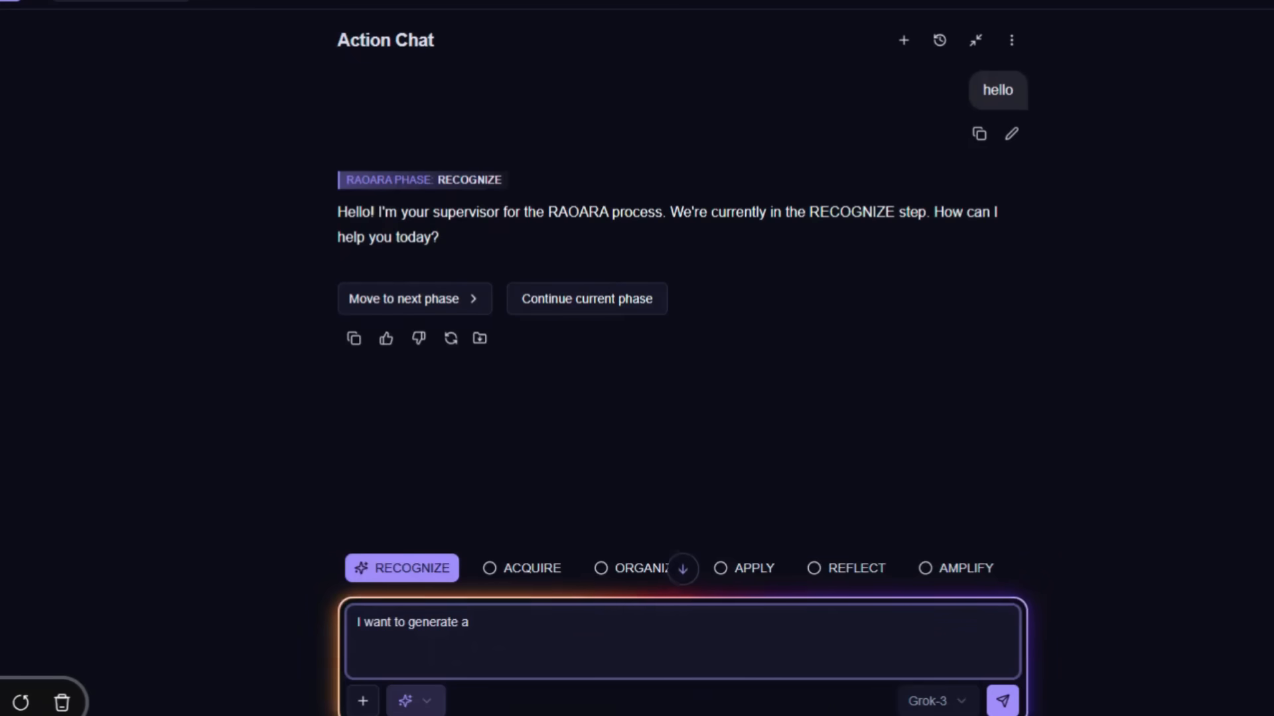
text(caregiver prog)
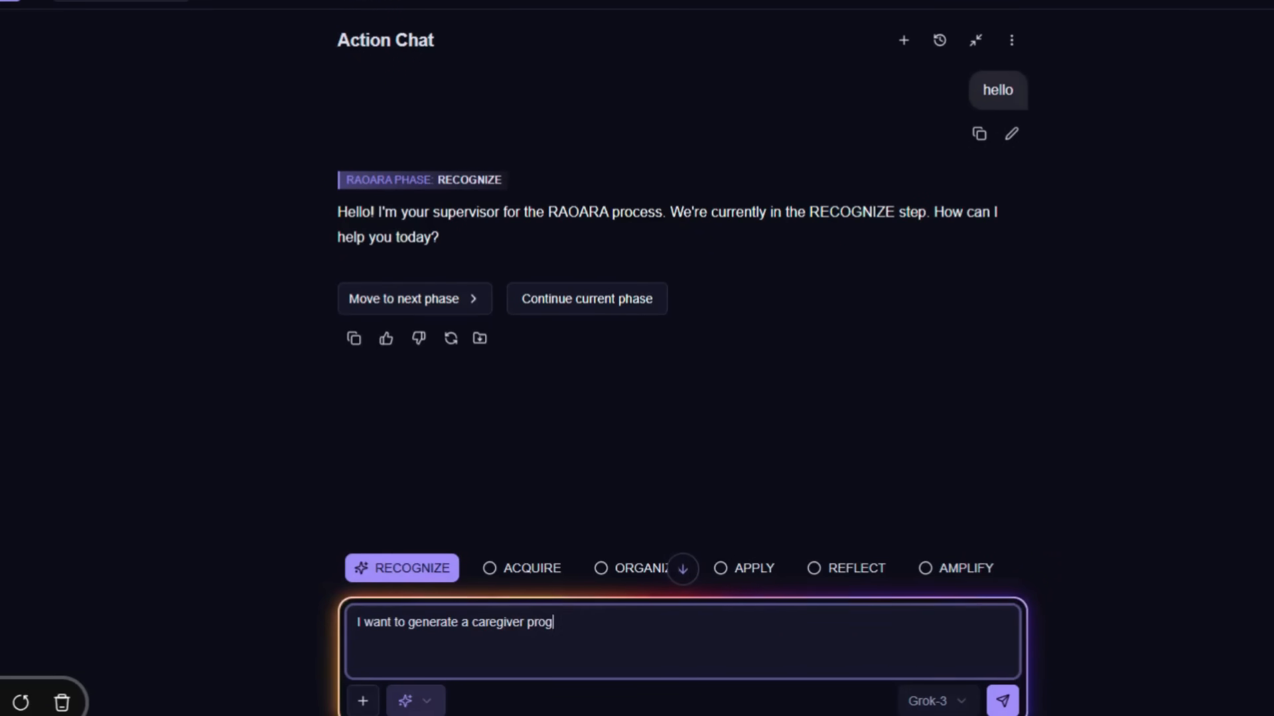
click(1002, 701)
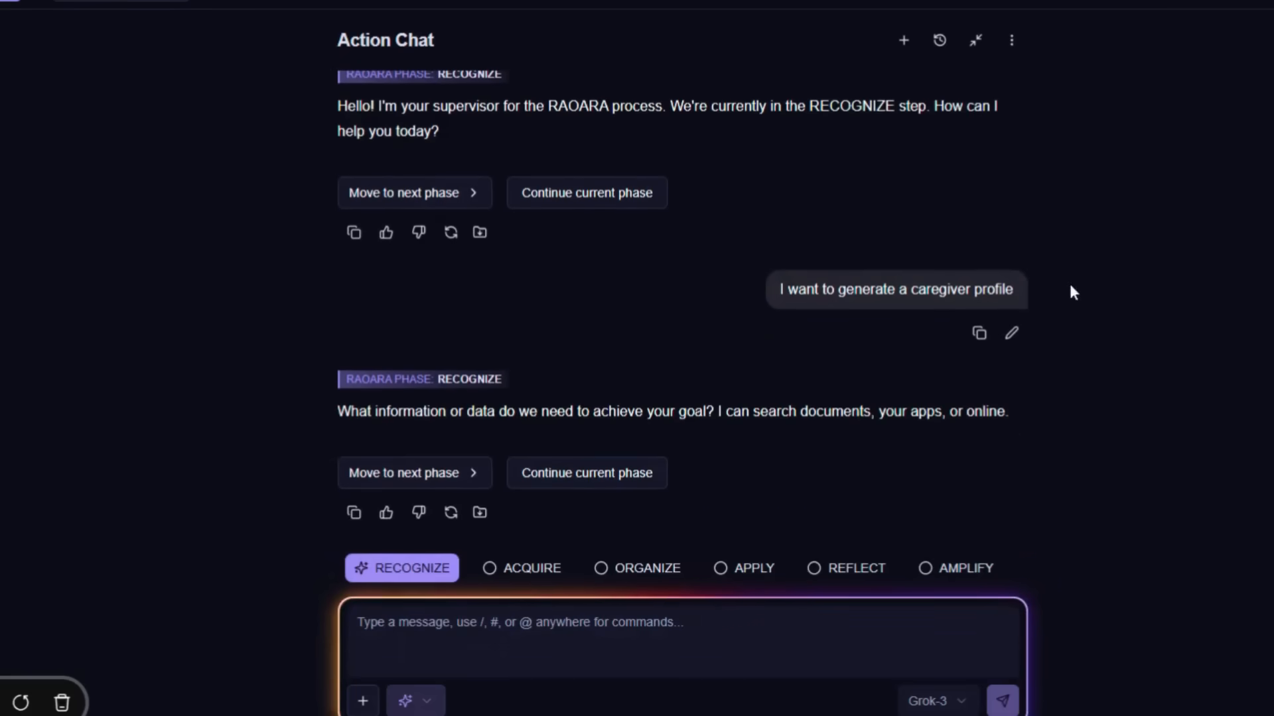
click(520, 568)
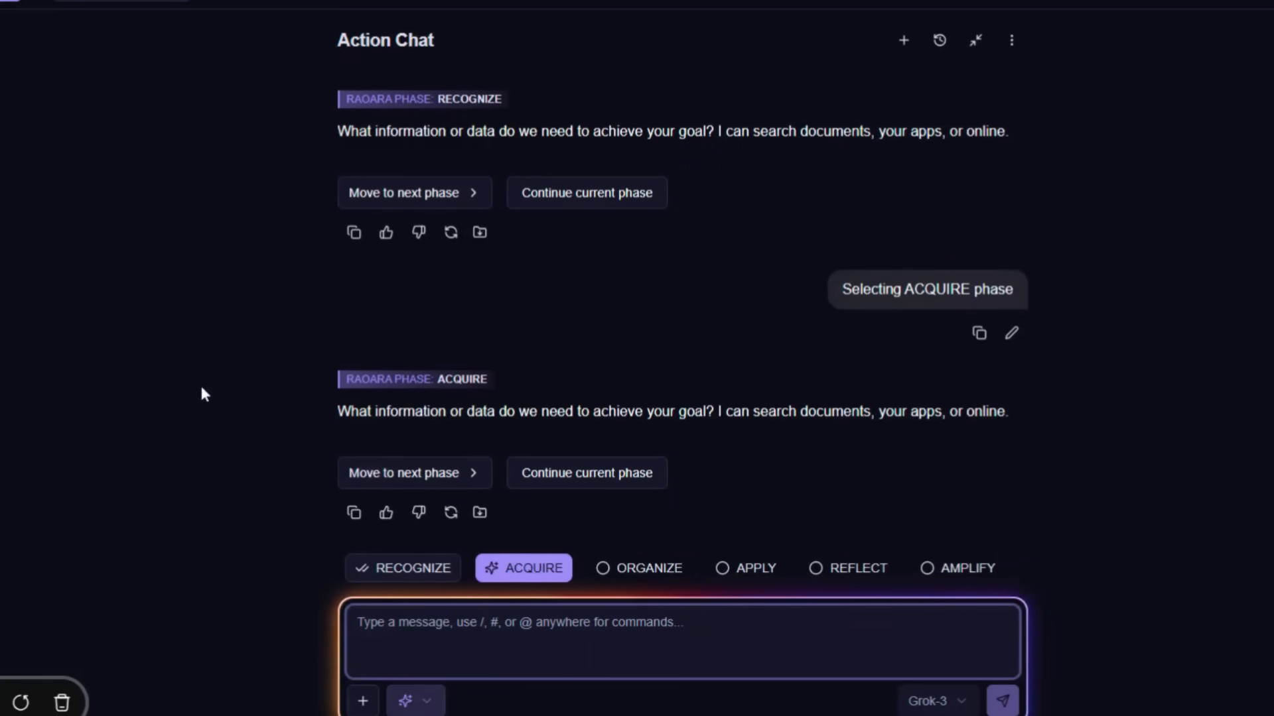
- Reference the caregiver profile PDF with @ and send "to extract information for caregiver"
text(@)
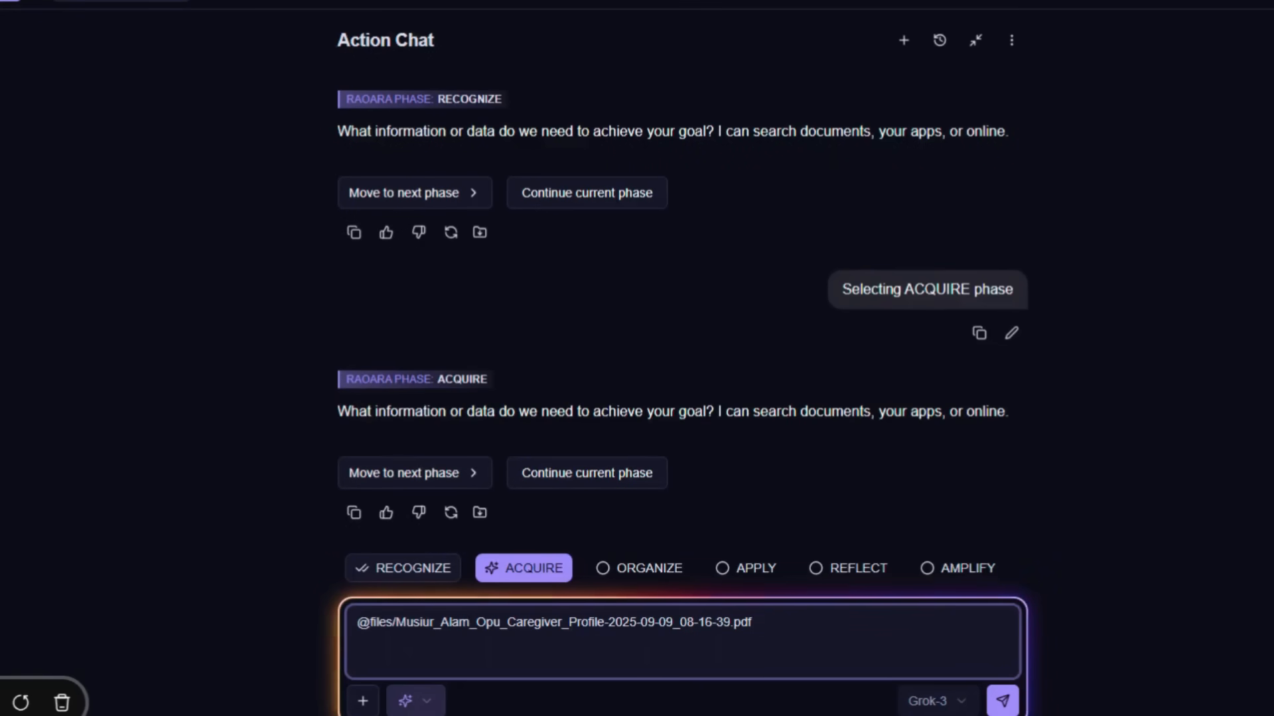
text(to extract)
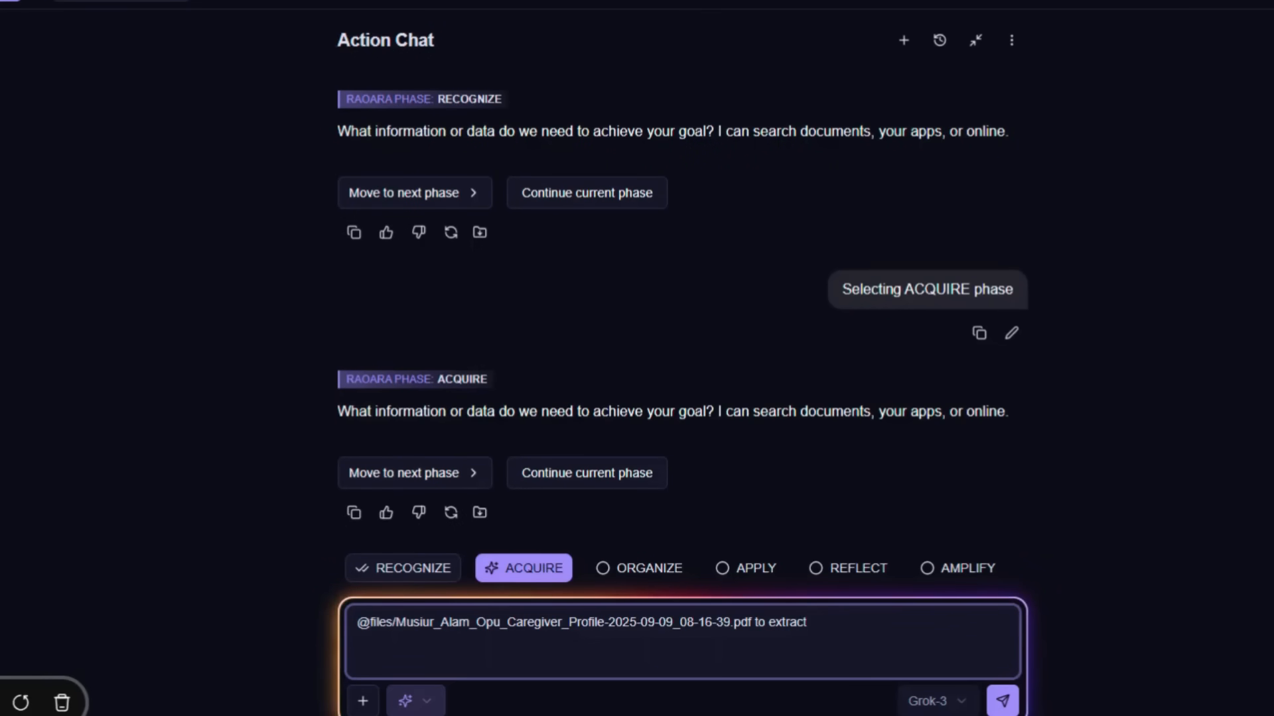
text(information for)
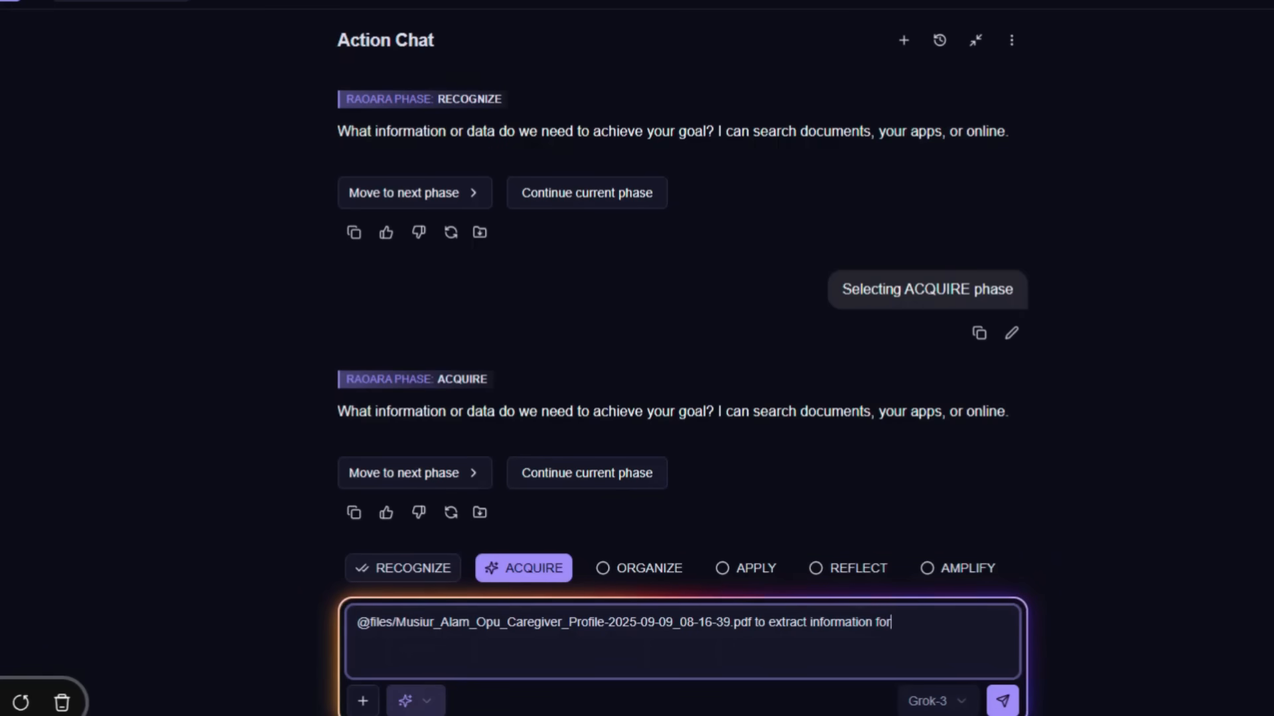
text(caregiver)
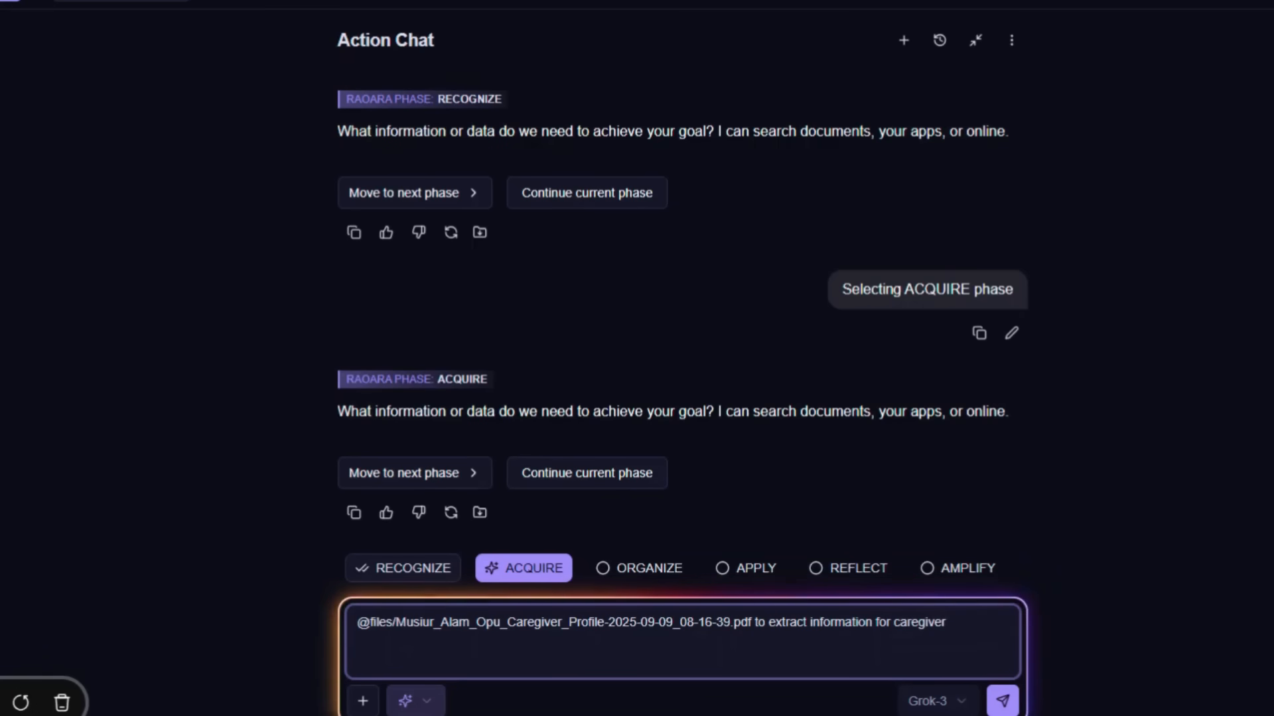
click(1003, 701)
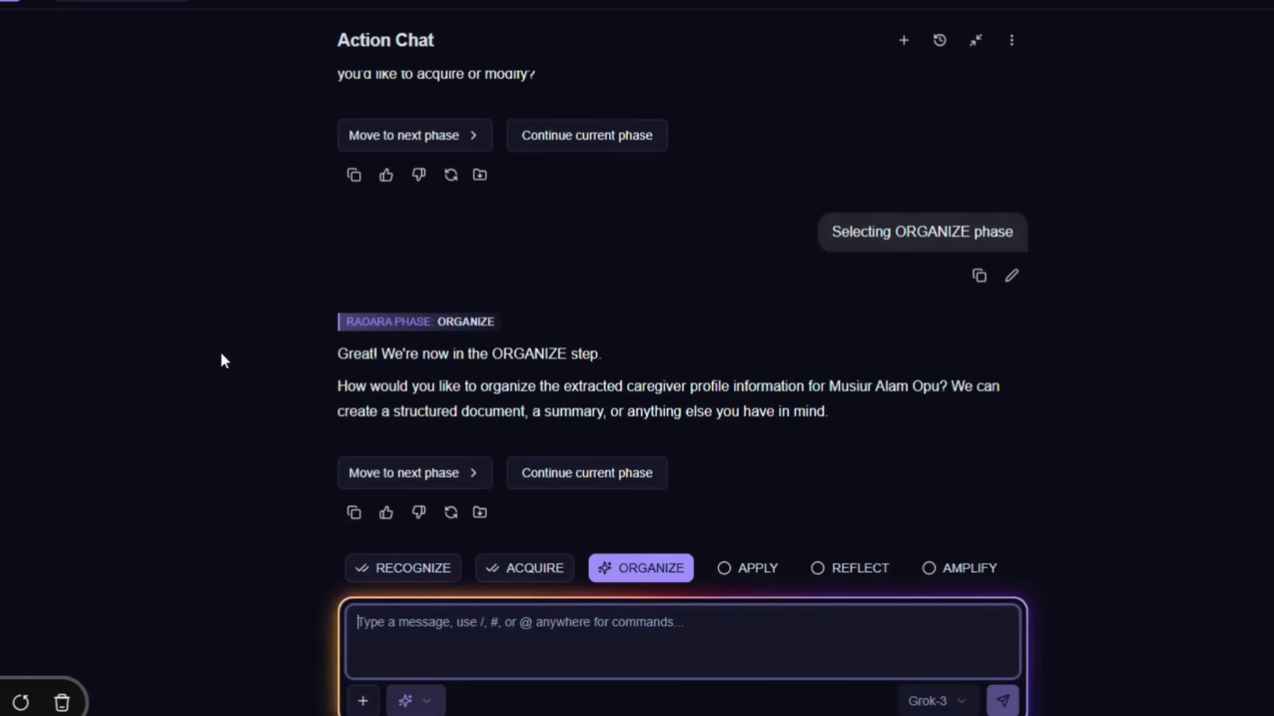
- Ask the assistant to search the internet and organize this profile, then advance to the APPLY phase
text(search the i)
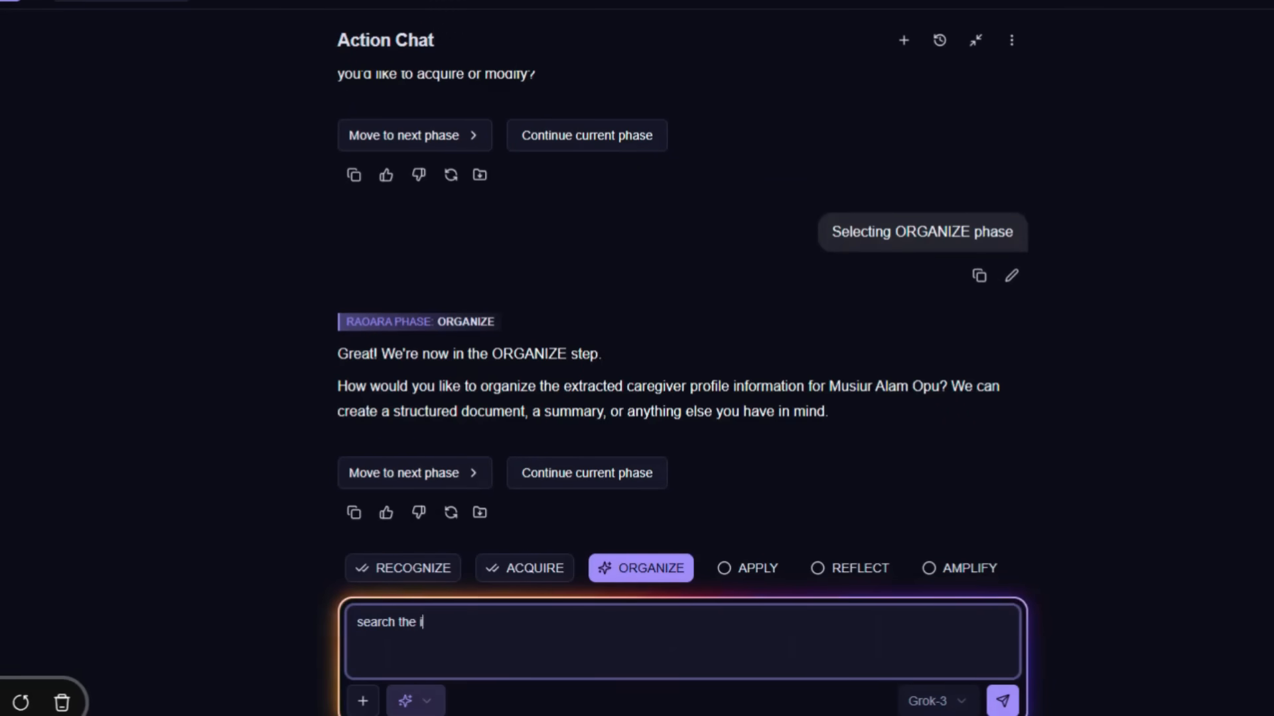
text(nternet and)
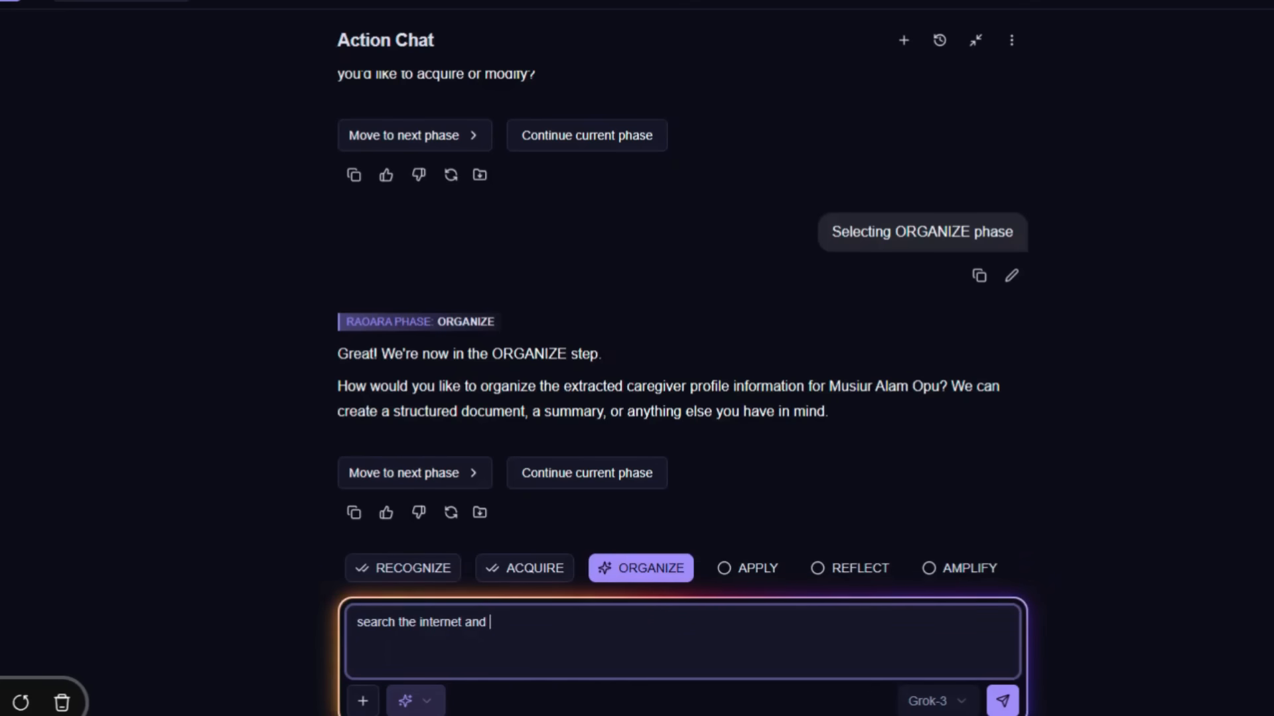
text(find the best way to orga)
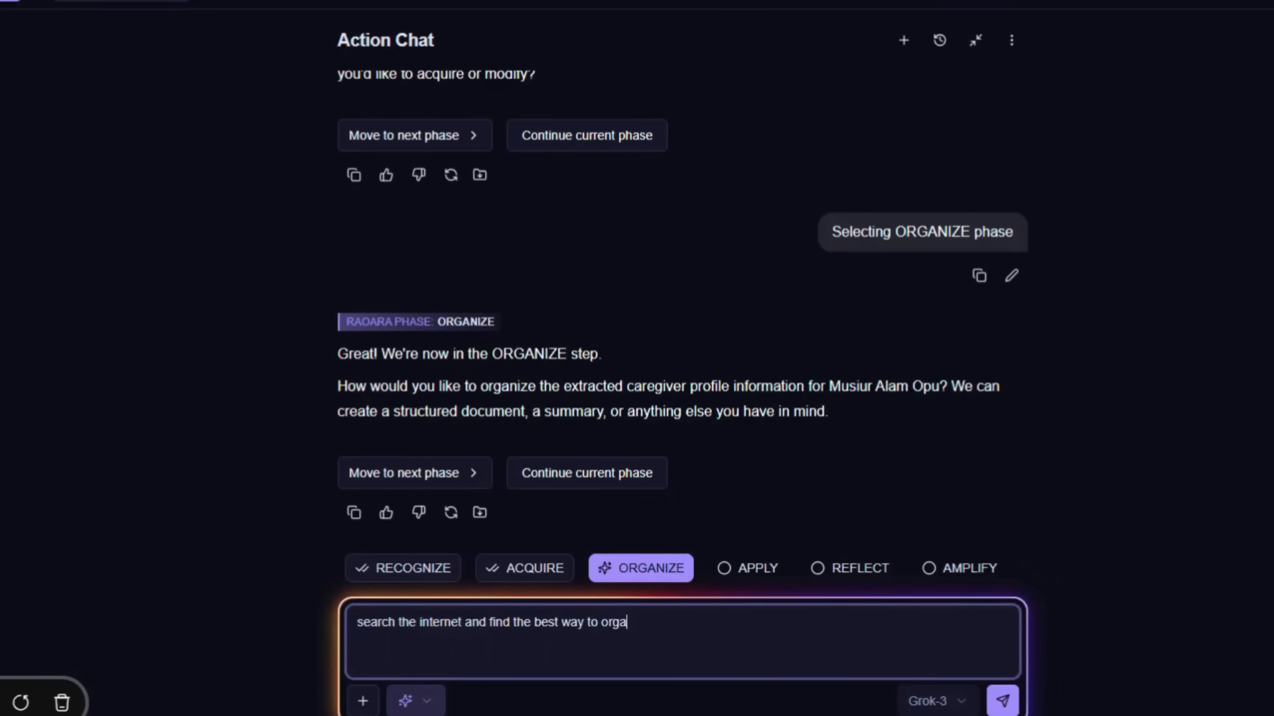
text(nize this profile)
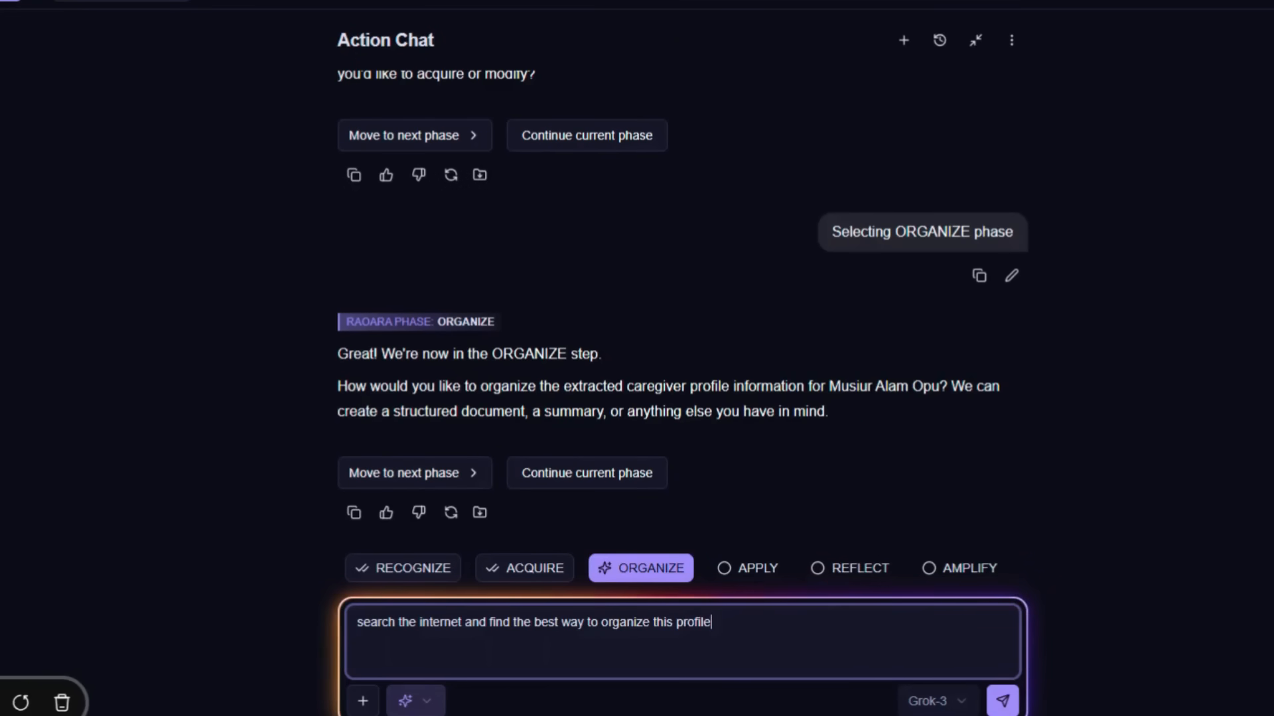
click(1005, 713)
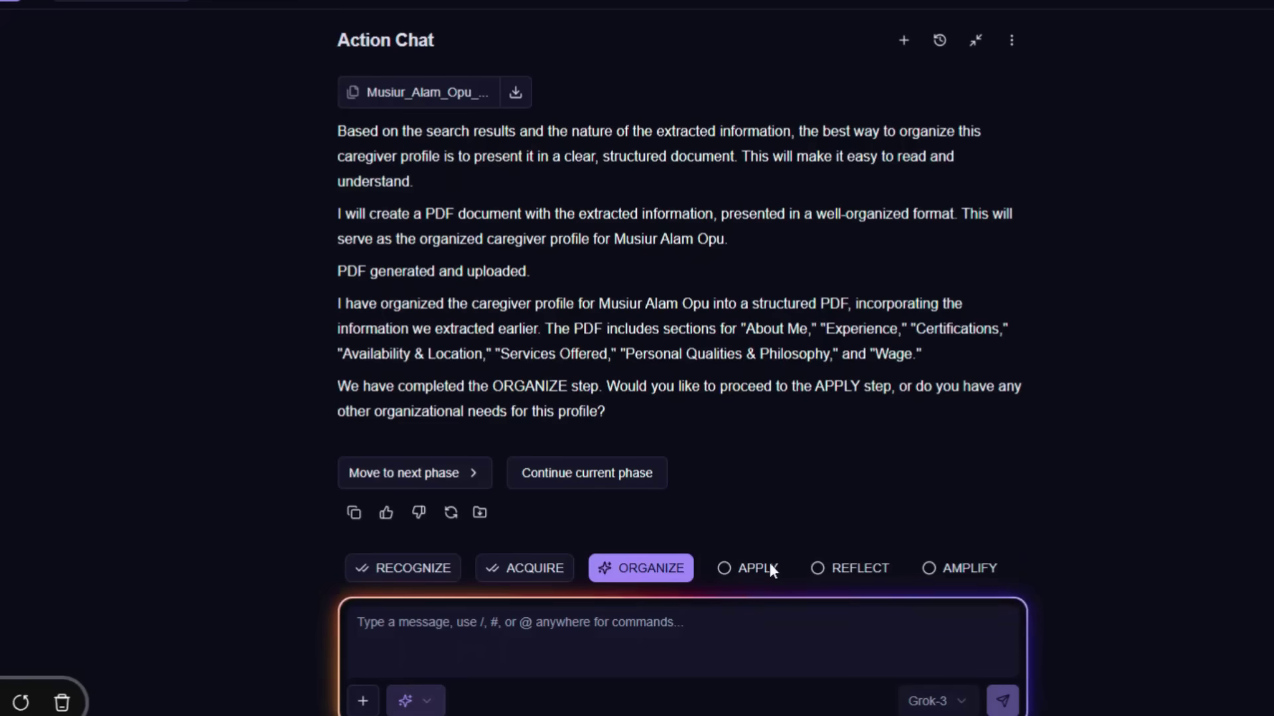
click(756, 568)
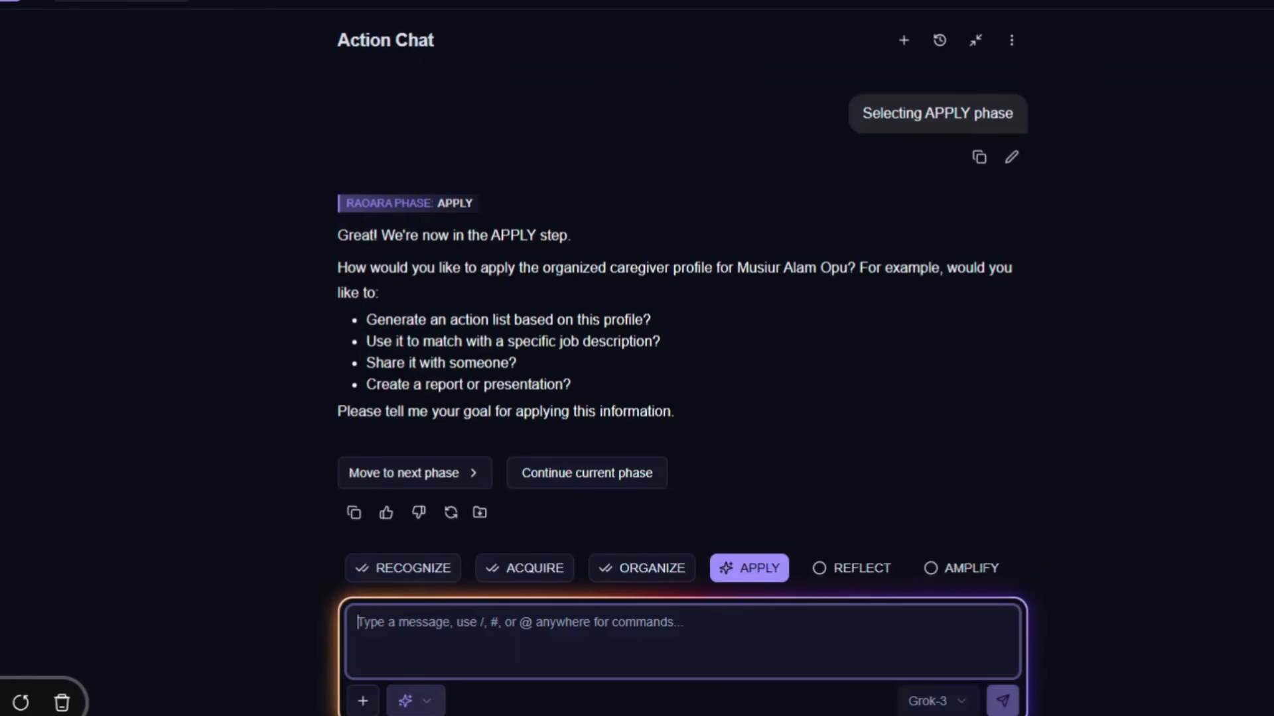
- Bring up the warnings list with the Gaza humanitarian crisis (conflict-induced) warning
text(shar)
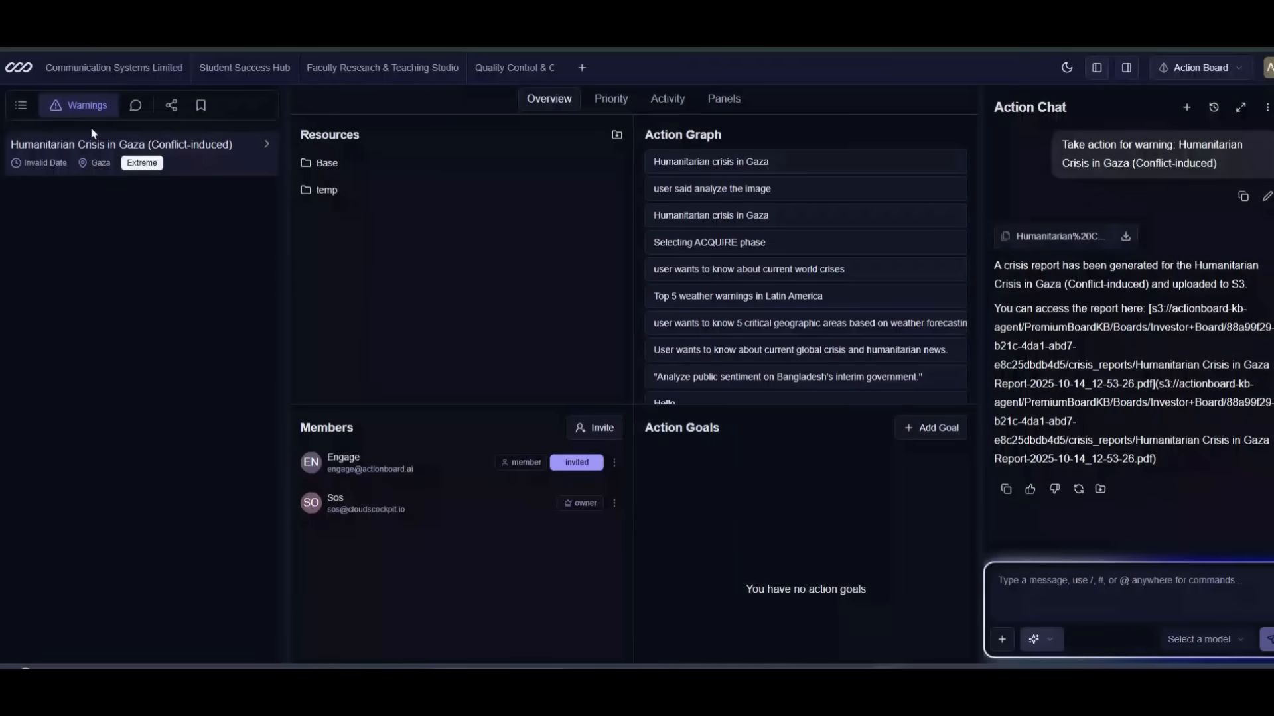
- Expand the Gaza crisis warning and view its generated crisis report PDF
click(137, 145)
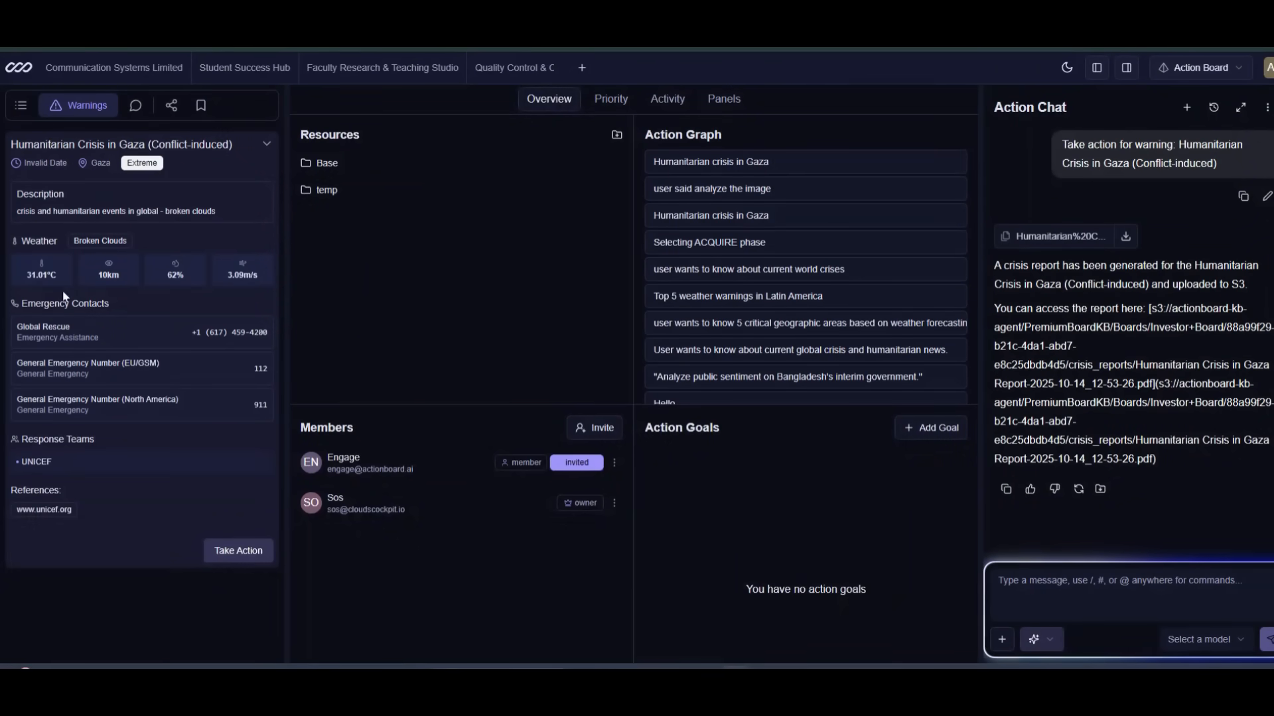
mouse_move(128, 478)
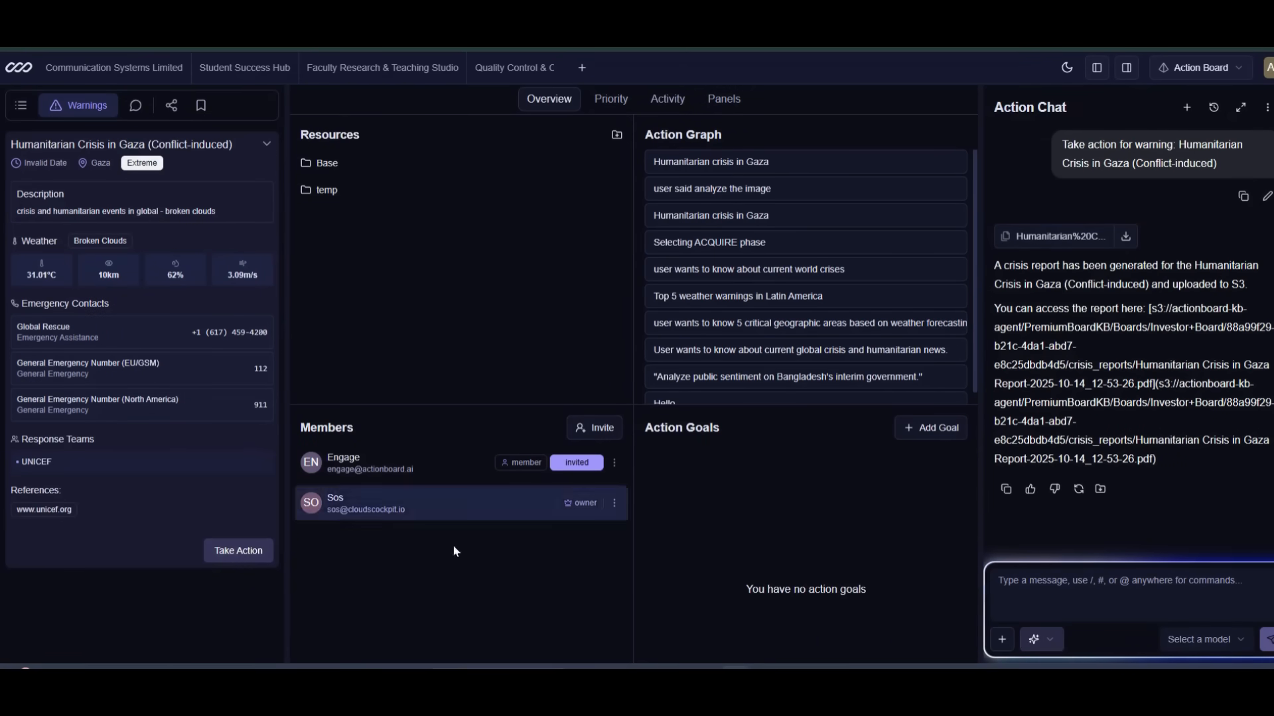
click(1046, 236)
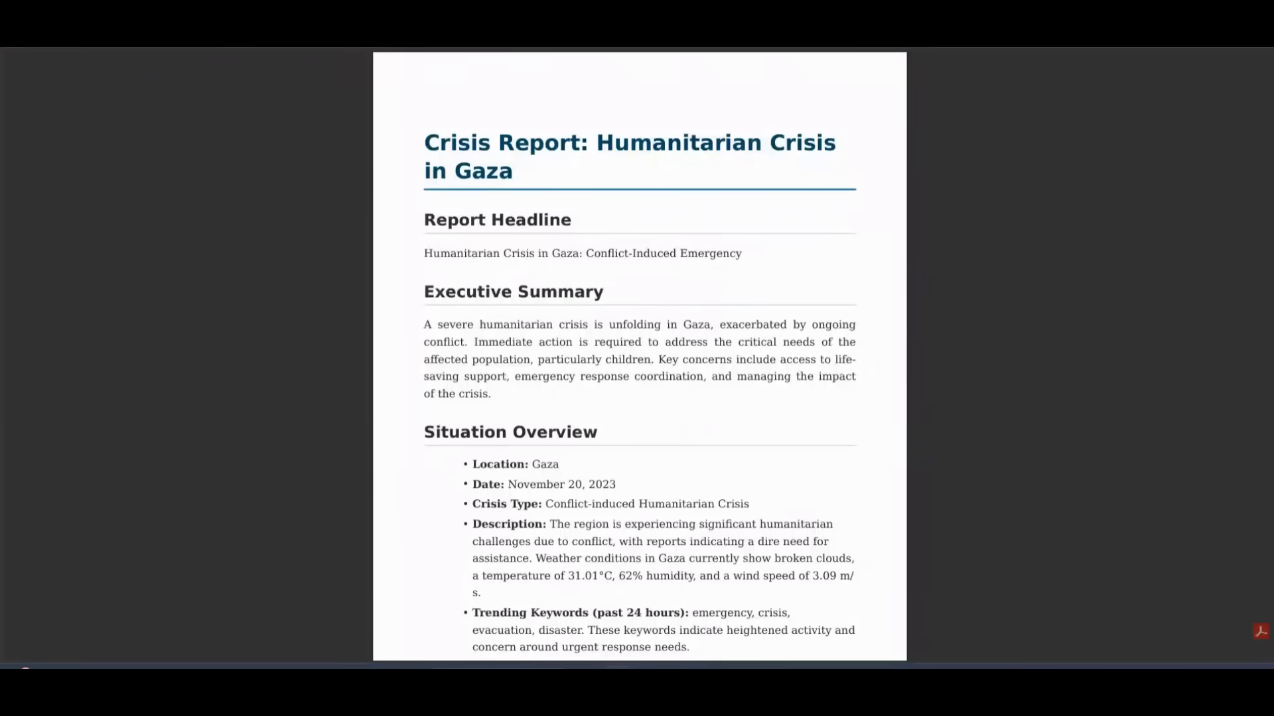
- Read the Gaza crisis report down through its Recommended Actions section
scroll(down, 3)
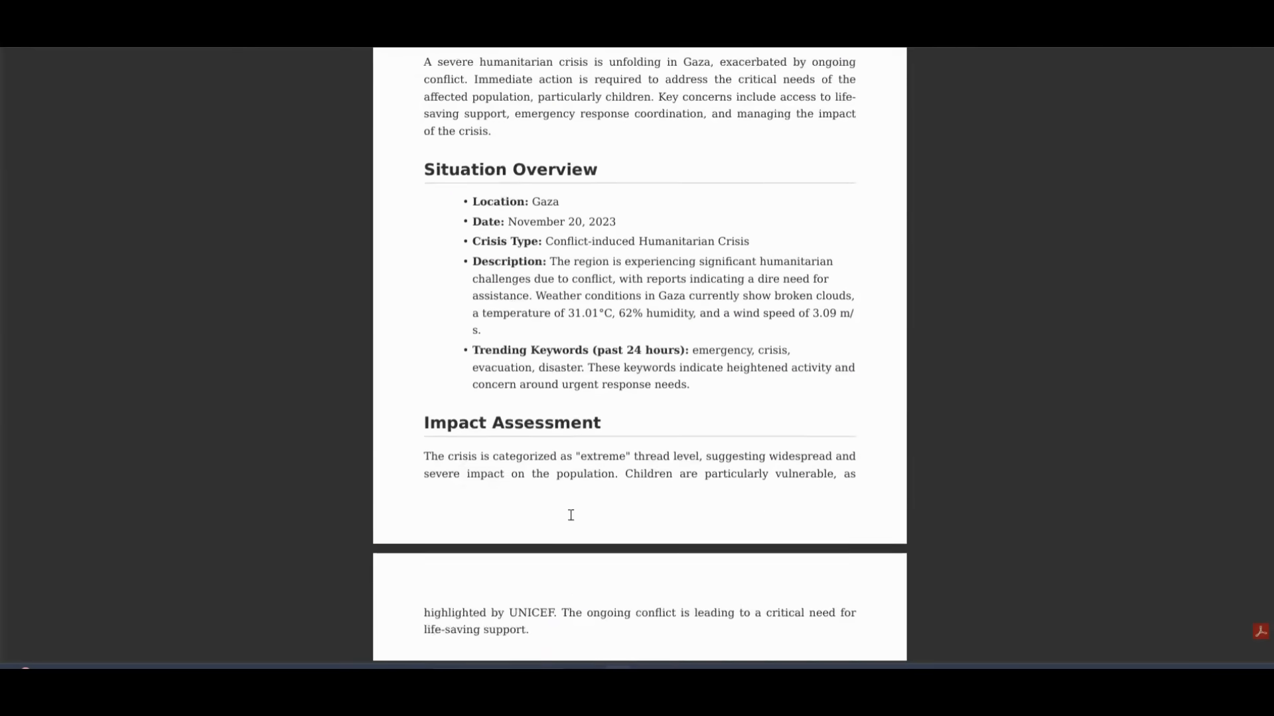
scroll(down, 3)
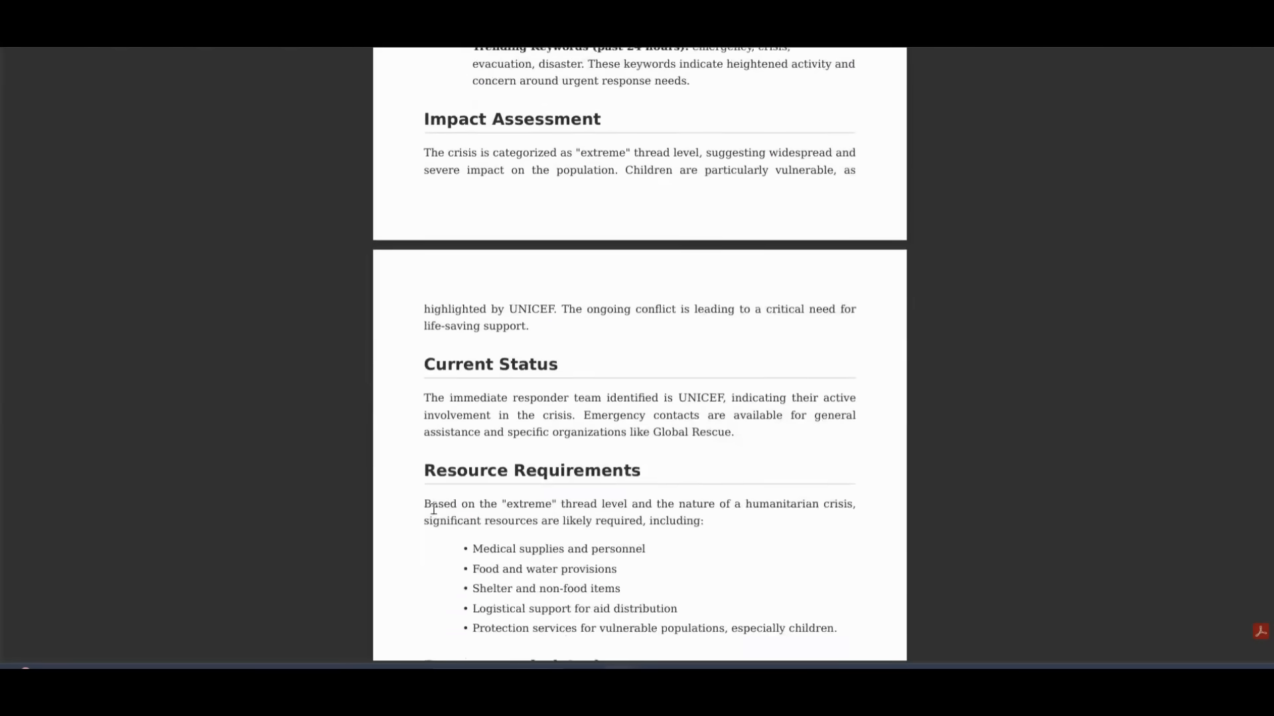
scroll(down, 3)
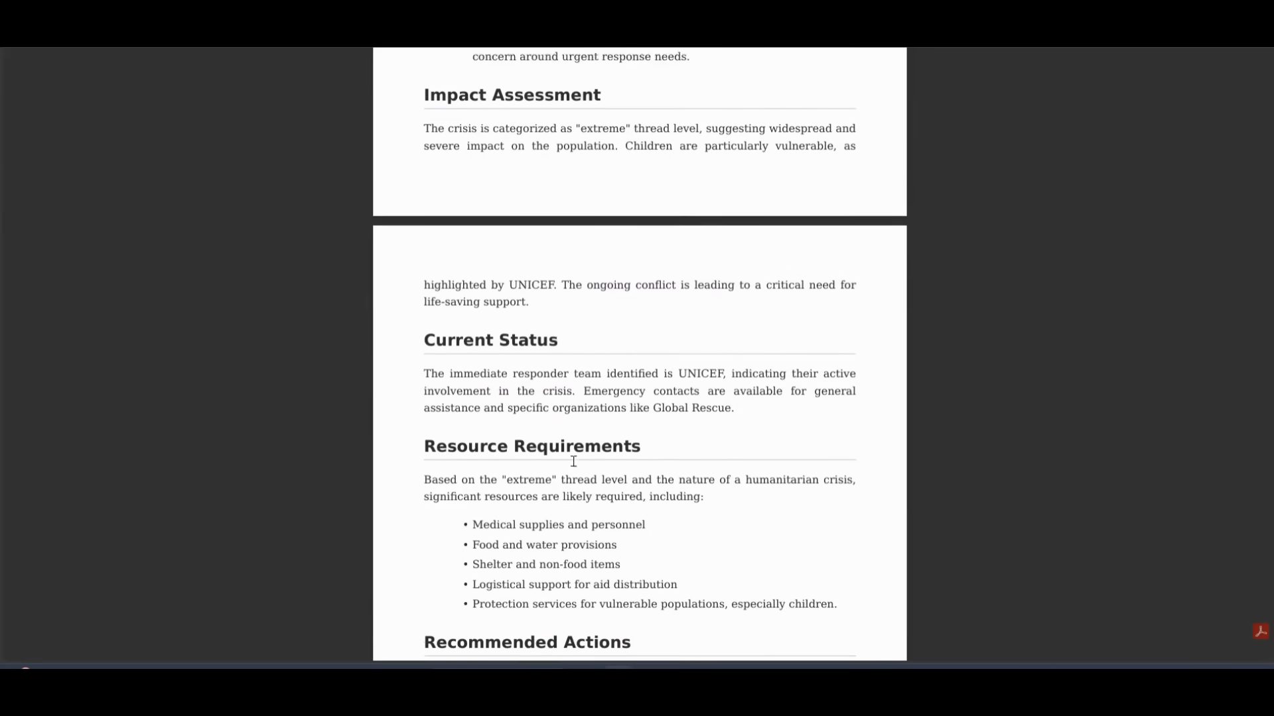
scroll(down, 3)
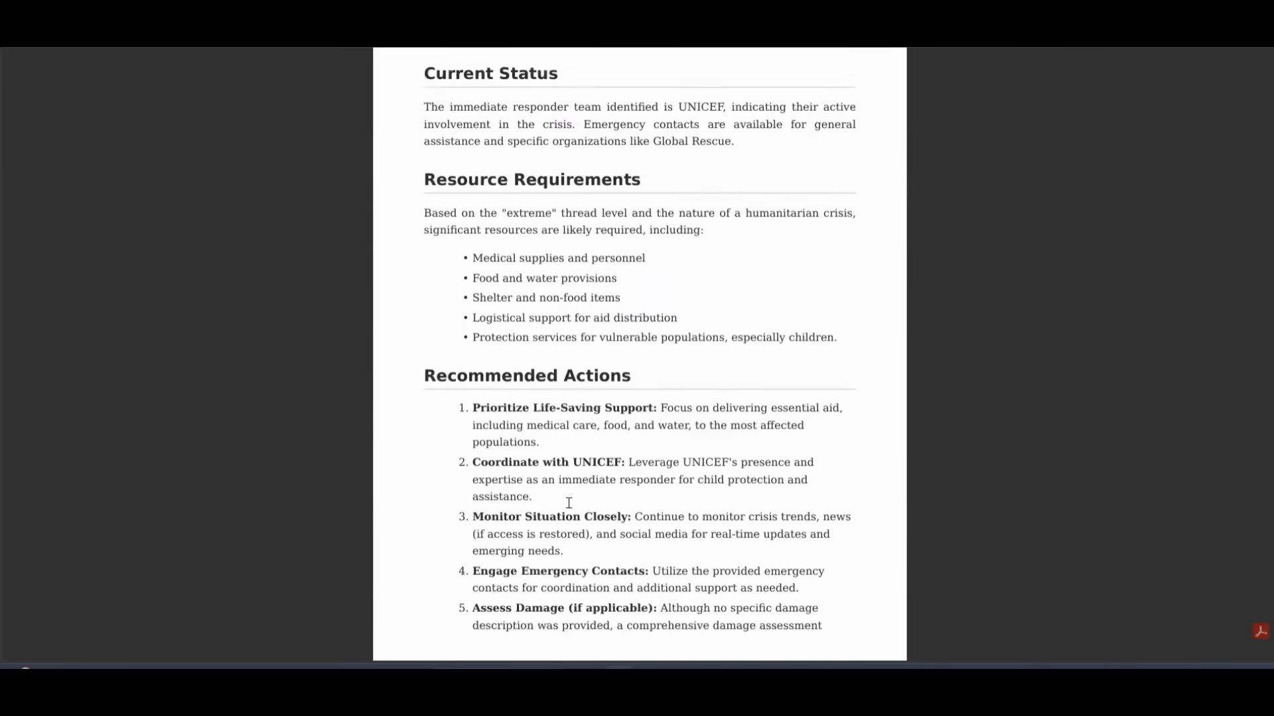
scroll(down, 3)
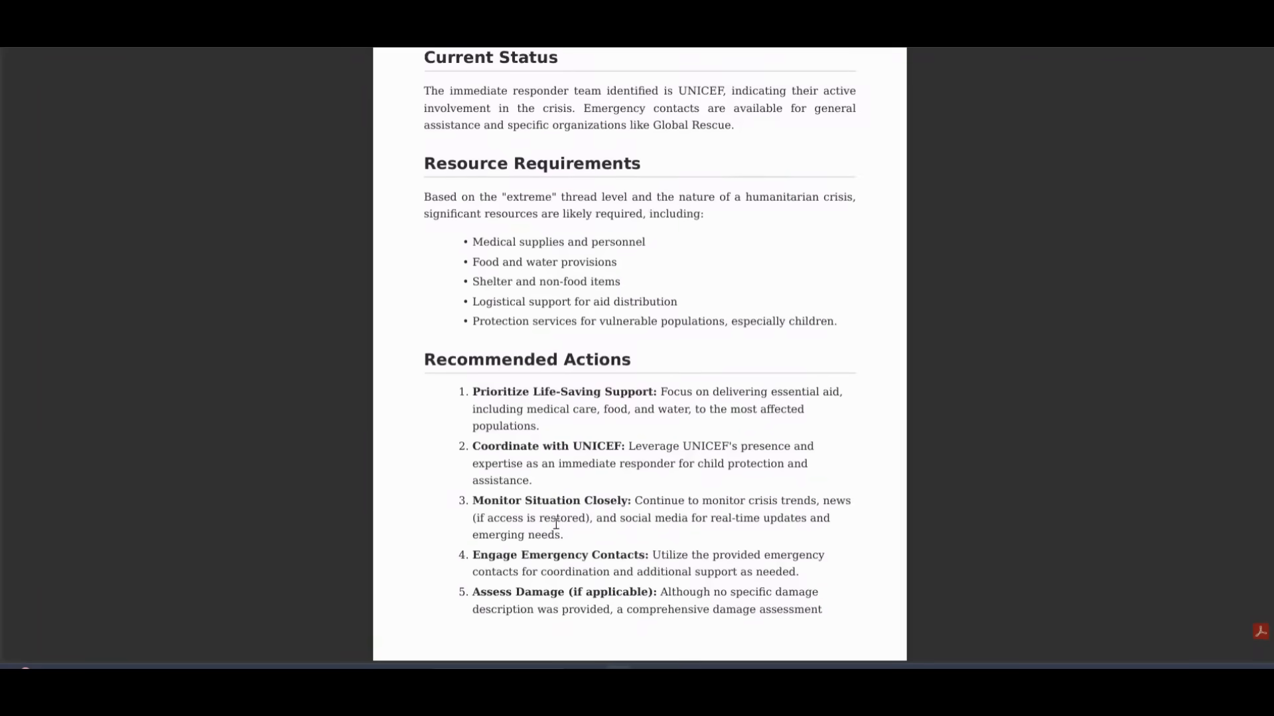
mouse_move(266, 563)
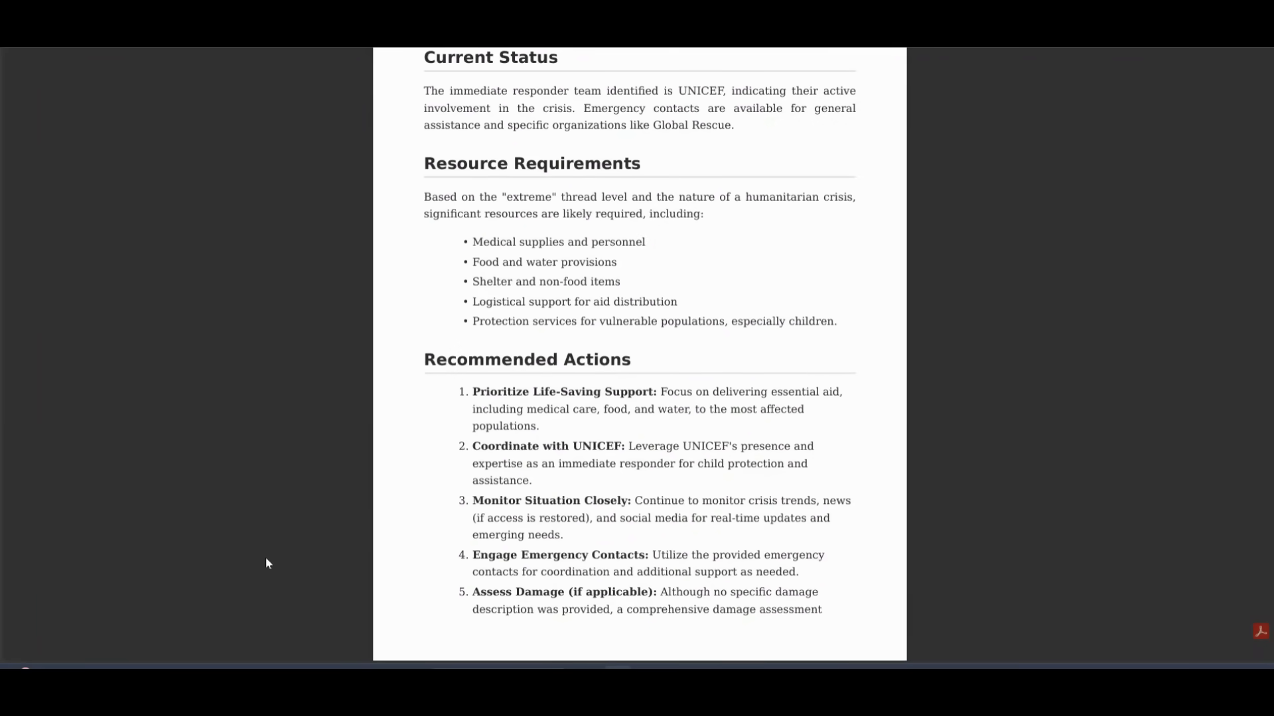
scroll(down, 3)
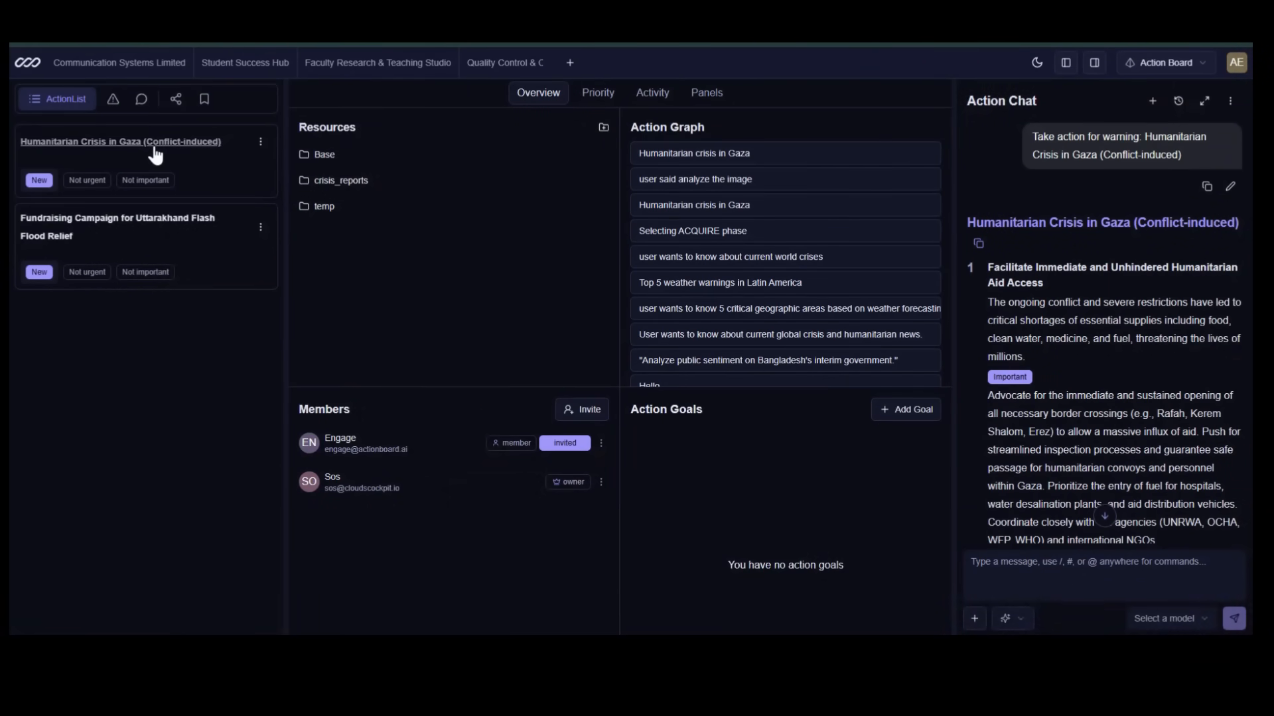
- Review the Gaza crisis card's generated action items, then switch to the October 2025 calendar
click(125, 140)
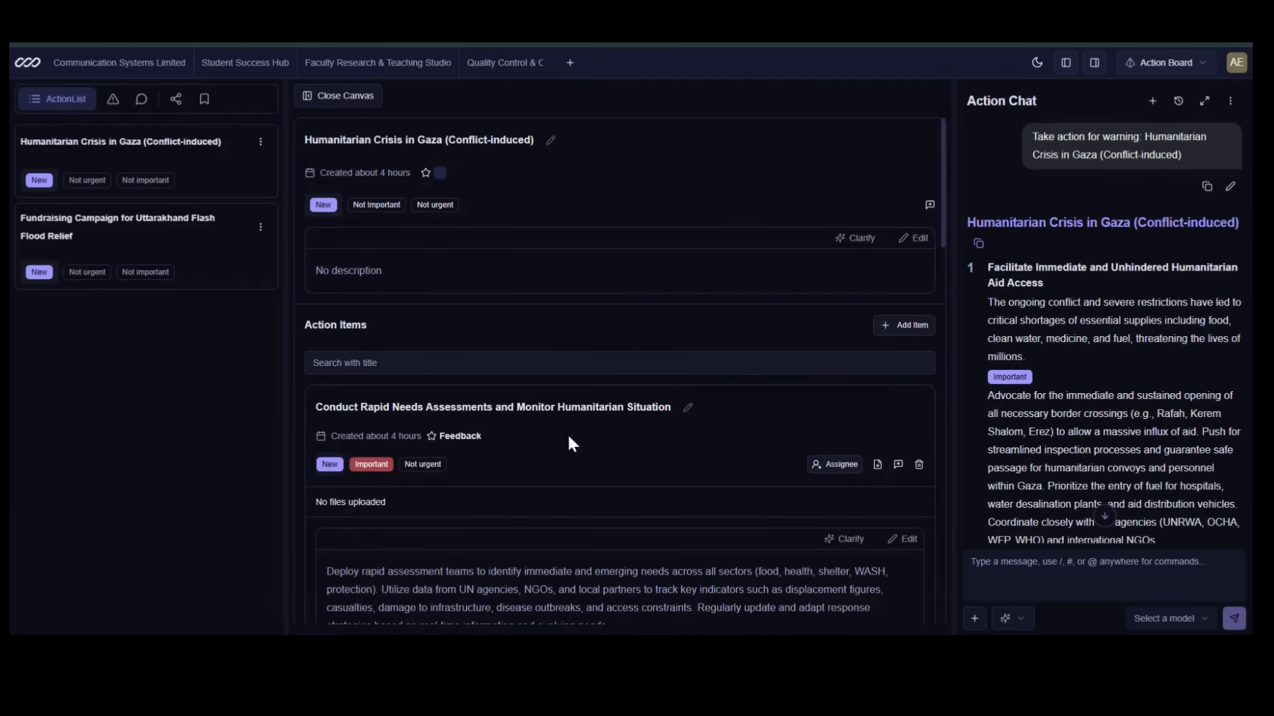
scroll(down, 3)
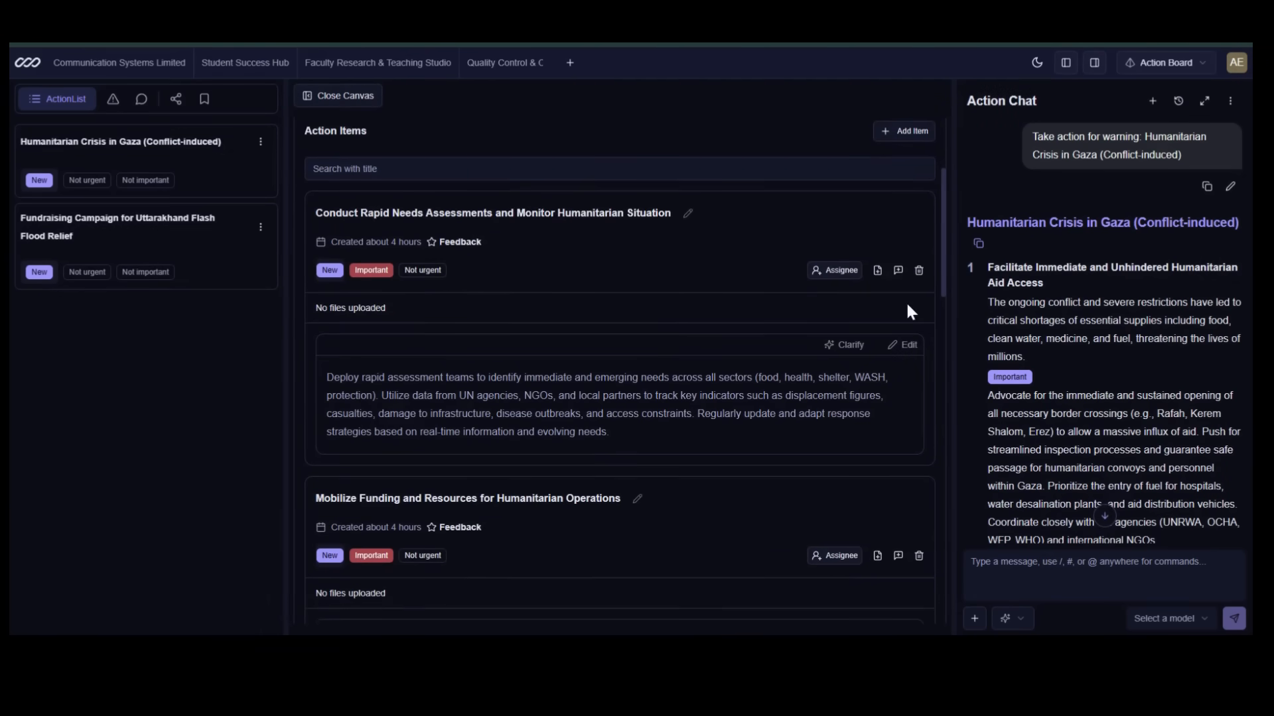
click(835, 271)
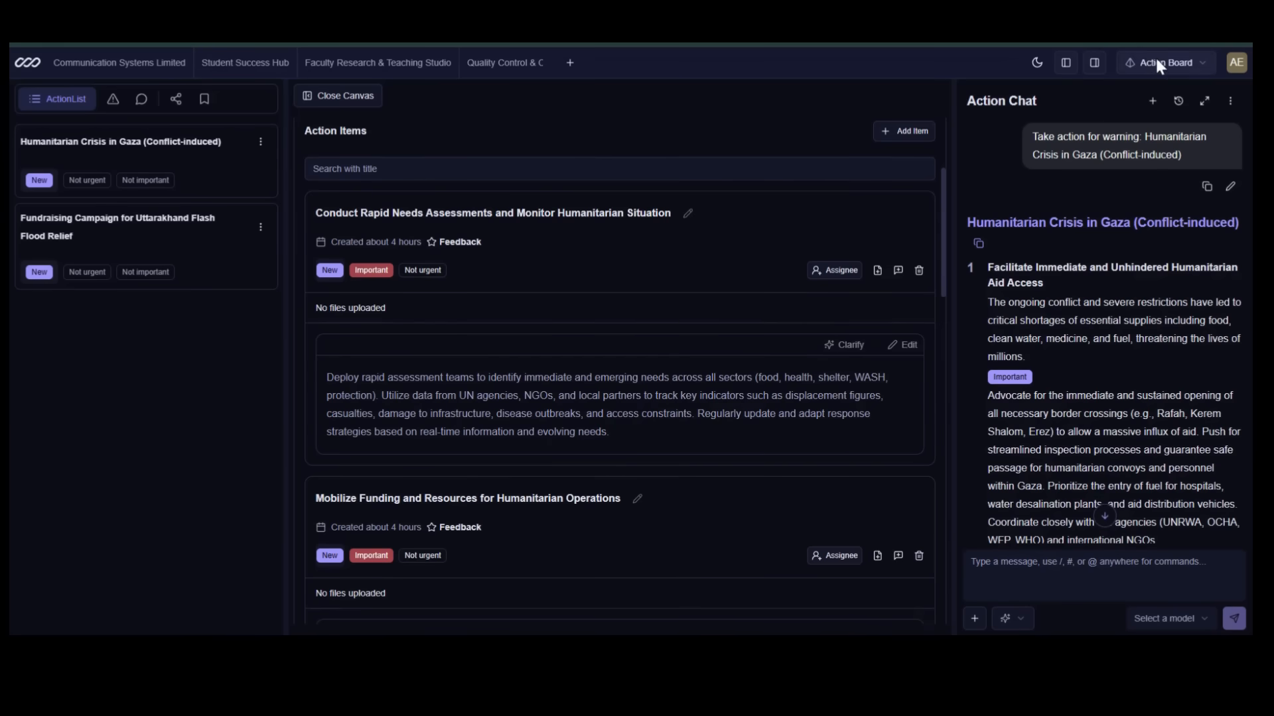
click(1169, 63)
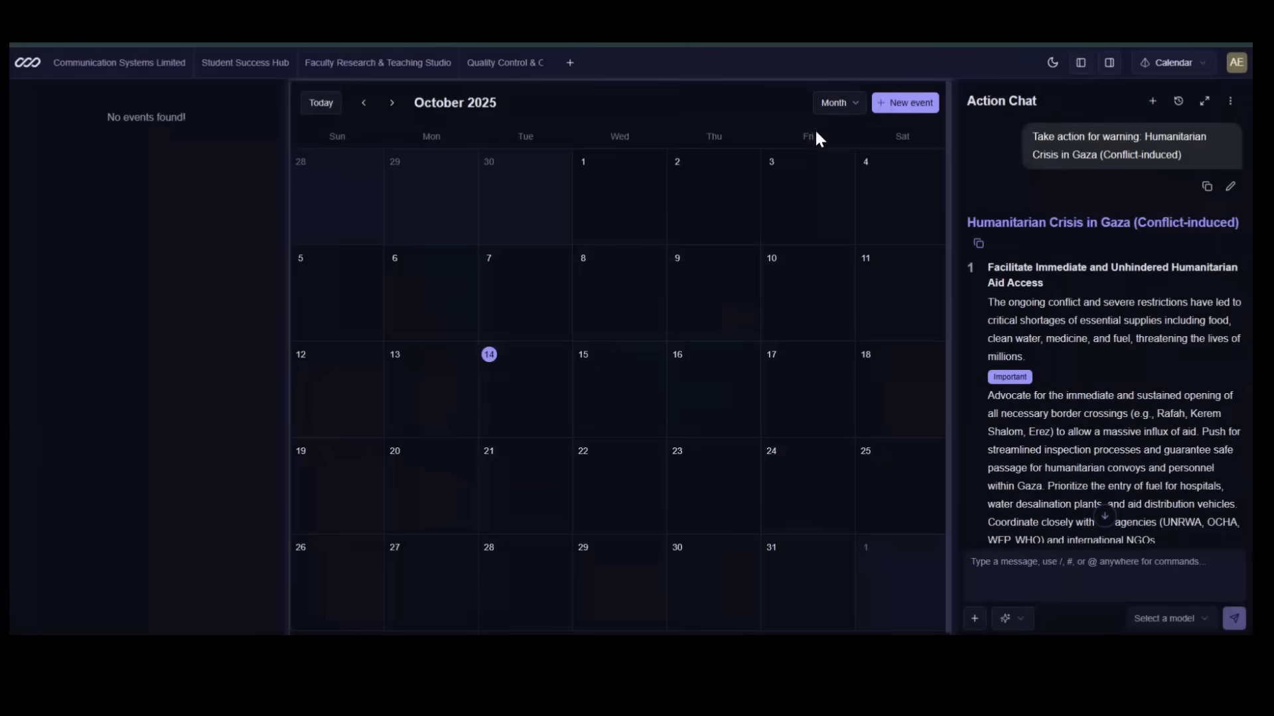
- Return from the calendar to the Action Board view and show the team chat with its 'Hello' message
click(1172, 64)
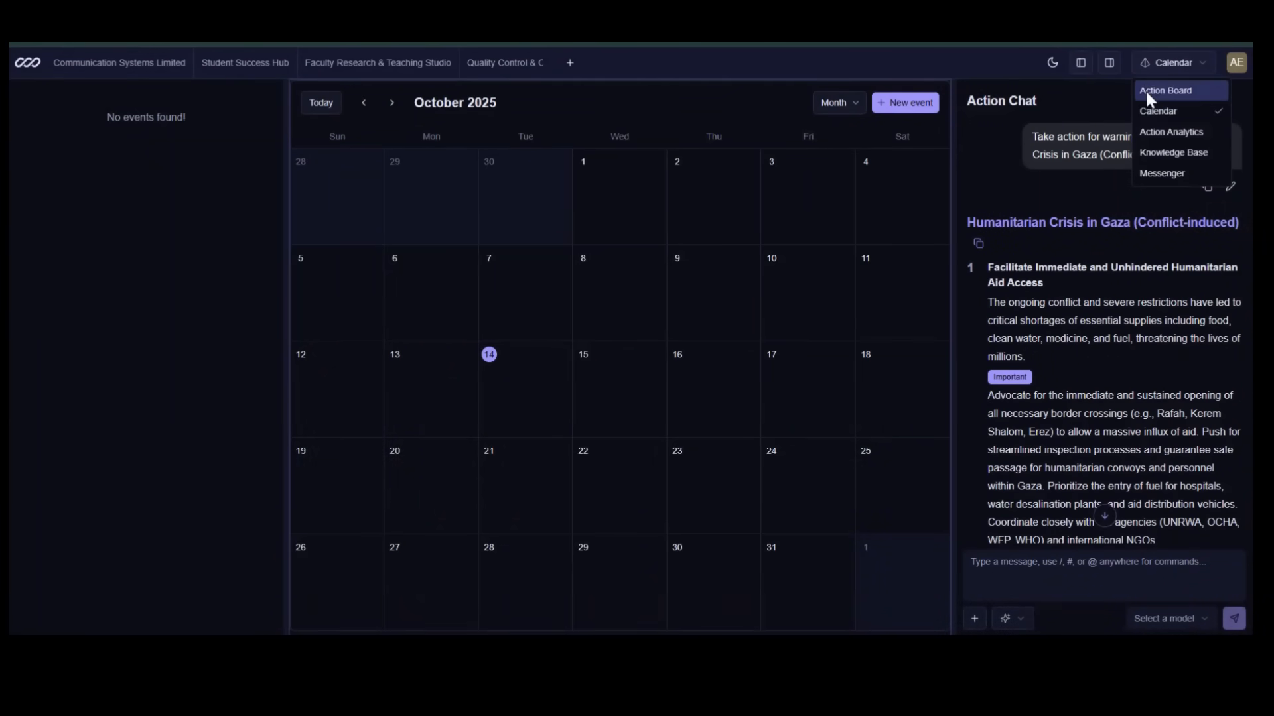
click(1164, 87)
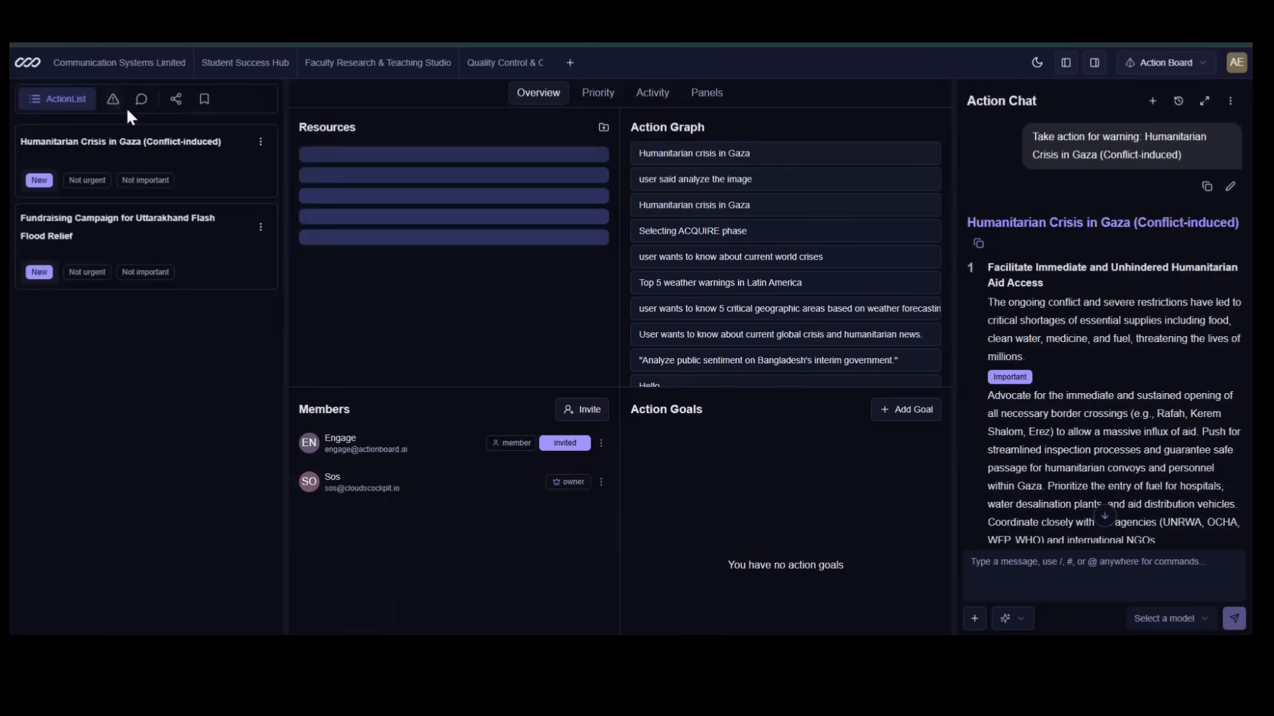
click(141, 98)
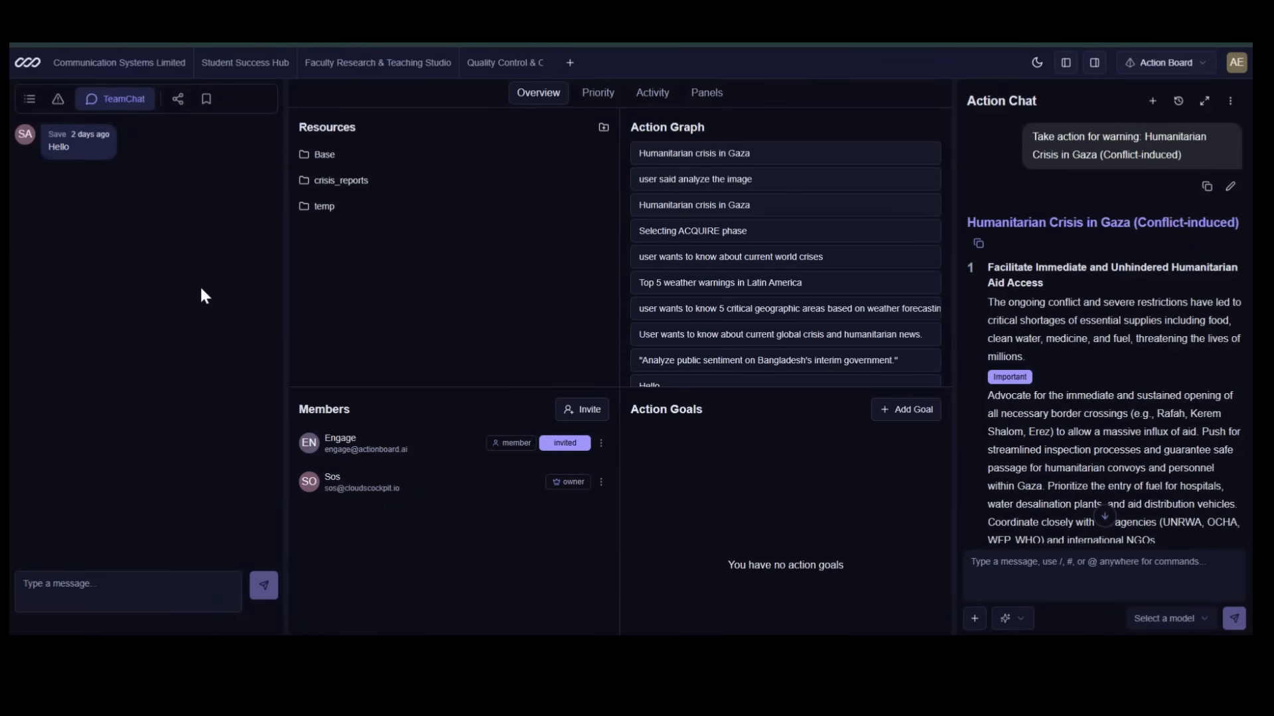
mouse_move(818, 158)
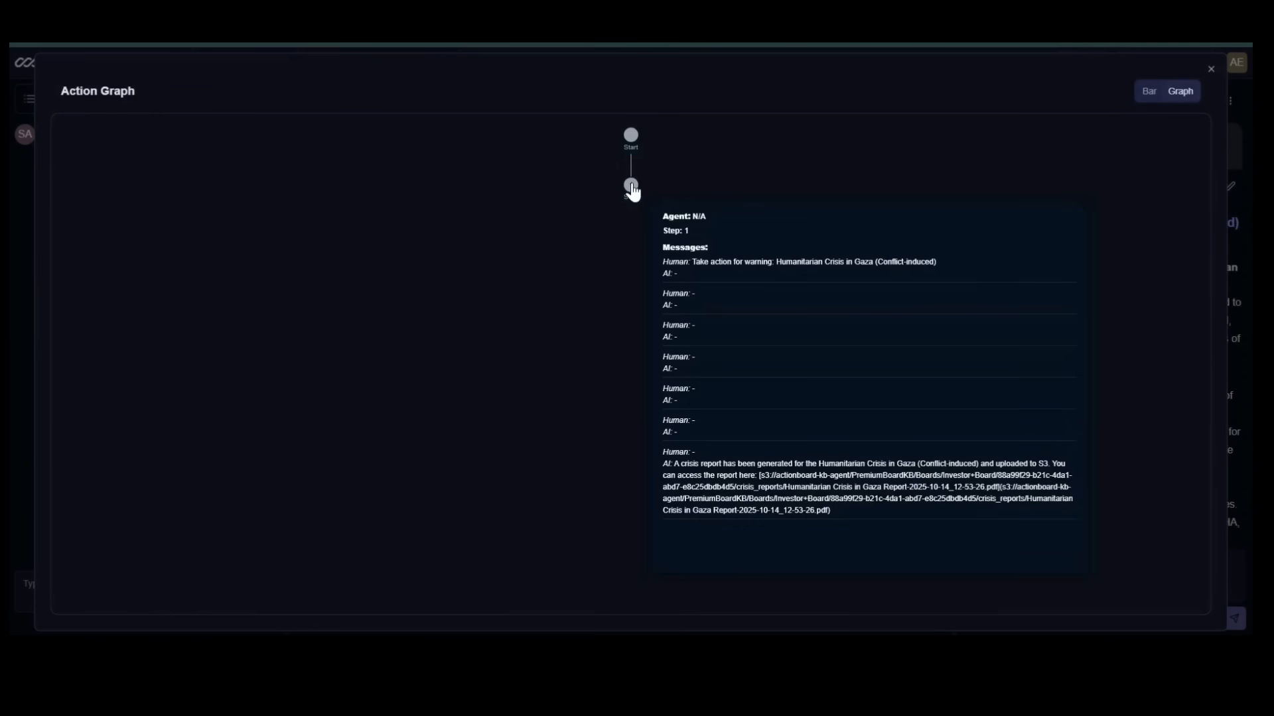
click(1210, 66)
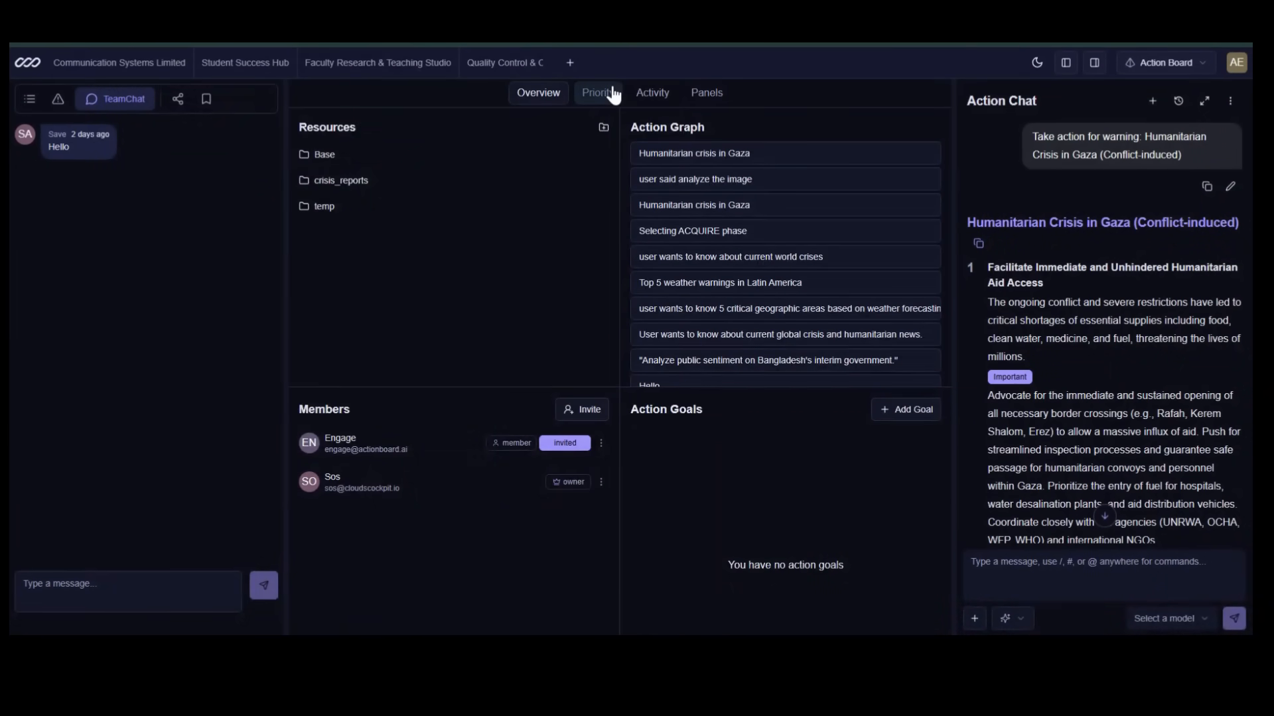
- Show the Priority matrix with Do it now, Plan later, AI agent and Action Assist quadrants
click(597, 92)
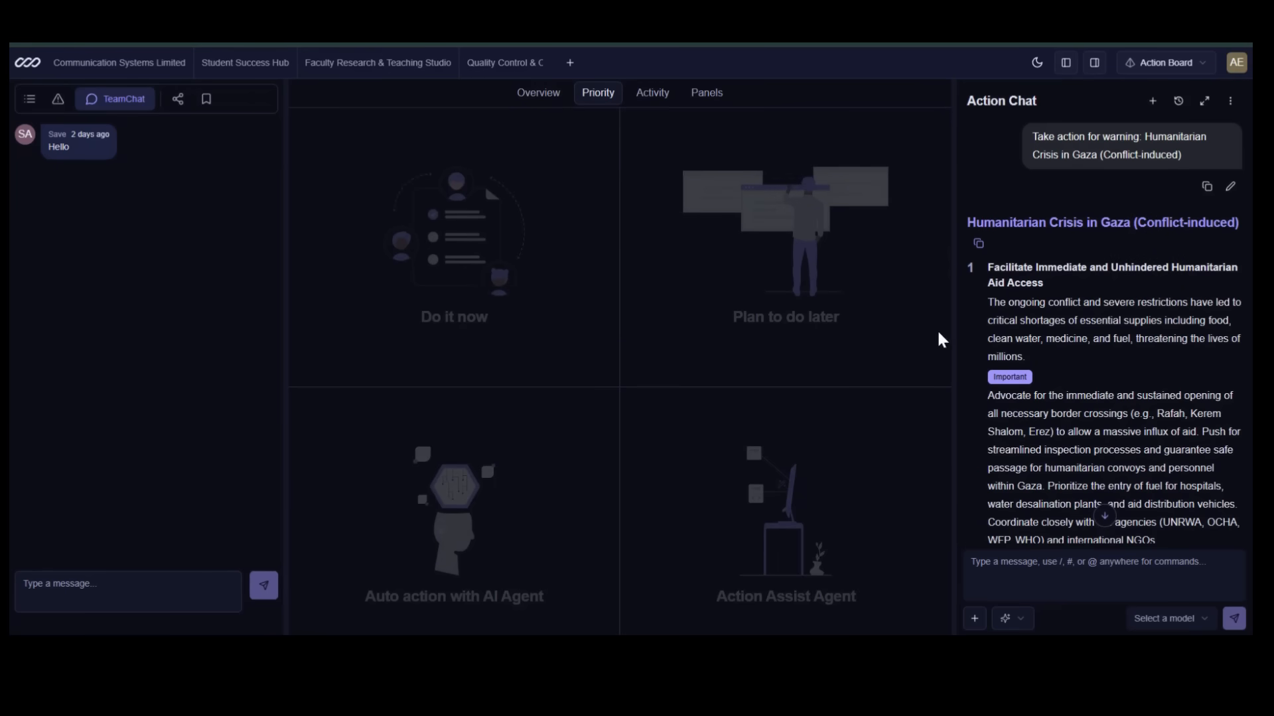
mouse_move(795, 530)
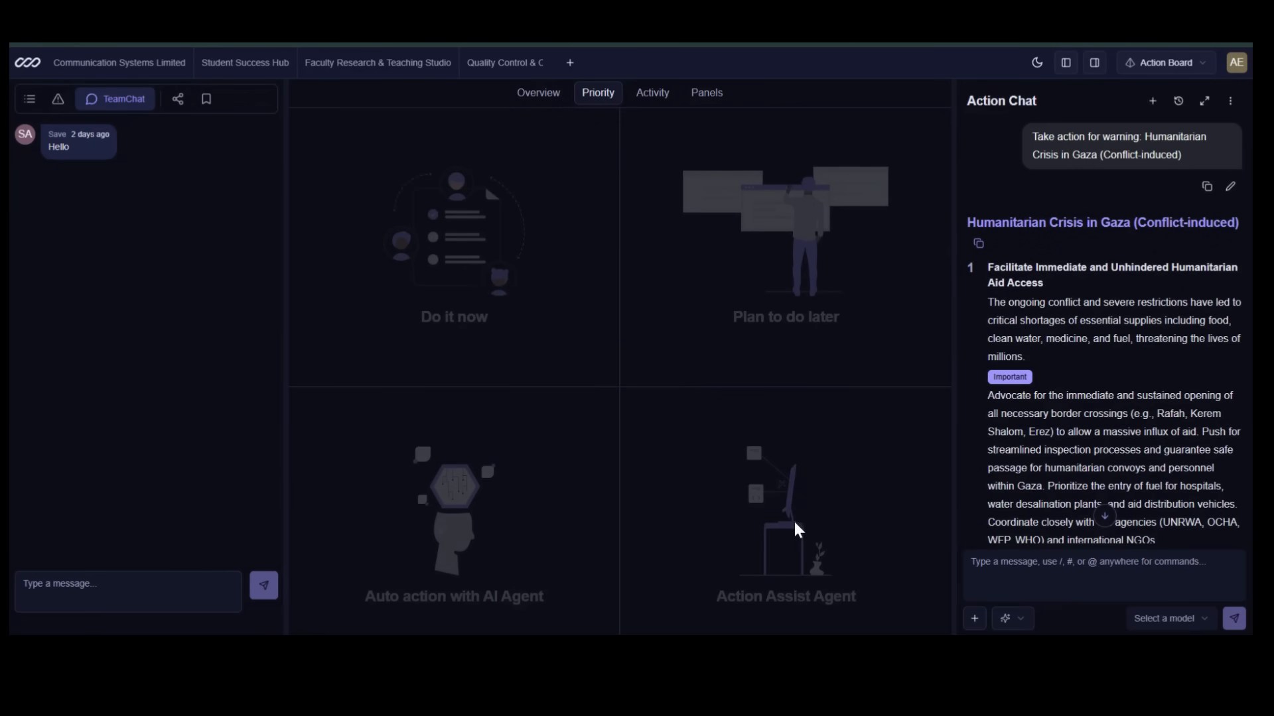